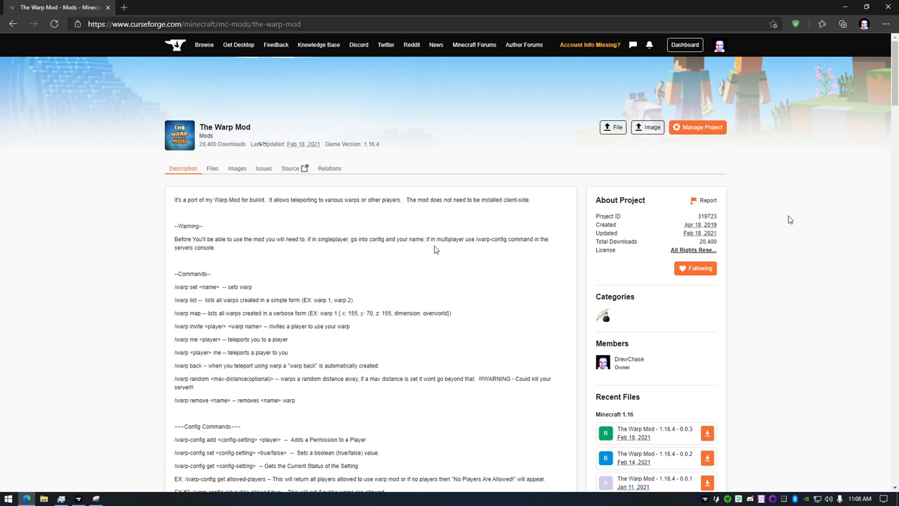
pyautogui.moveTo(401, 240)
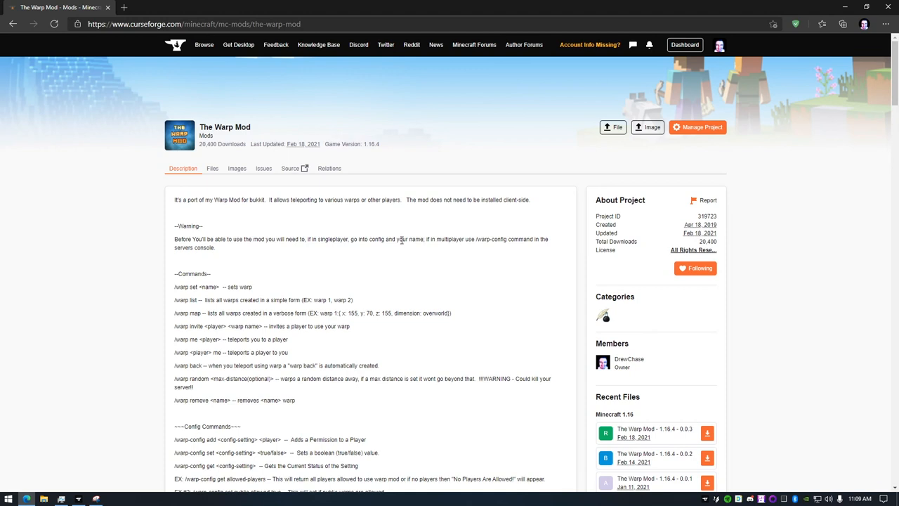
pyautogui.moveTo(413, 288)
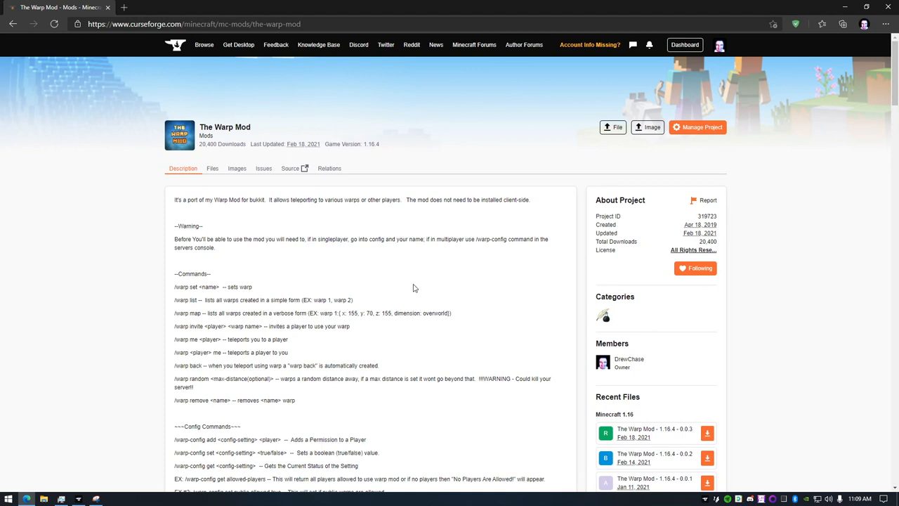
pyautogui.moveTo(271, 127)
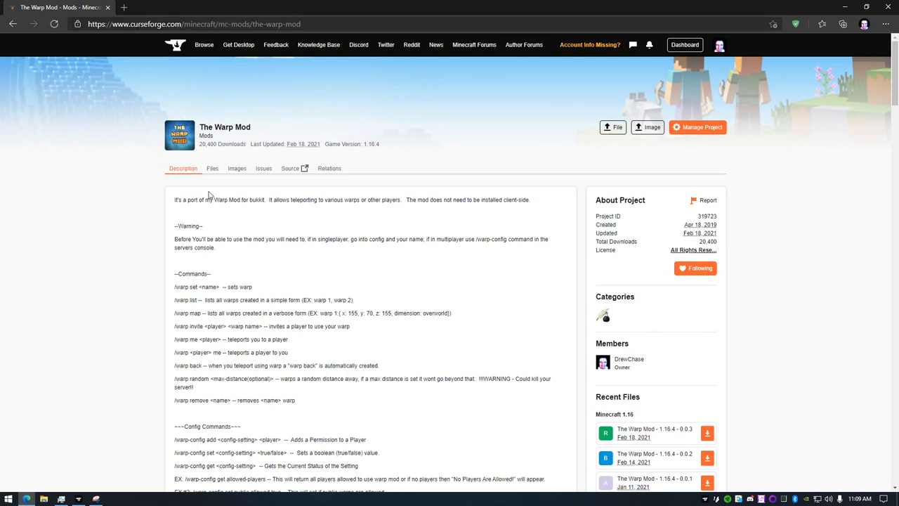
pyautogui.moveTo(567, 404)
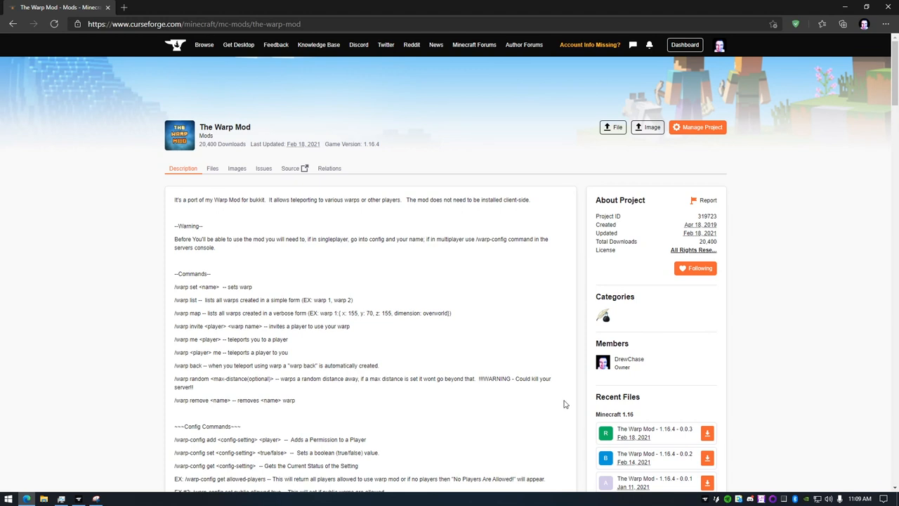
pyautogui.moveTo(557, 409)
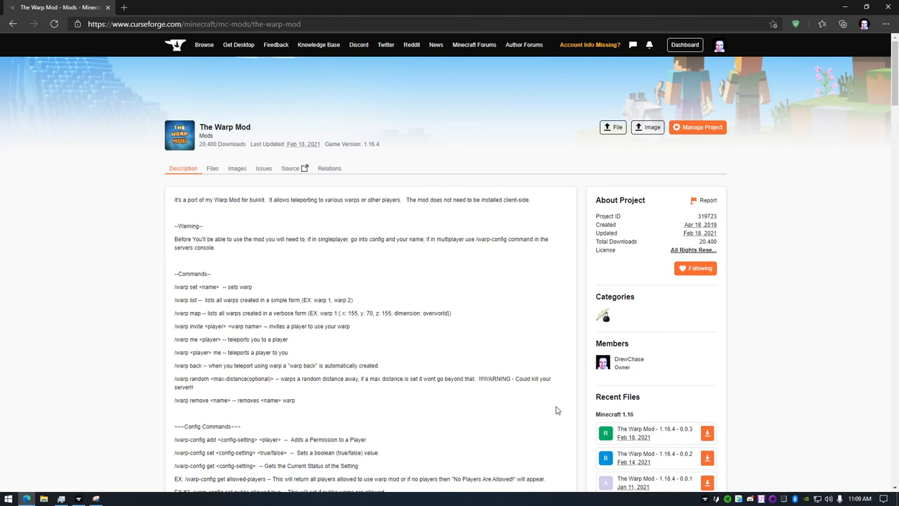
# Scroll through The Warp Mod FAQ, config notes and older 1.15/1.14 files, then back up.
pyautogui.scroll(-3)
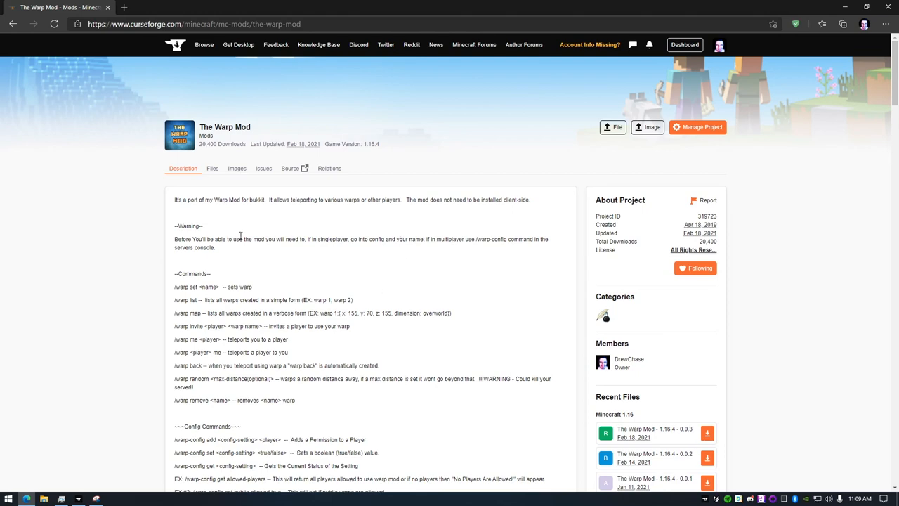
pyautogui.moveTo(271, 126)
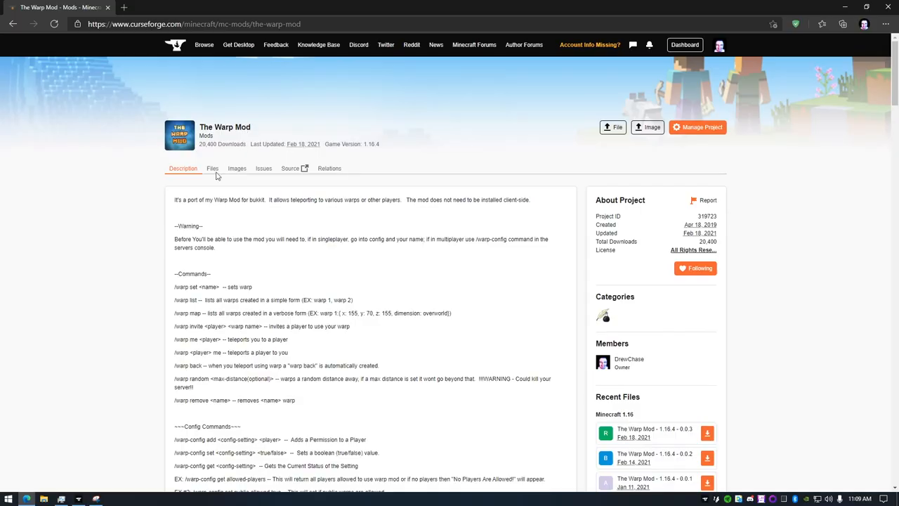
pyautogui.moveTo(543, 403)
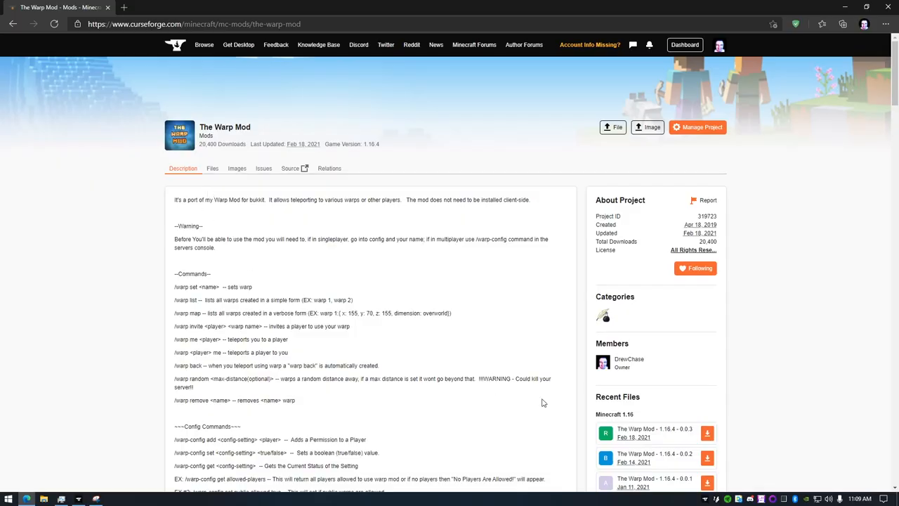
pyautogui.moveTo(566, 404)
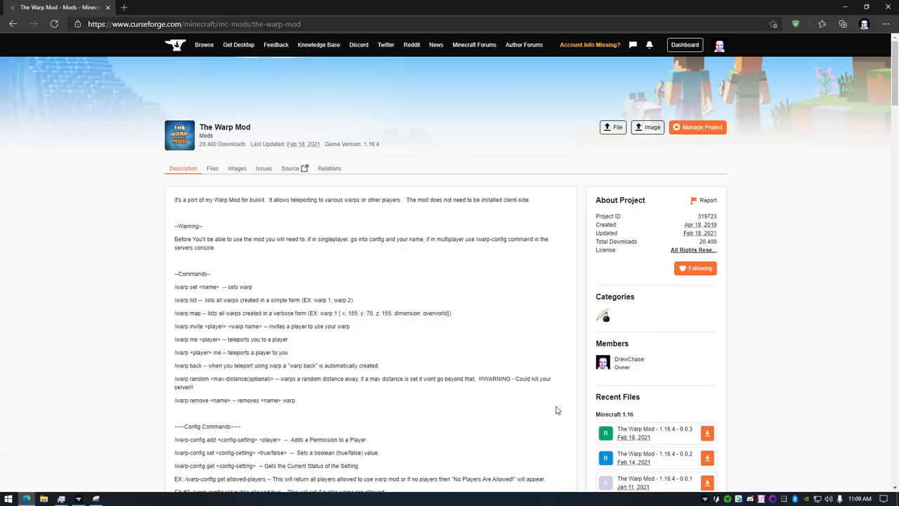
pyautogui.scroll(-3)
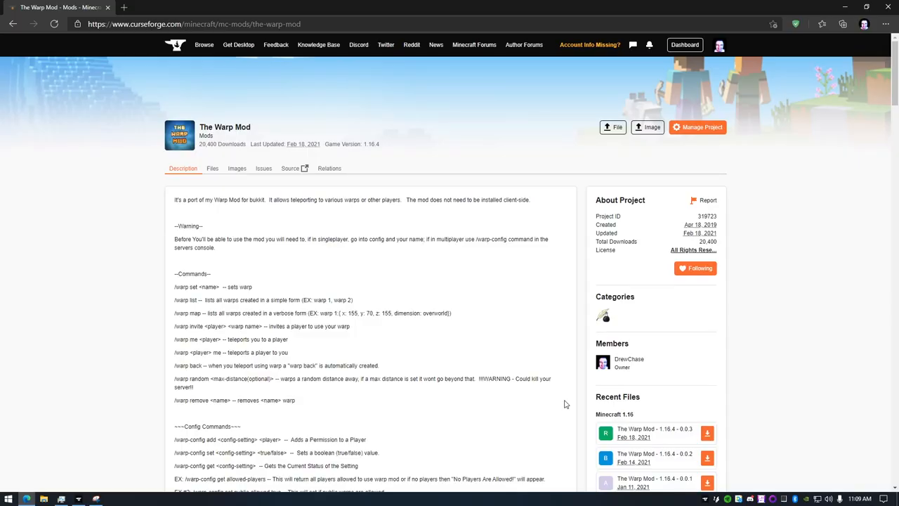
pyautogui.moveTo(583, 408)
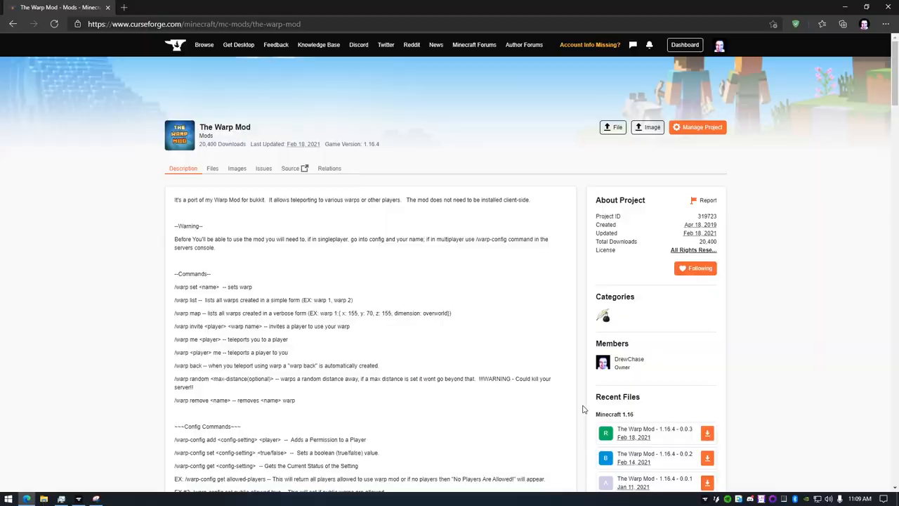
pyautogui.moveTo(557, 410)
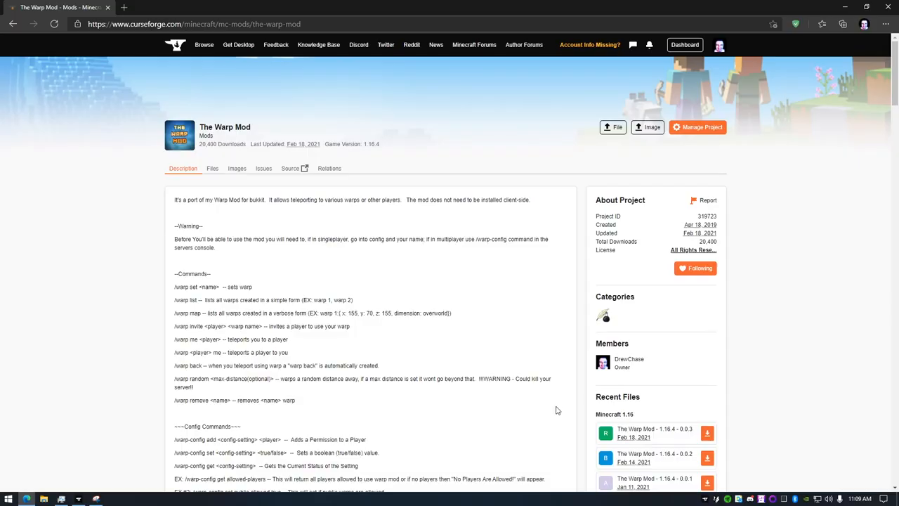
pyautogui.scroll(-3)
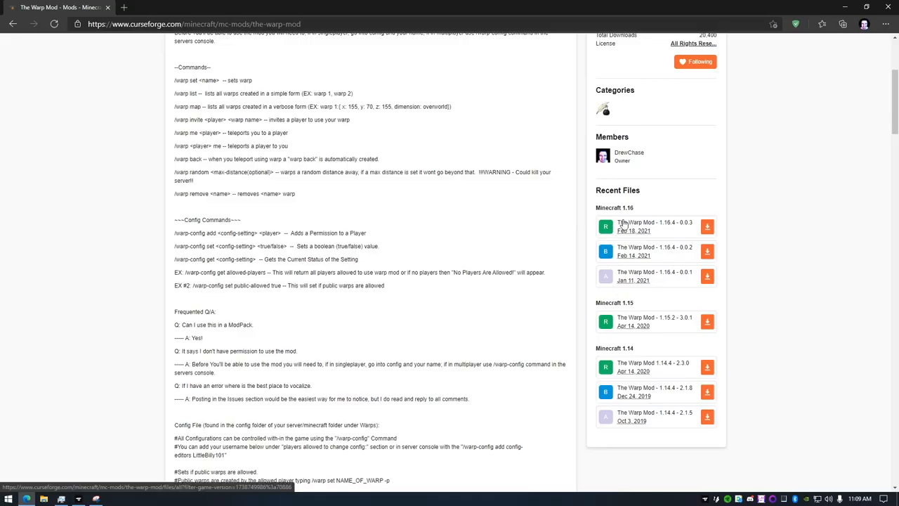
pyautogui.scroll(3)
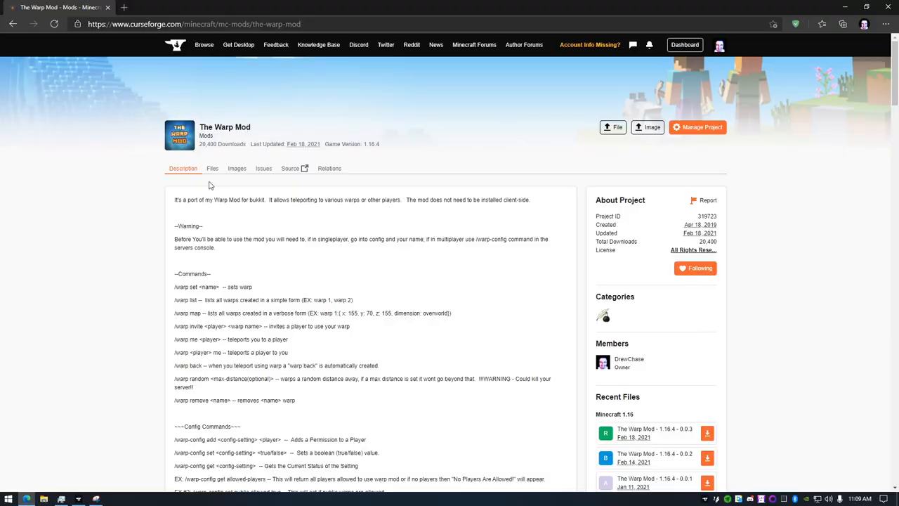
pyautogui.moveTo(335, 314)
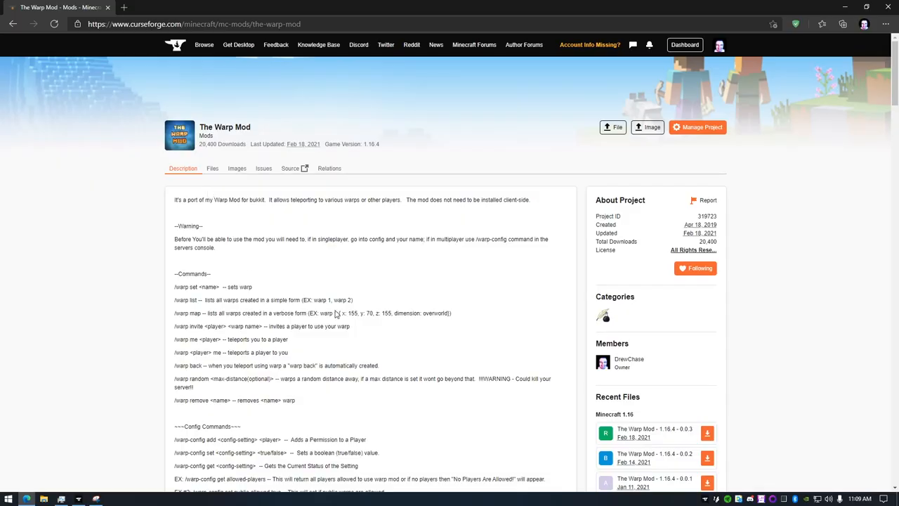
pyautogui.moveTo(565, 404)
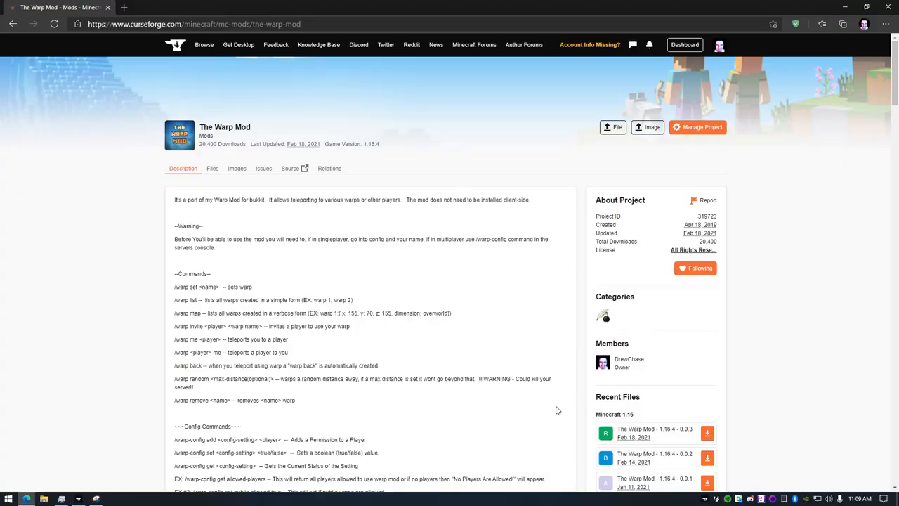
pyautogui.moveTo(401, 240)
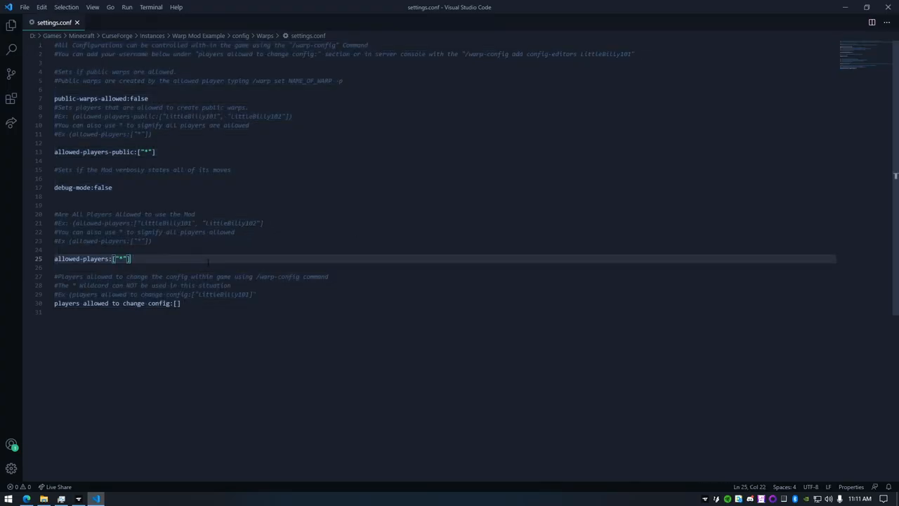
pyautogui.doubleClick(121, 258)
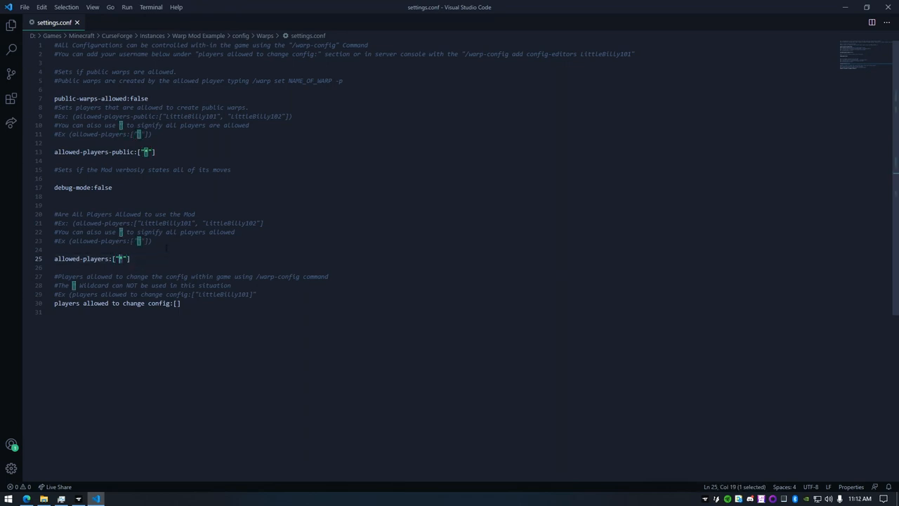
# Replace the wildcard with 'dcman58' in both the allowed-players and config-editors lists.
pyautogui.write('dcman58')
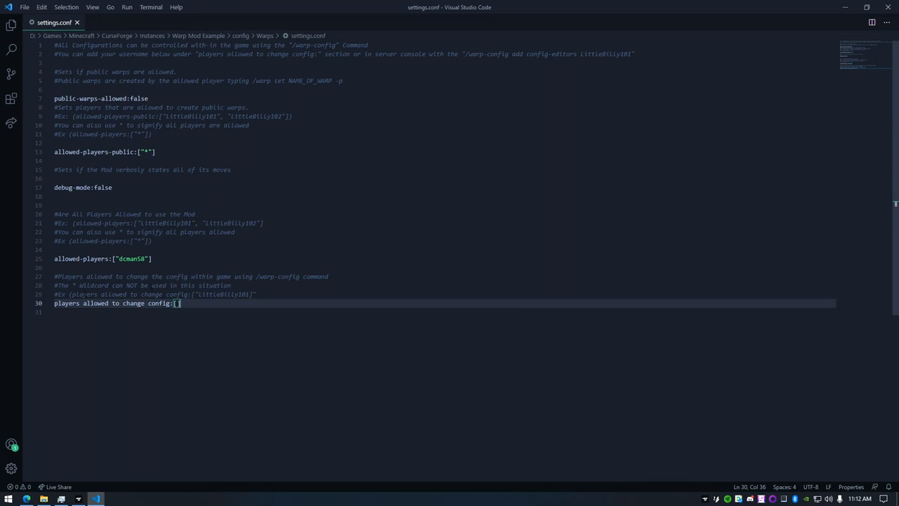
pyautogui.doubleClick(214, 285)
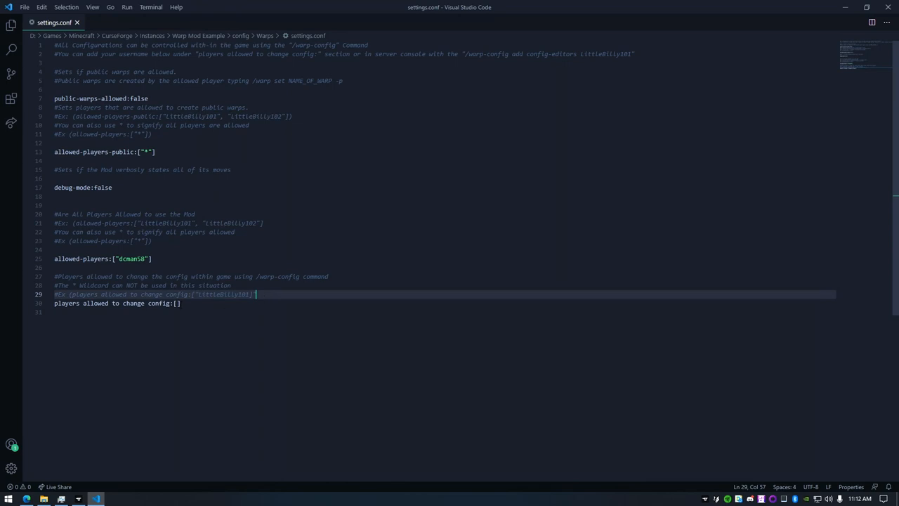
pyautogui.click(177, 303)
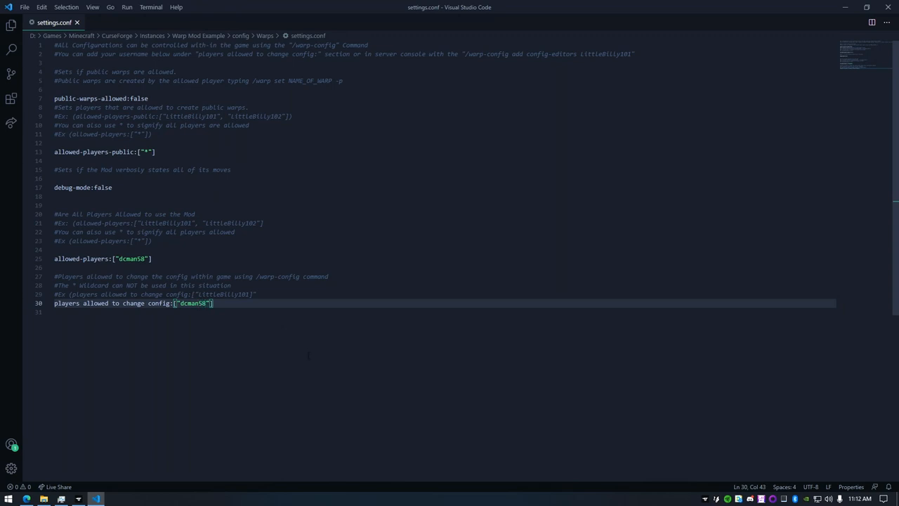
pyautogui.press('enter')
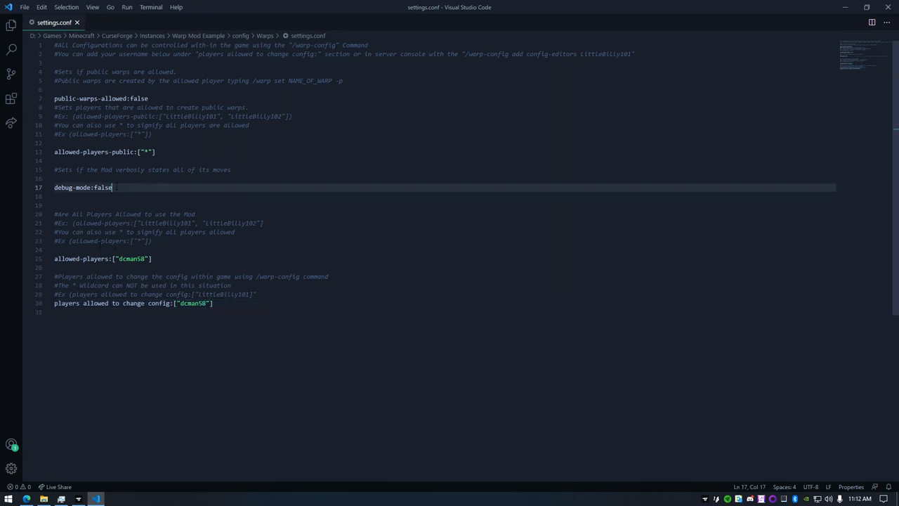
pyautogui.doubleClick(103, 187)
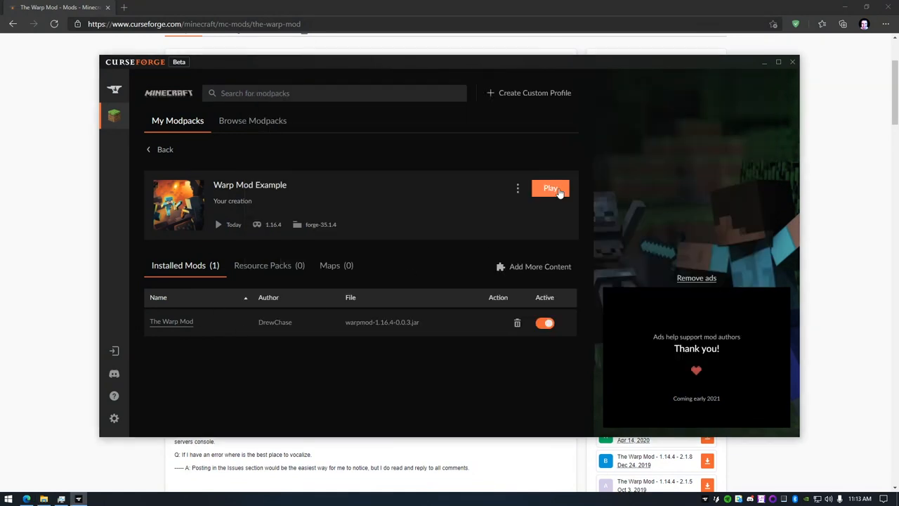
# Play the Warp Mod Example profile, launching Minecraft 1.16.4 with Forge 35.1.4.
pyautogui.click(550, 187)
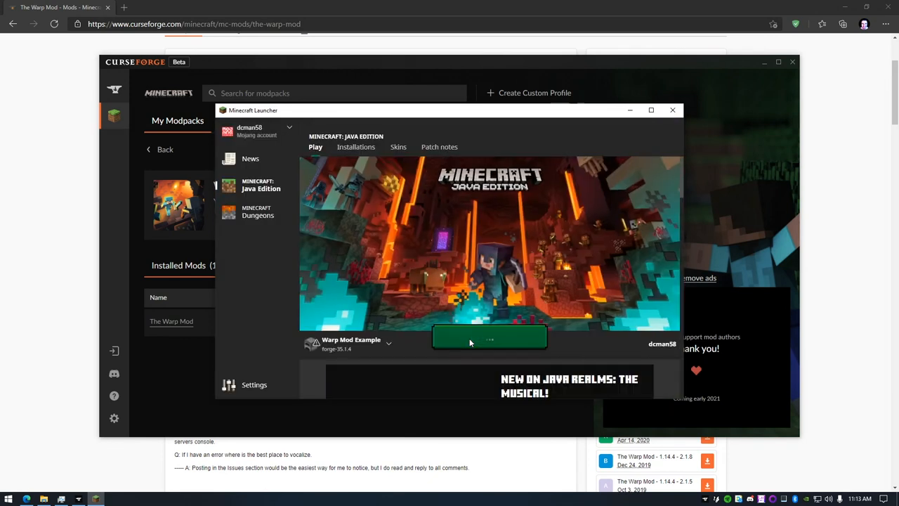
pyautogui.click(489, 336)
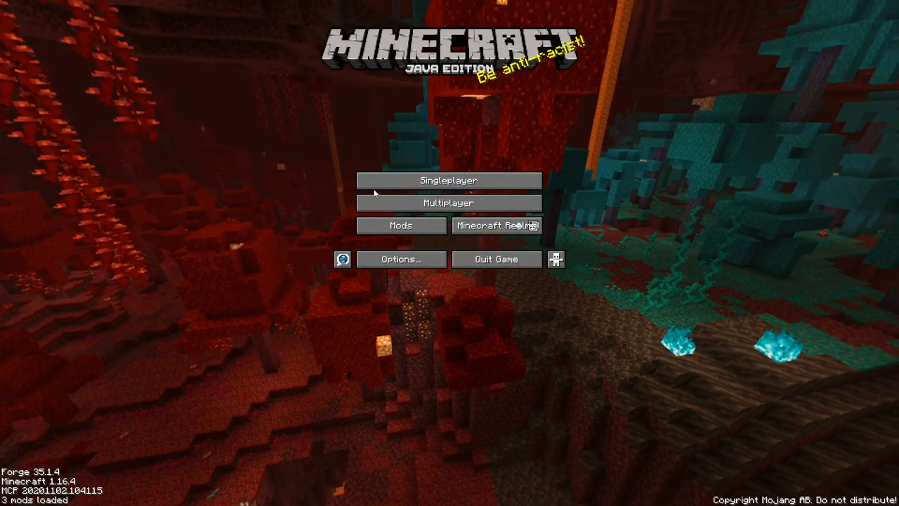
# Open Singleplayer and play the Flat Test creative world.
pyautogui.click(449, 180)
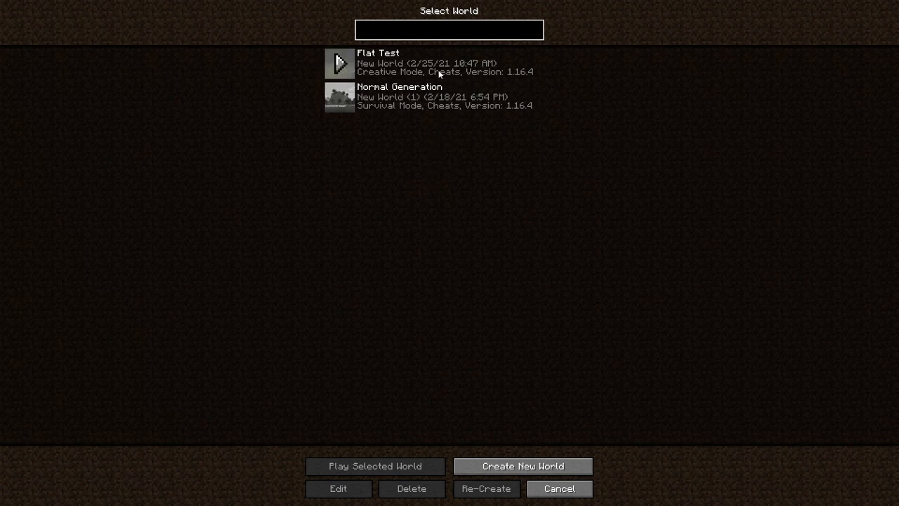
pyautogui.moveTo(424, 74)
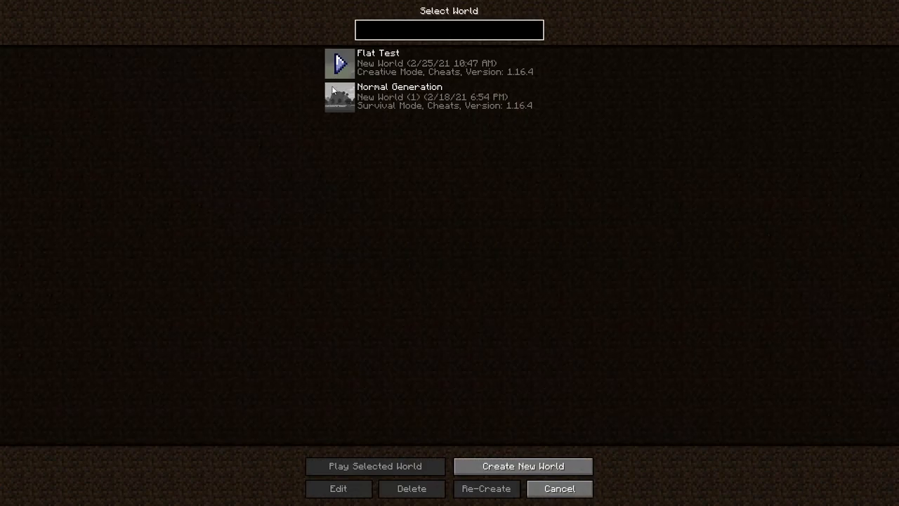
pyautogui.click(374, 466)
pyautogui.write('/')
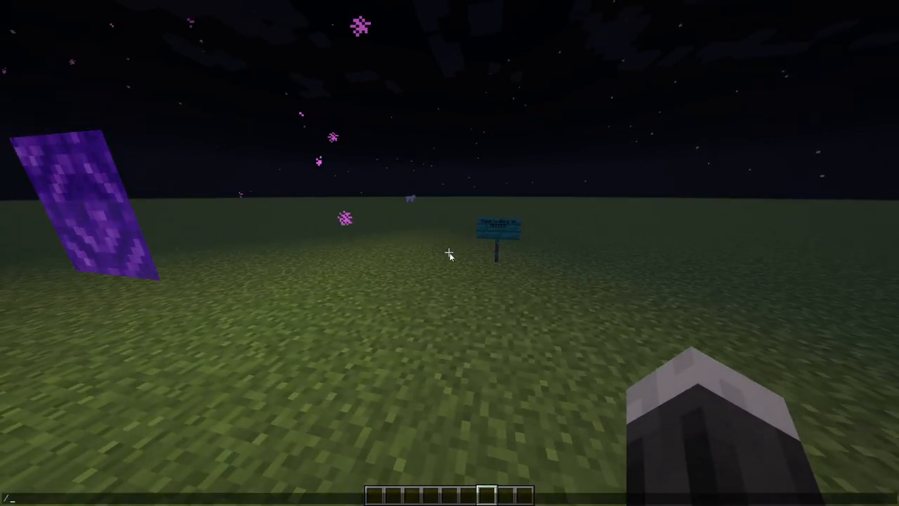
# Run /warp list in chat and see 'No Warps' reported.
pyautogui.write('warp set')
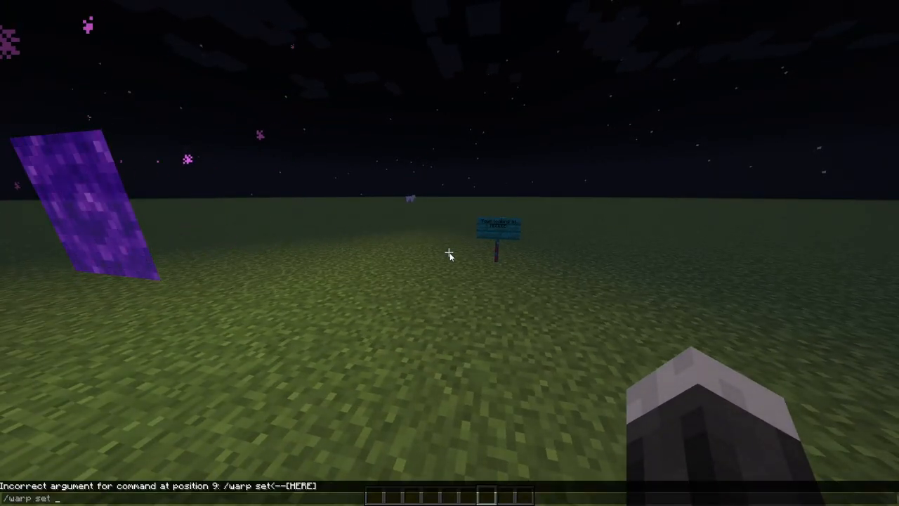
pyautogui.write('warp')
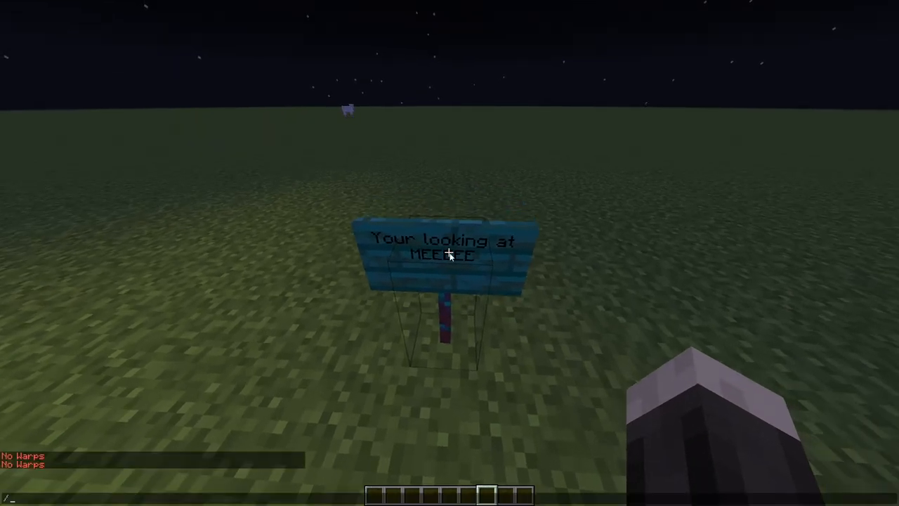
# Set a warp named 'sign' and list it at X -266, Y 4, Z 168.
pyautogui.write('warp set')
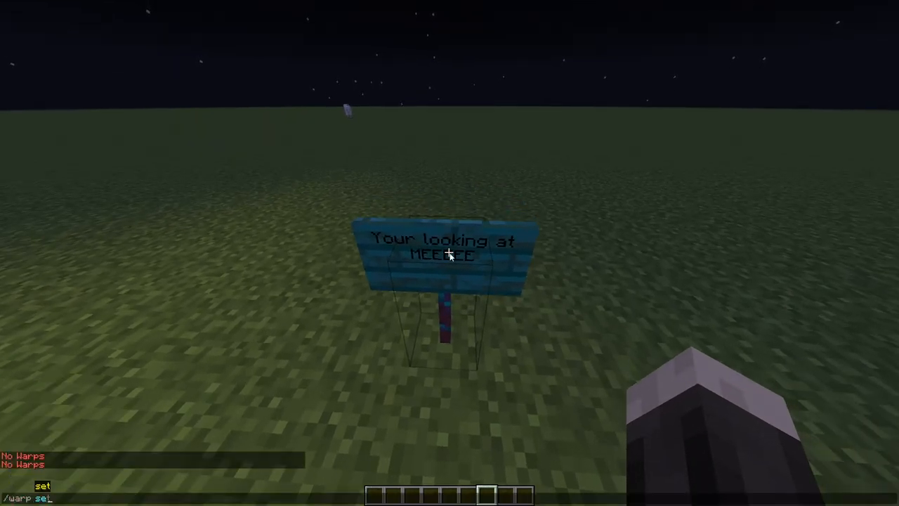
pyautogui.press('Return')
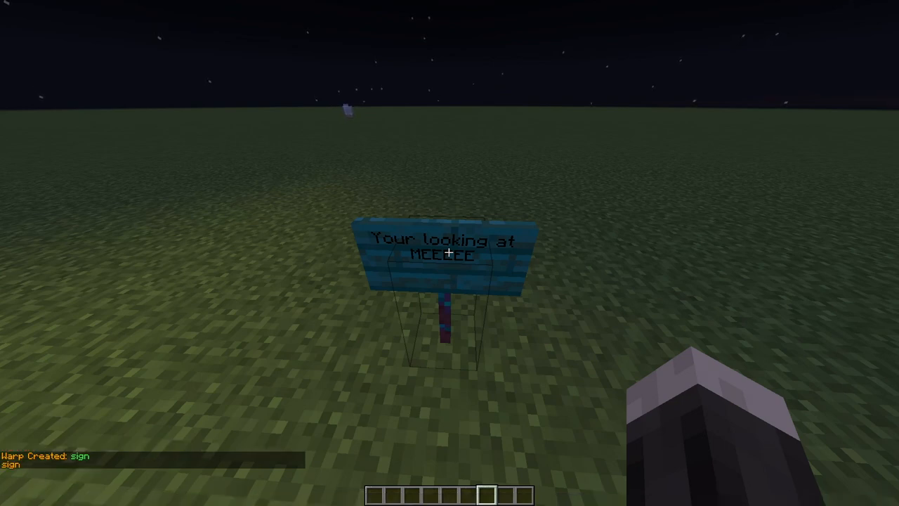
pyautogui.write('/warp map')
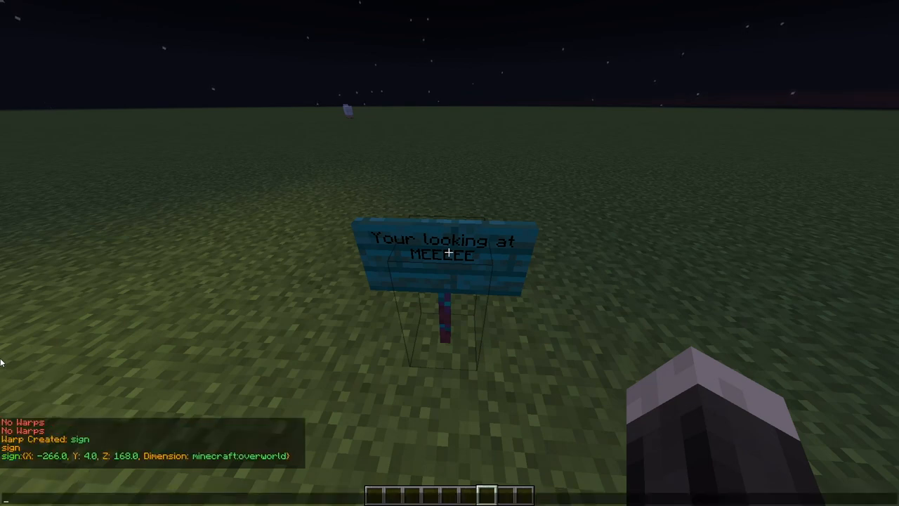
pyautogui.moveTo(105, 466)
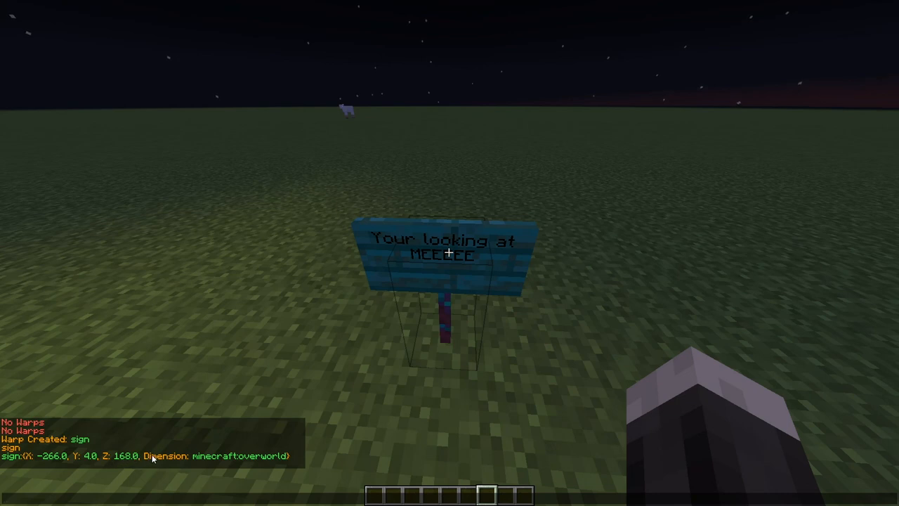
pyautogui.moveTo(281, 465)
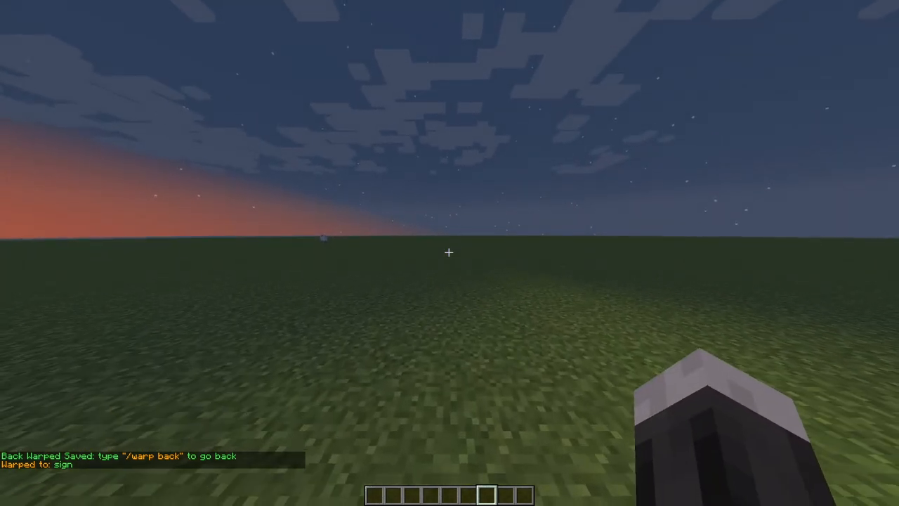
# Warp to 'sign' and list warps, showing sign and back at X -266, Z 172.
pyautogui.write('/warp @a')
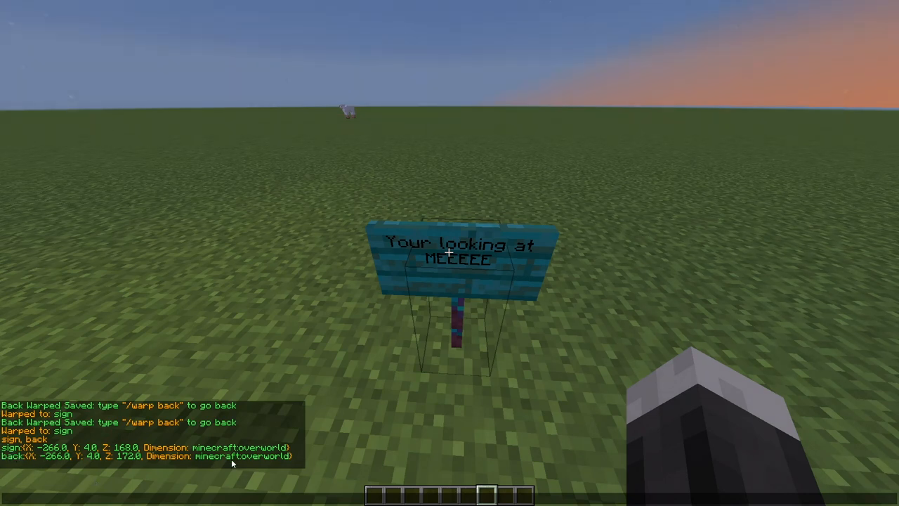
pyautogui.moveTo(383, 446)
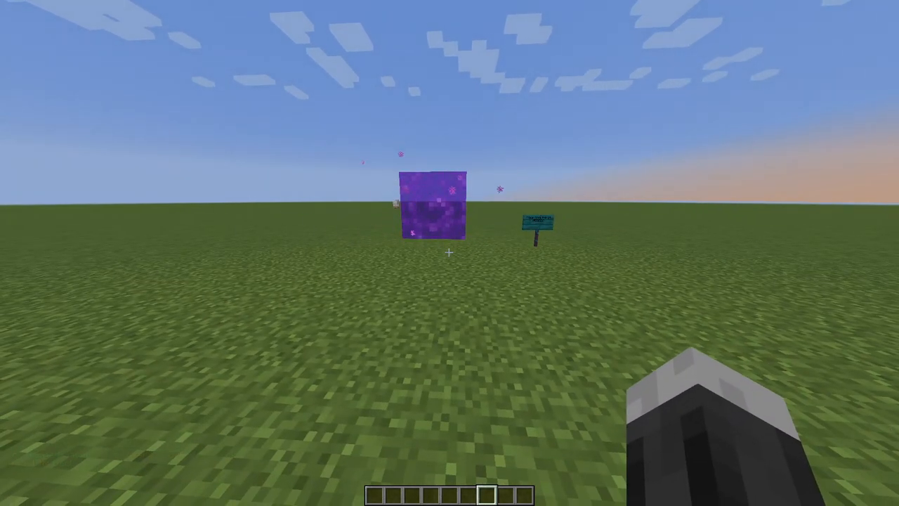
# Run /warp spawn to return near the purple portal and sign.
pyautogui.write('/warp spawn')
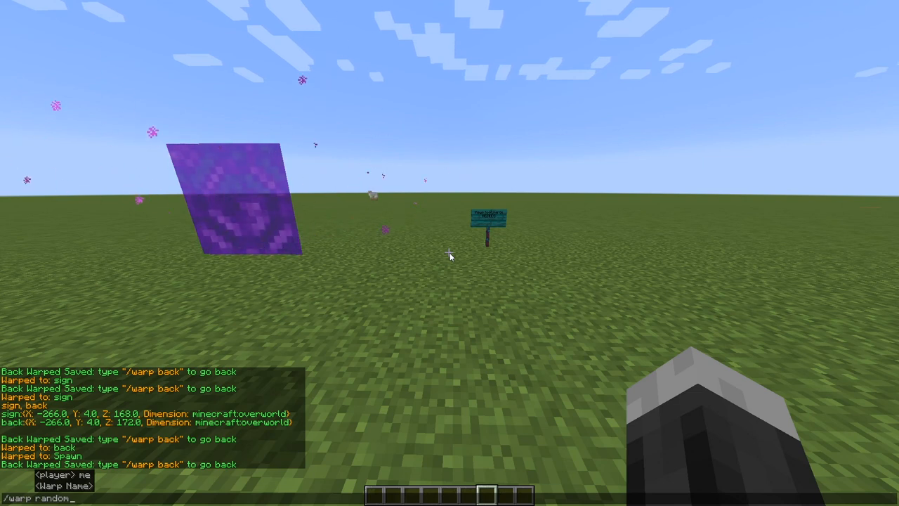
# Random-warp within 1000 blocks, landing 536 blocks away at X 269, Z 710.
pyautogui.press('enter')
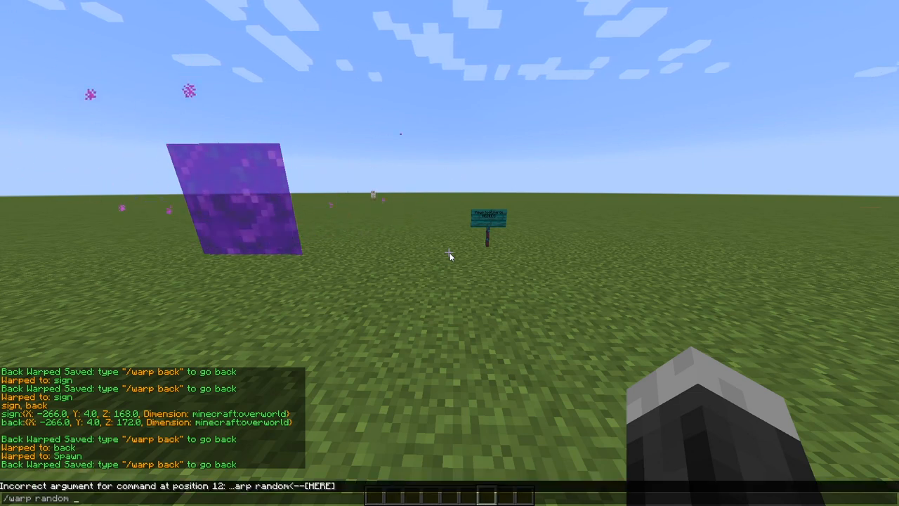
pyautogui.write('500')
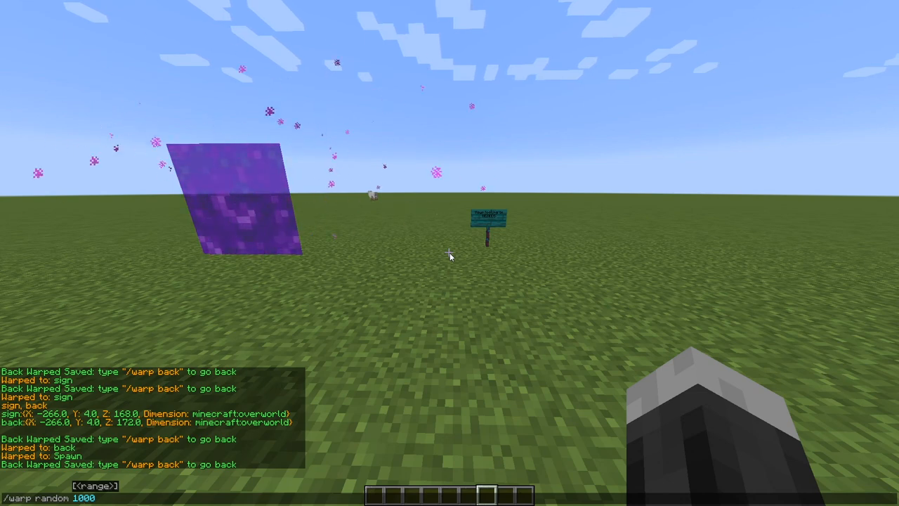
pyautogui.press('enter')
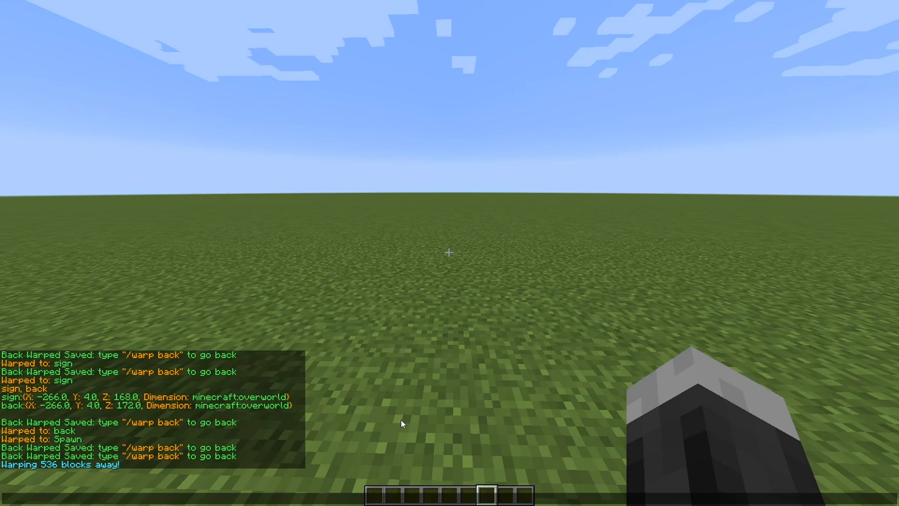
pyautogui.press('F3')
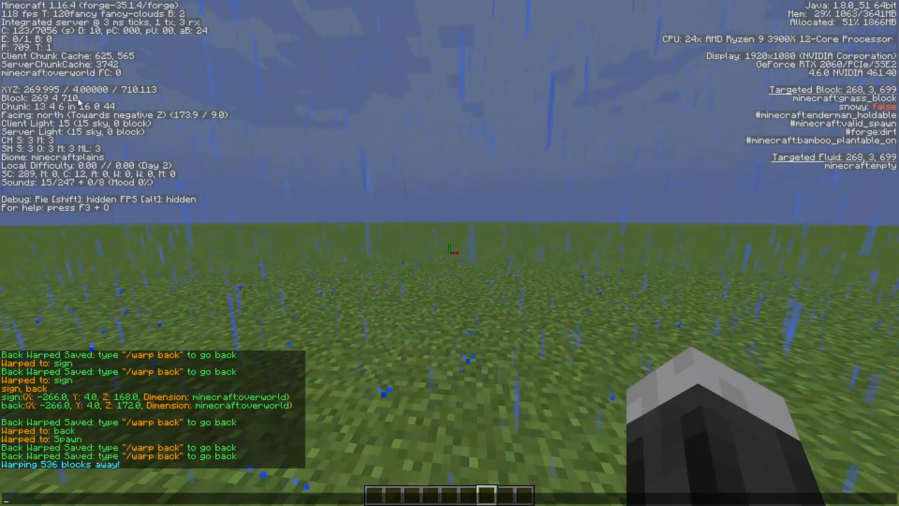
pyautogui.moveTo(316, 144)
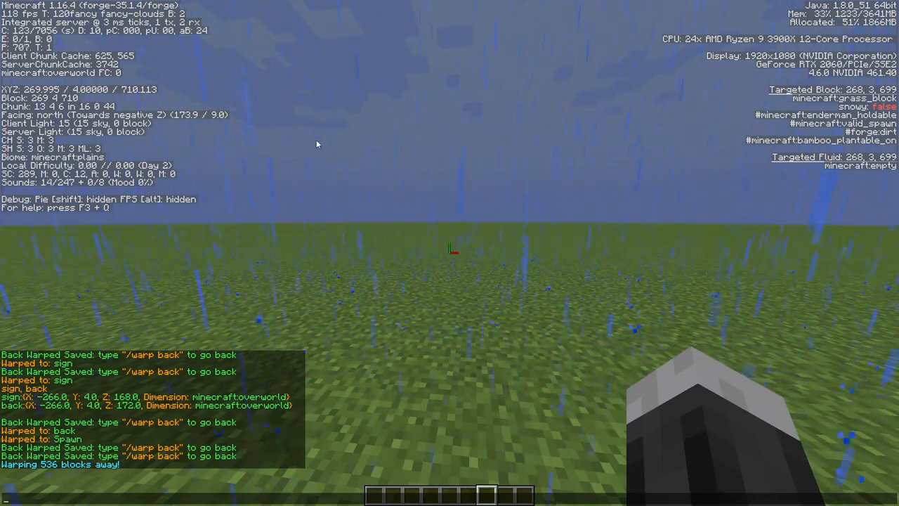
pyautogui.moveTo(425, 195)
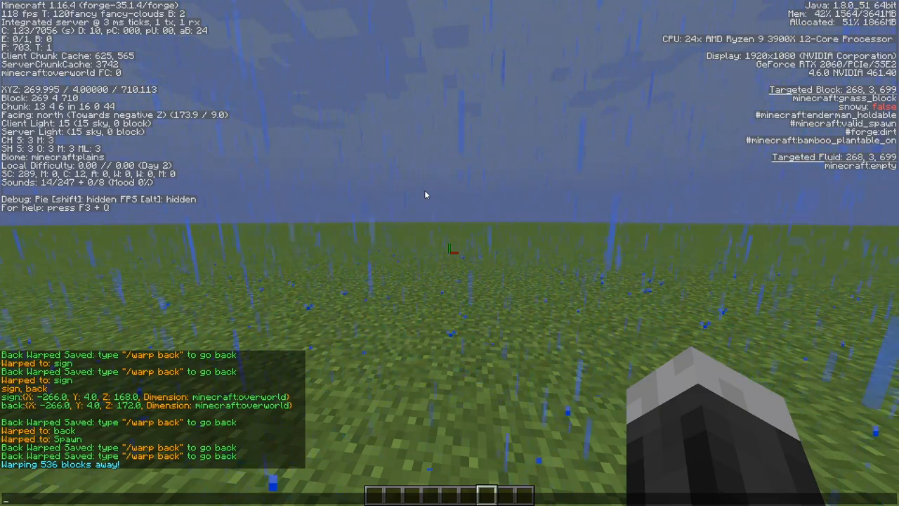
# Clear the weather, set time to day, warp to Spawn, and hide debug info.
pyautogui.write('/')
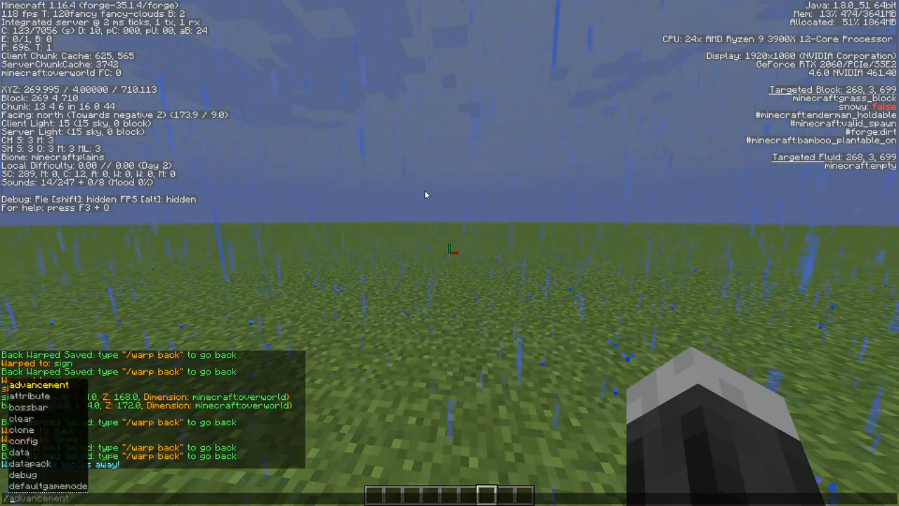
pyautogui.write('weac')
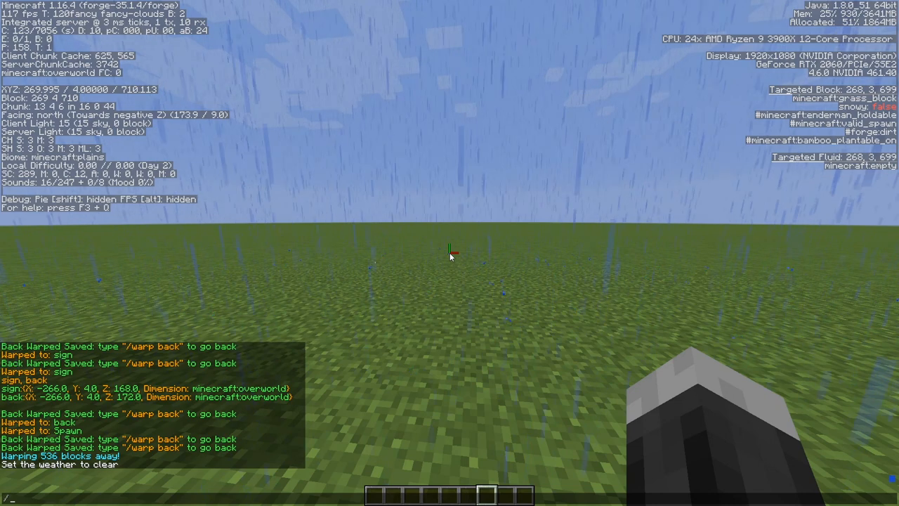
pyautogui.write('setblock')
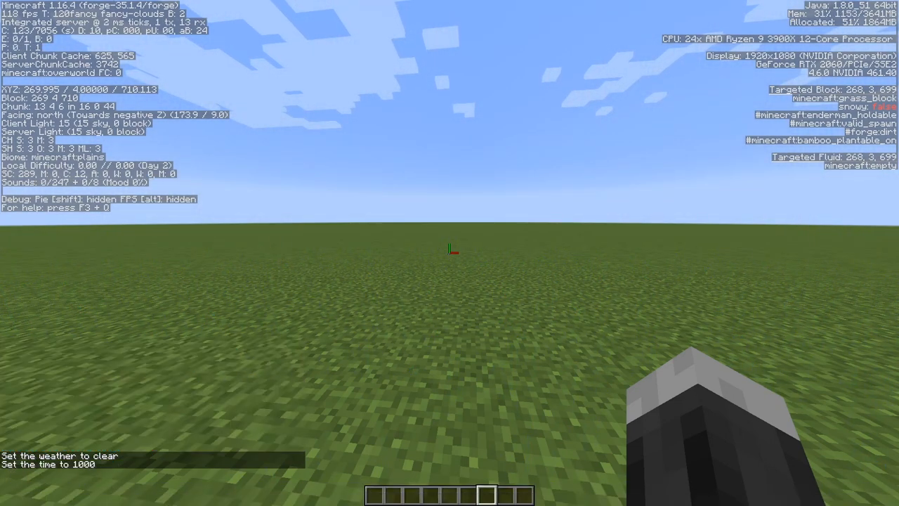
pyautogui.write('/time set day')
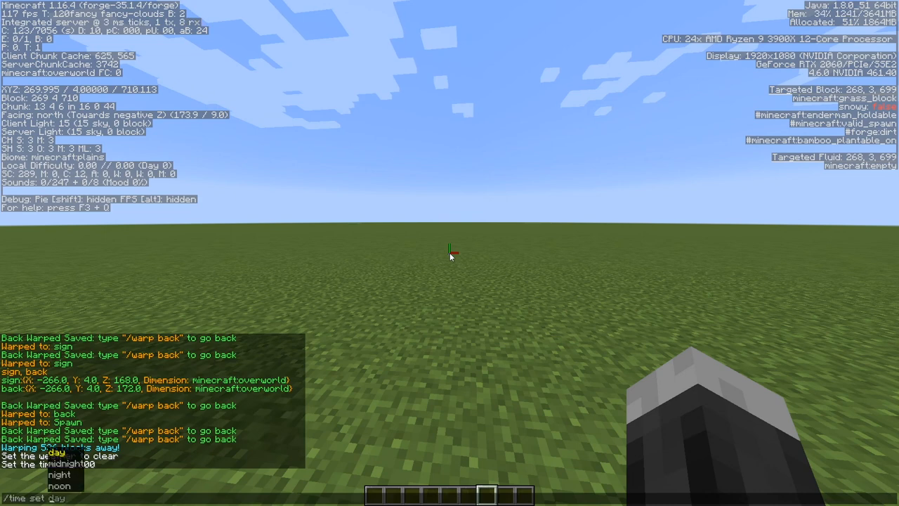
pyautogui.press('enter')
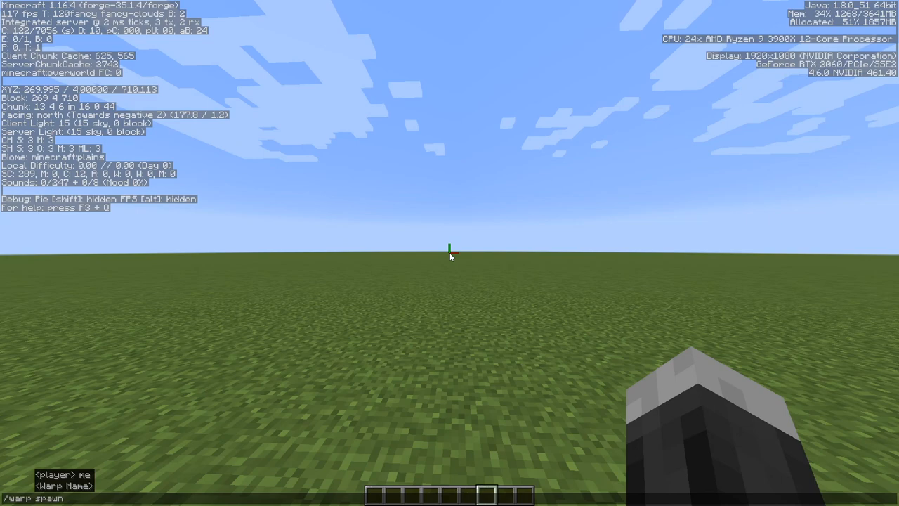
pyautogui.press('Enter')
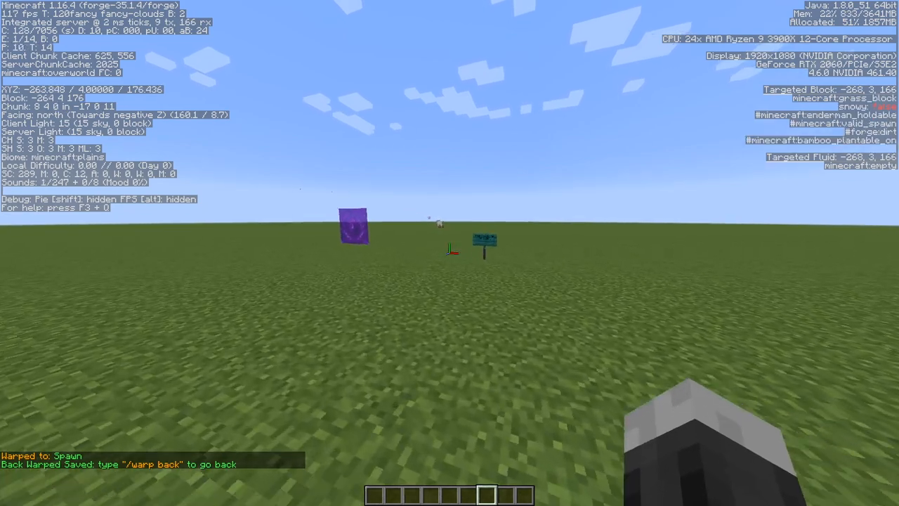
pyautogui.press('f3')
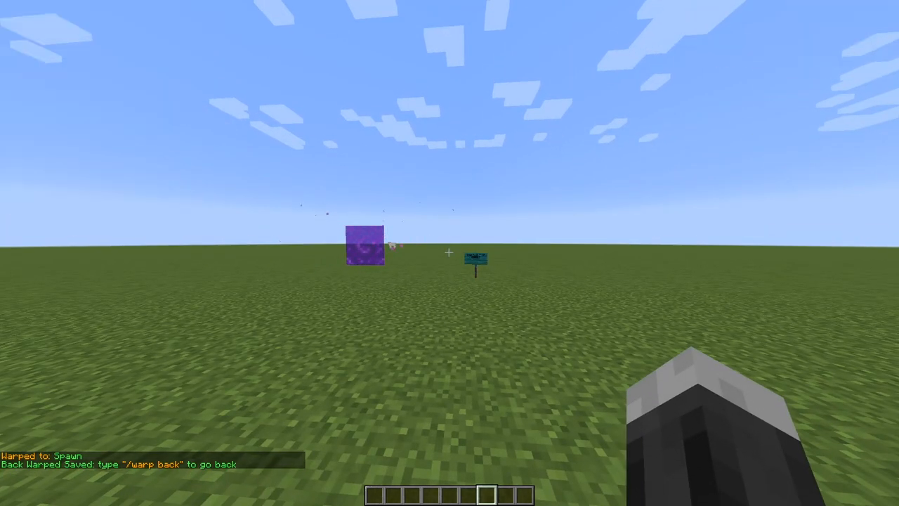
pyautogui.moveTo(450, 253)
pyautogui.write('/warp random')
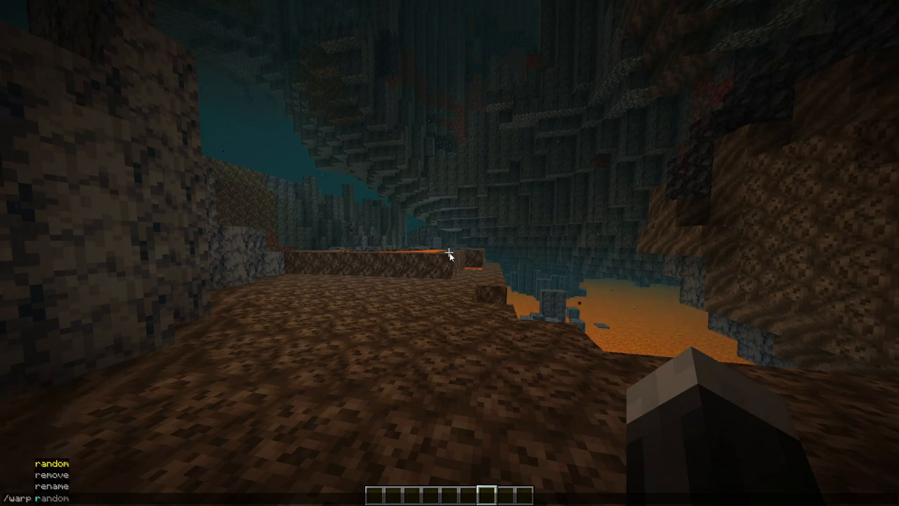
# Run /warp random from the lava cave, landing back on the plains by the portal.
pyautogui.press('enter')
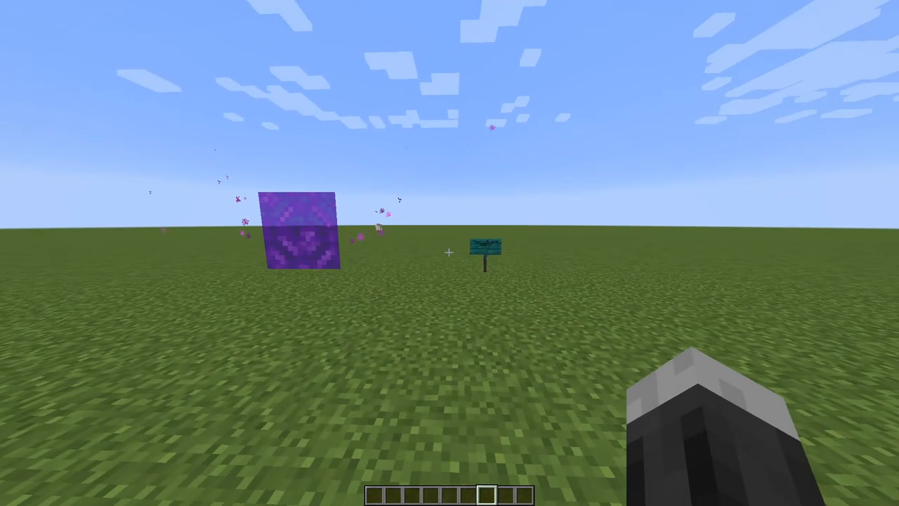
pyautogui.write('/warp')
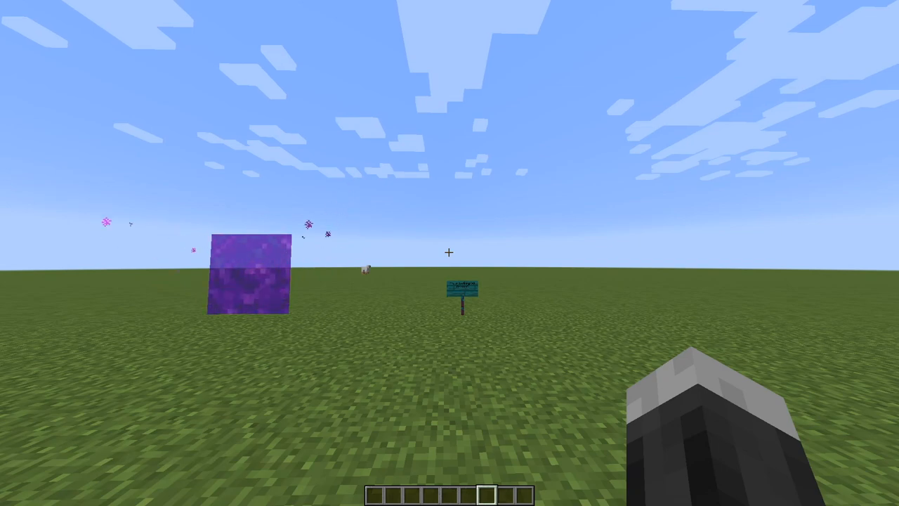
pyautogui.moveTo(450, 252)
pyautogui.write('/')
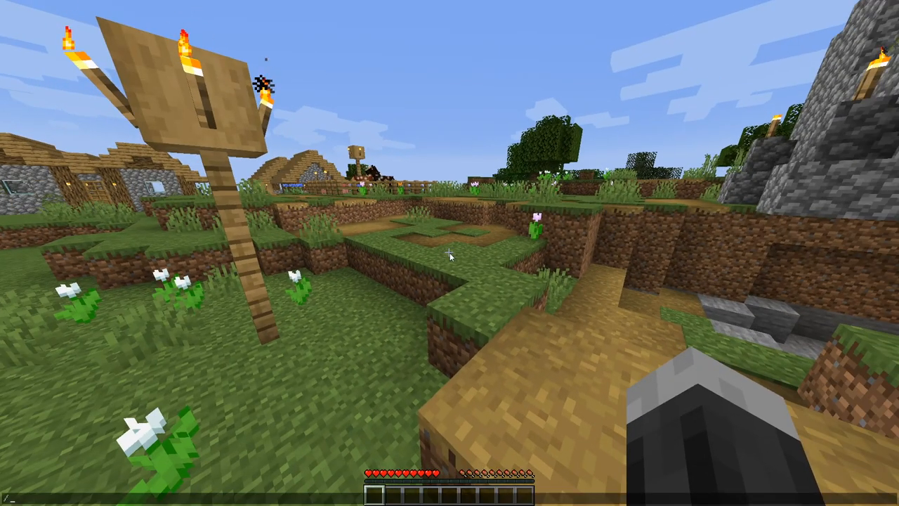
# Warp through a village onto hilly forest terrain, then pause the game.
pyautogui.press('enter')
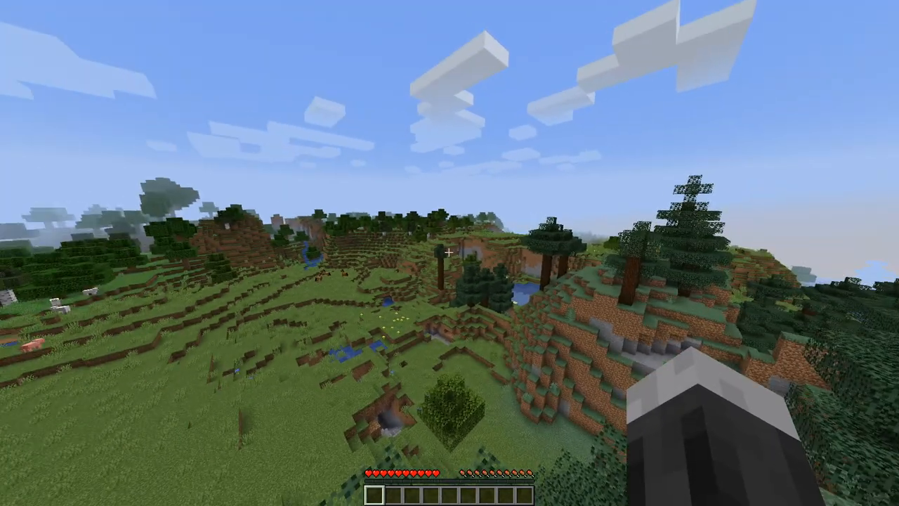
pyautogui.press('Escape')
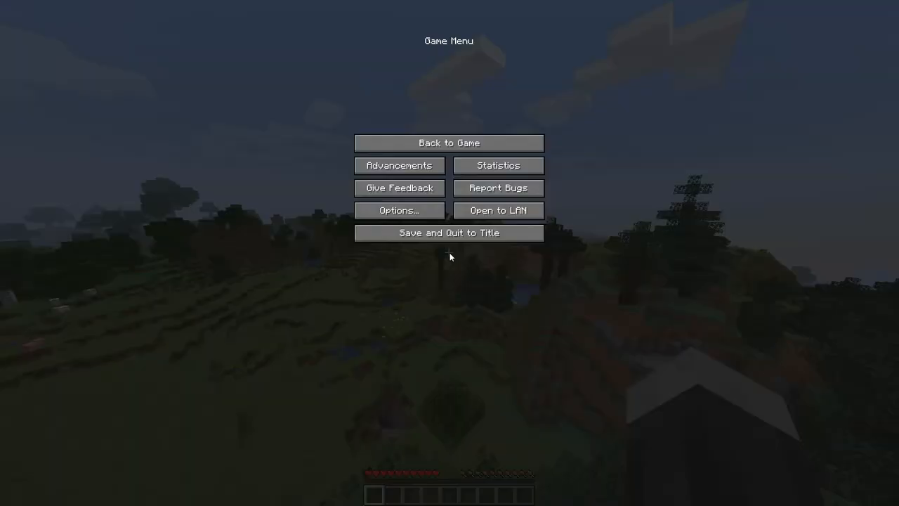
# Save the world and quit to the title screen, returning to CurseForge.
pyautogui.click(449, 232)
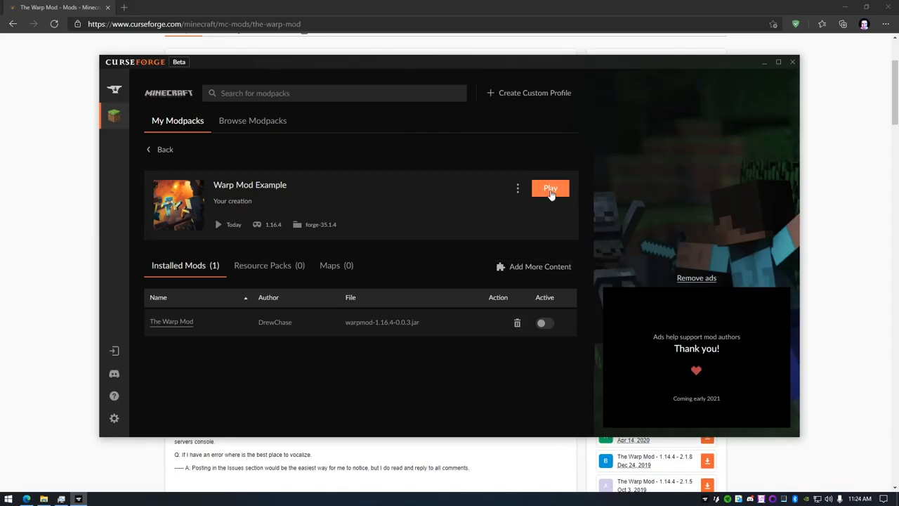
# Play the Warp Mod Example profile and start the forge profile in the Minecraft Launcher.
pyautogui.click(550, 188)
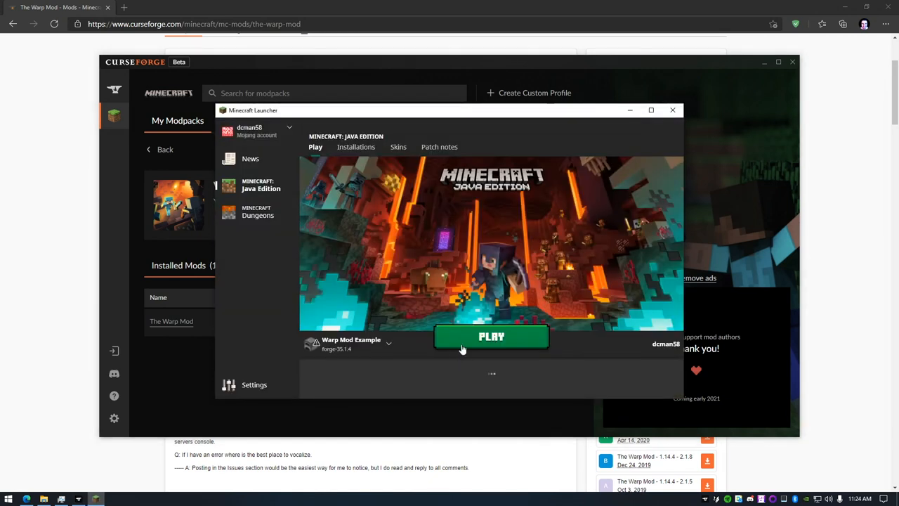
pyautogui.click(491, 336)
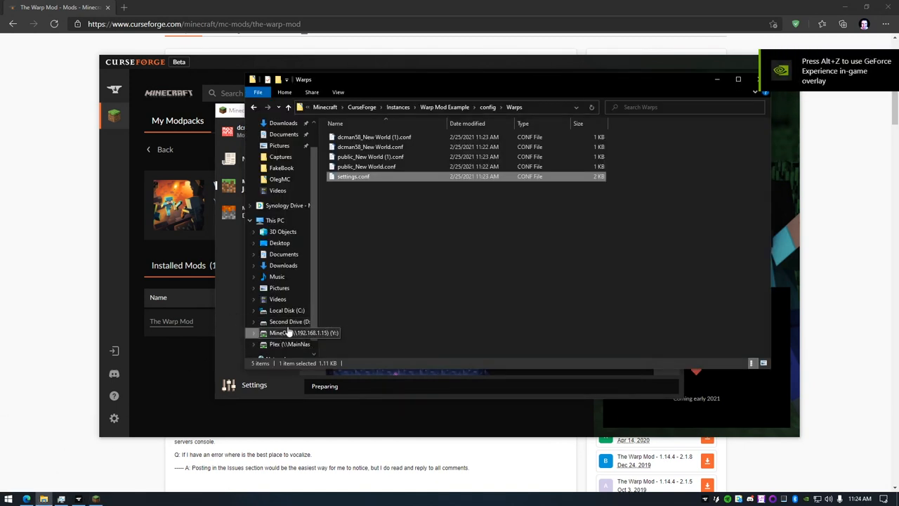
# Browse the network drive's servers folder into the Warp_Mod_Example server folder.
pyautogui.click(291, 332)
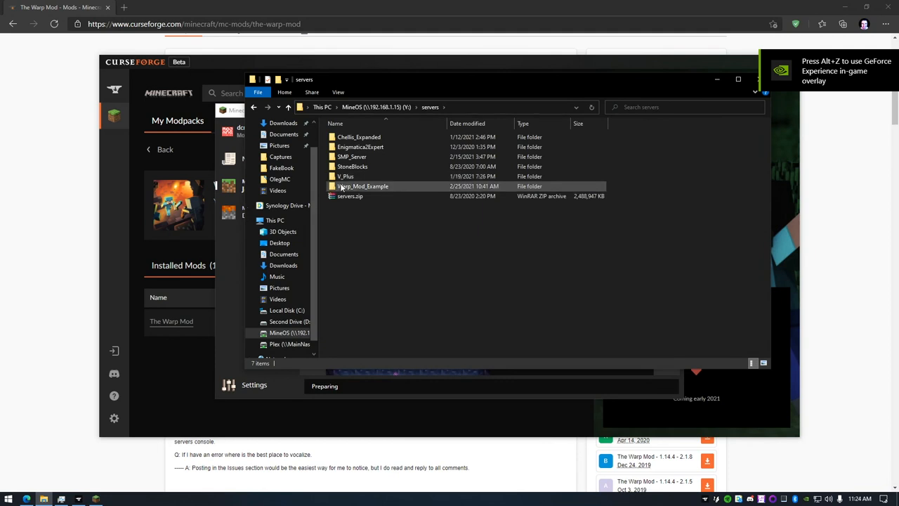
pyautogui.doubleClick(362, 186)
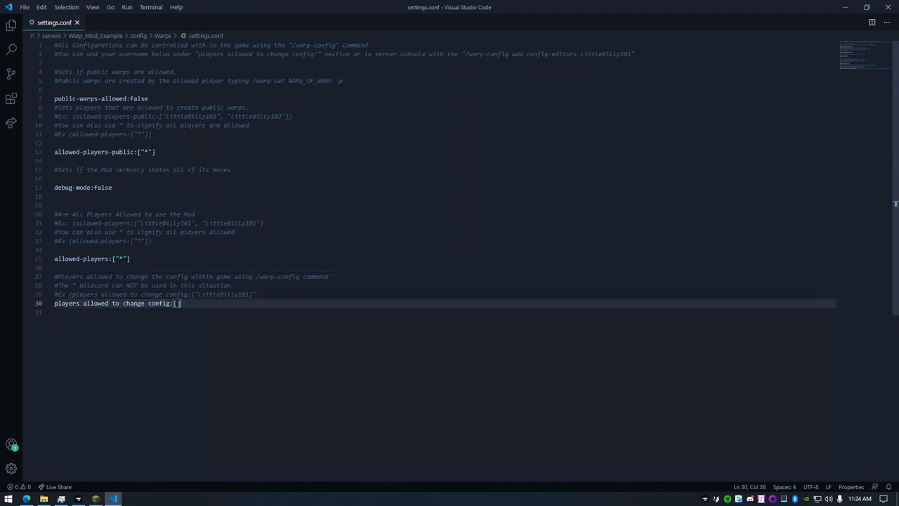
# Inspect the allowed-players-public and allowed-players options in settings.conf.
pyautogui.click(156, 152)
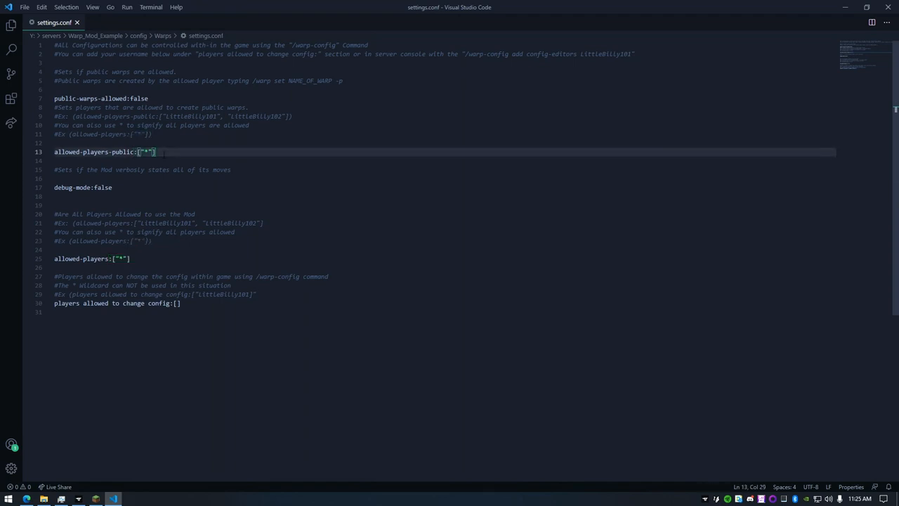
pyautogui.press('ctrl+a')
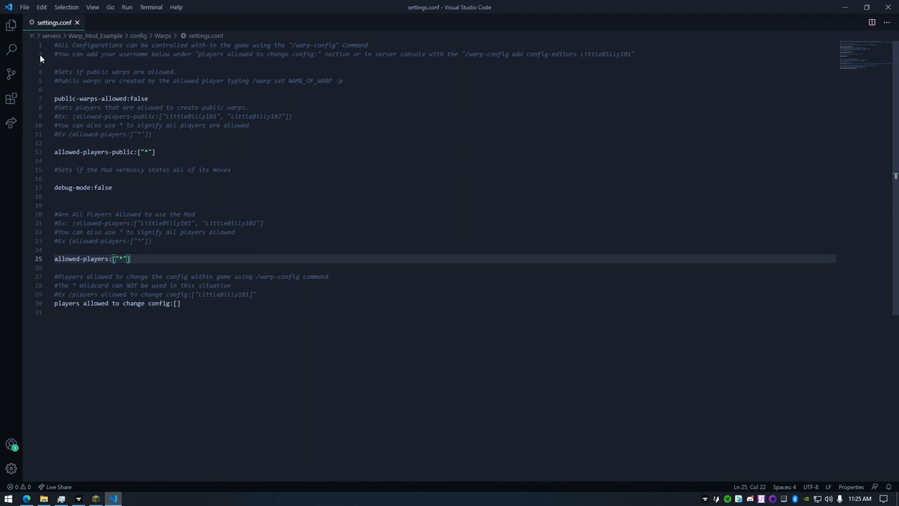
pyautogui.click(886, 6)
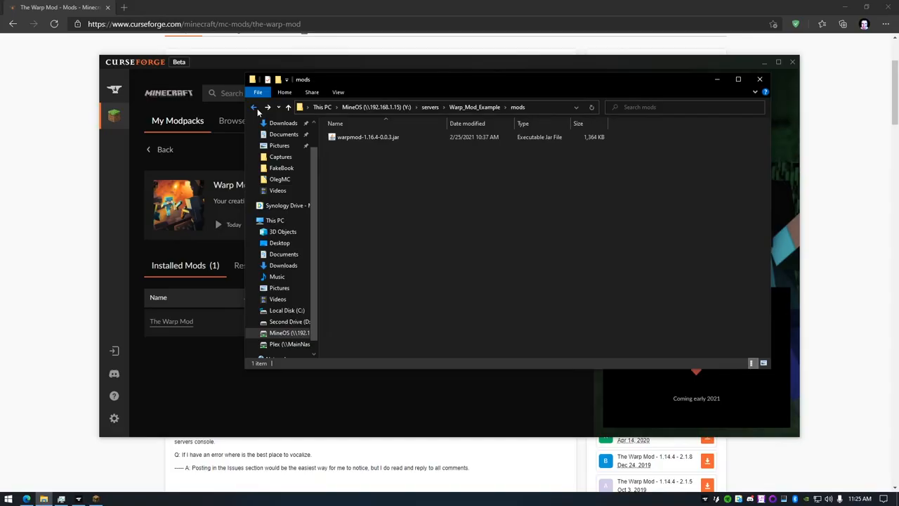
# Return to the client's Warps folder, peek into saves, and open dcman58_New World.conf.
pyautogui.click(254, 107)
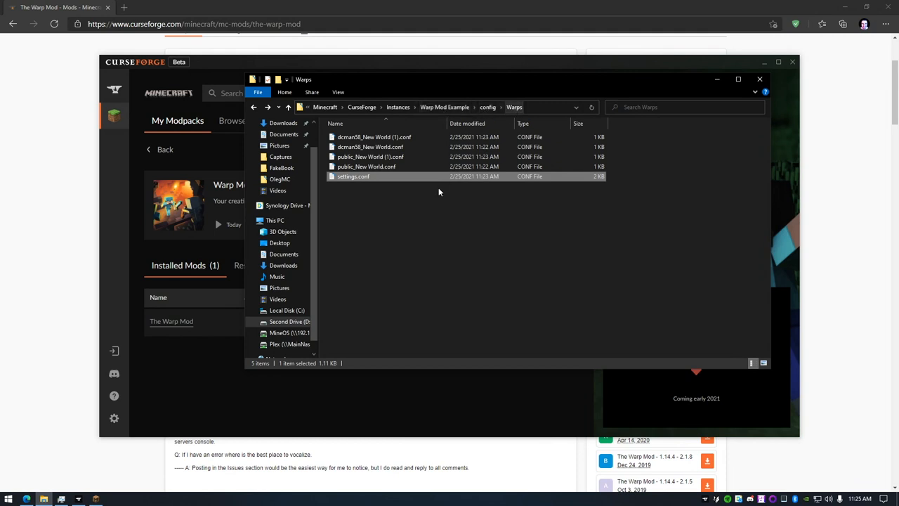
pyautogui.click(370, 157)
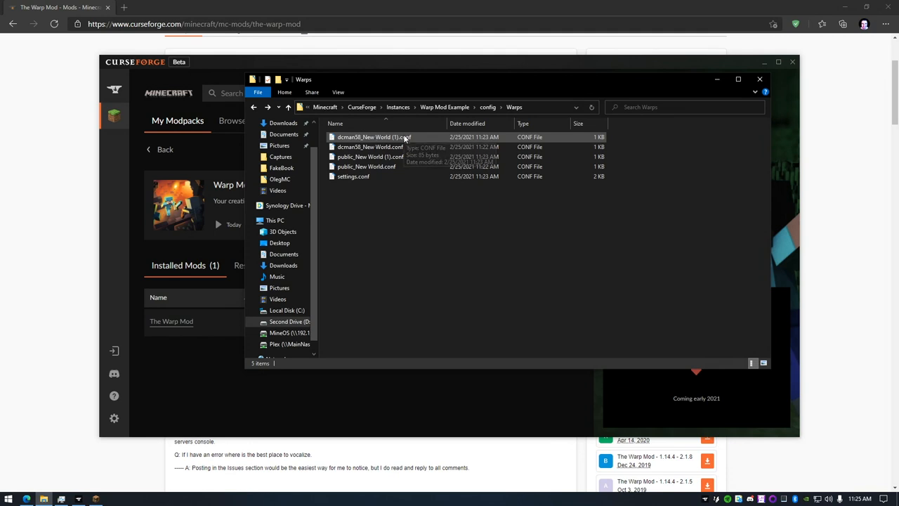
pyautogui.moveTo(370, 146)
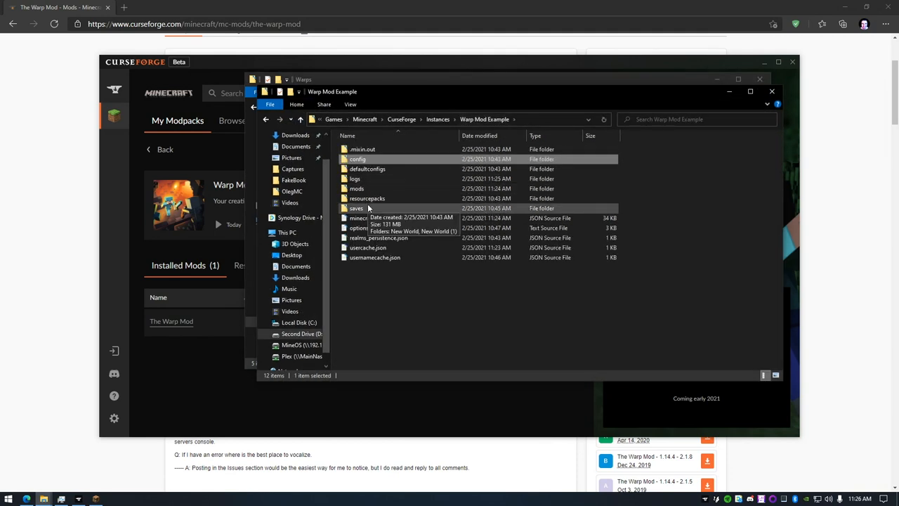
pyautogui.doubleClick(356, 208)
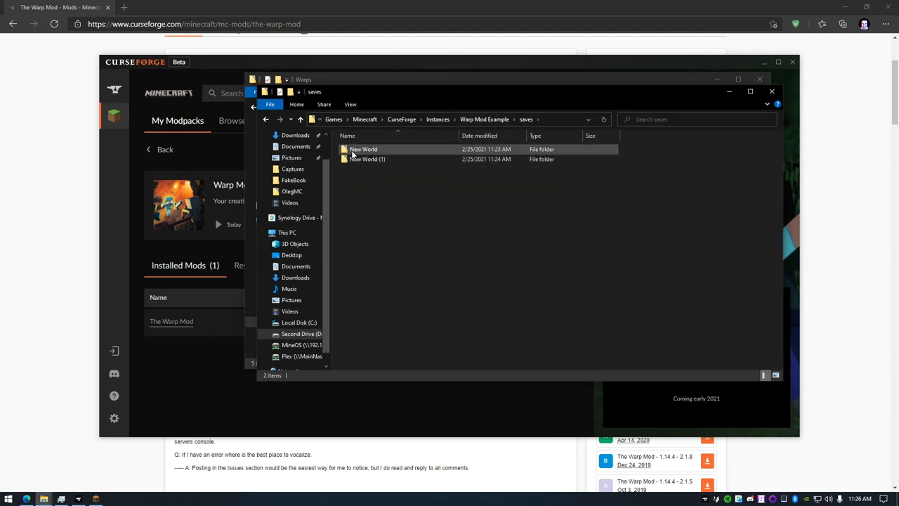
pyautogui.click(366, 159)
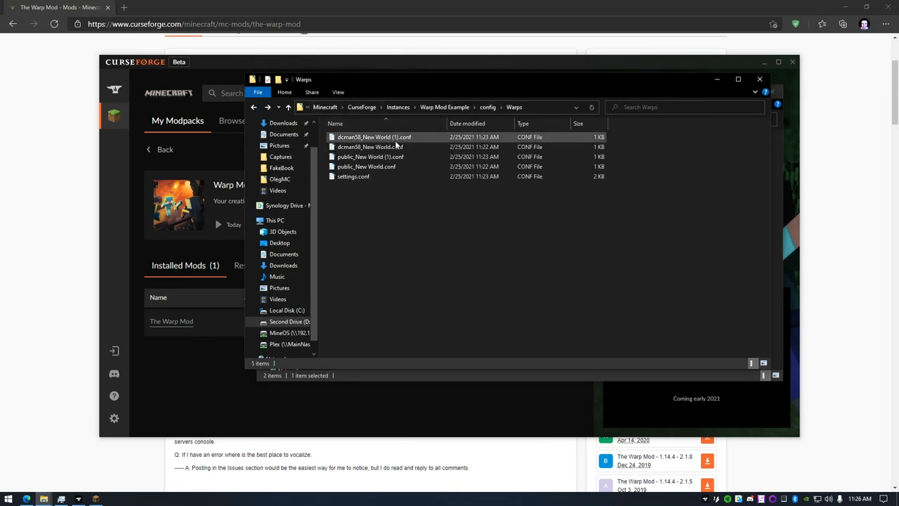
pyautogui.doubleClick(374, 137)
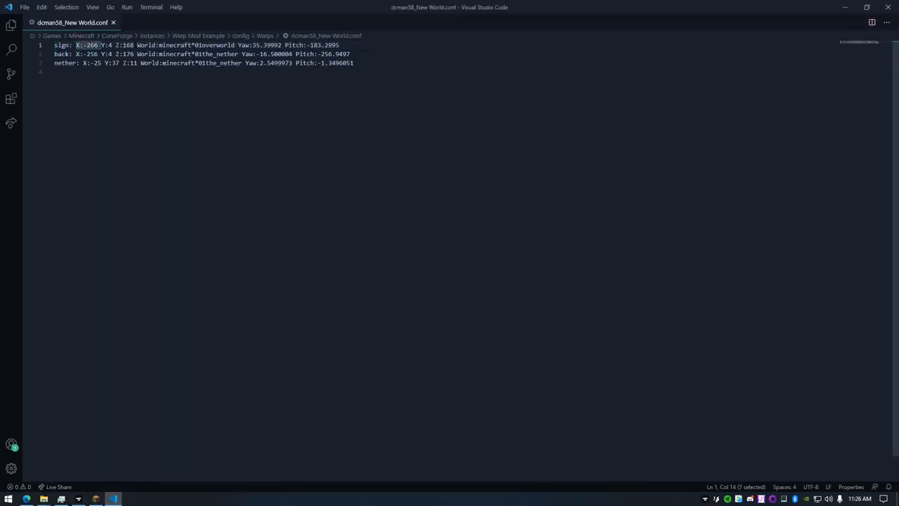
# Highlight the sign warp's X coordinate and neighbouring values in dcman58_New World.conf.
pyautogui.moveTo(135, 45); pyautogui.dragTo(220, 45)
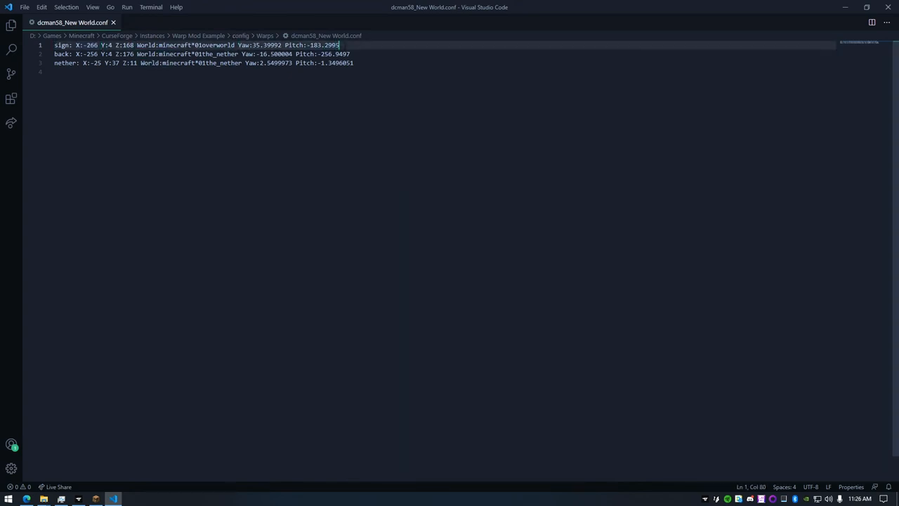
pyautogui.doubleClick(322, 45)
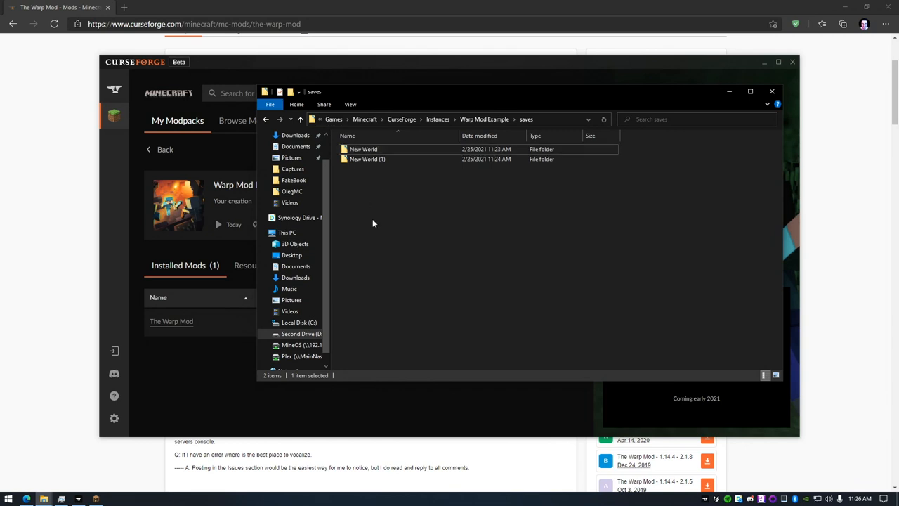
# Navigate MineOS (Y:) > servers > Warp_Mod_Example > config > Warps.
pyautogui.click(266, 119)
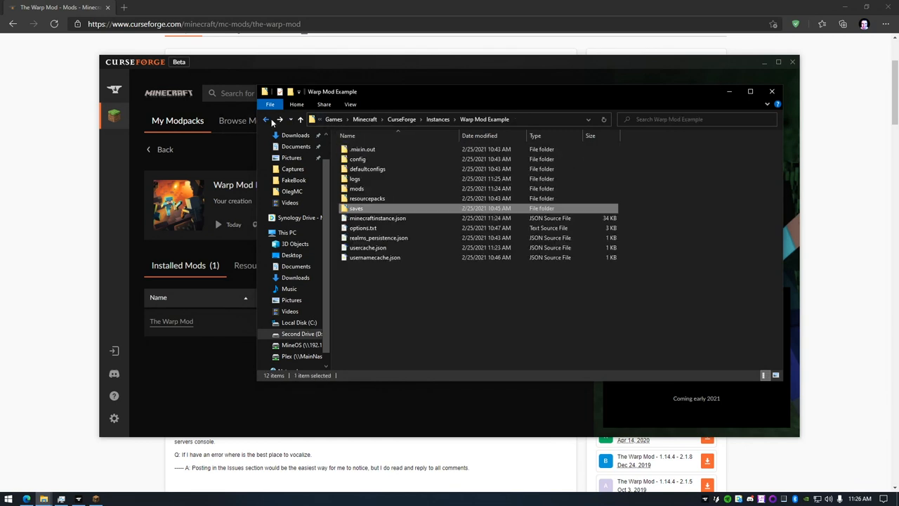
pyautogui.doubleClick(356, 208)
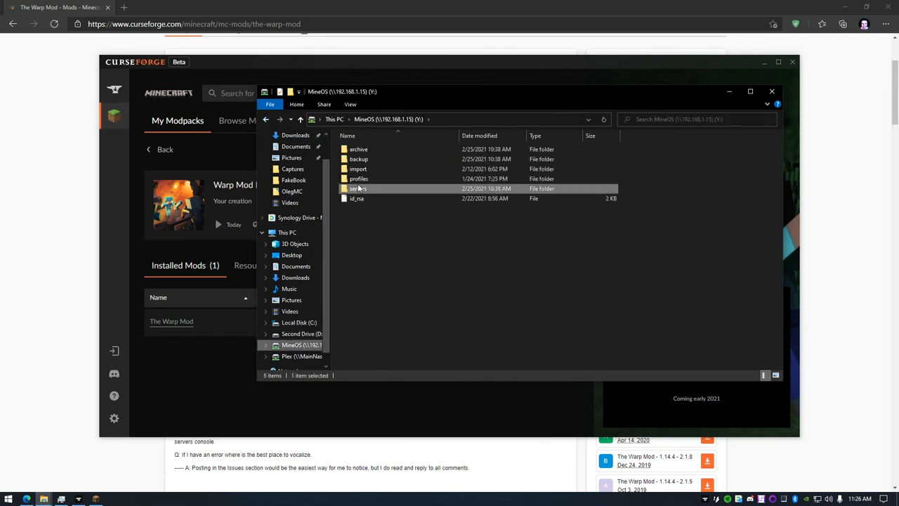
pyautogui.doubleClick(358, 188)
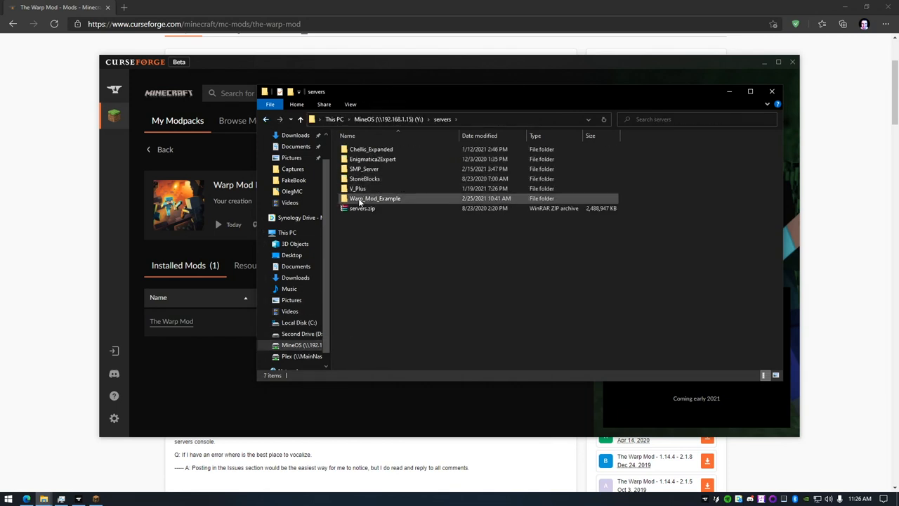
pyautogui.doubleClick(375, 198)
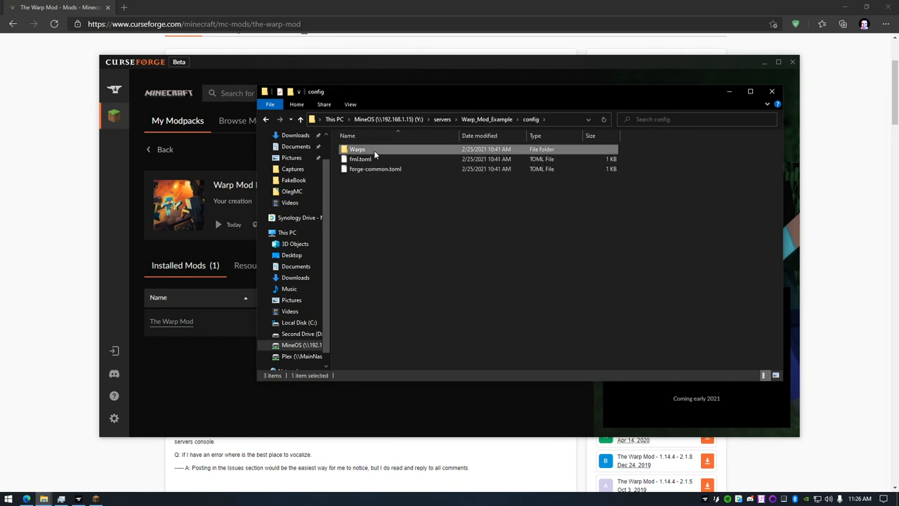
pyautogui.doubleClick(357, 149)
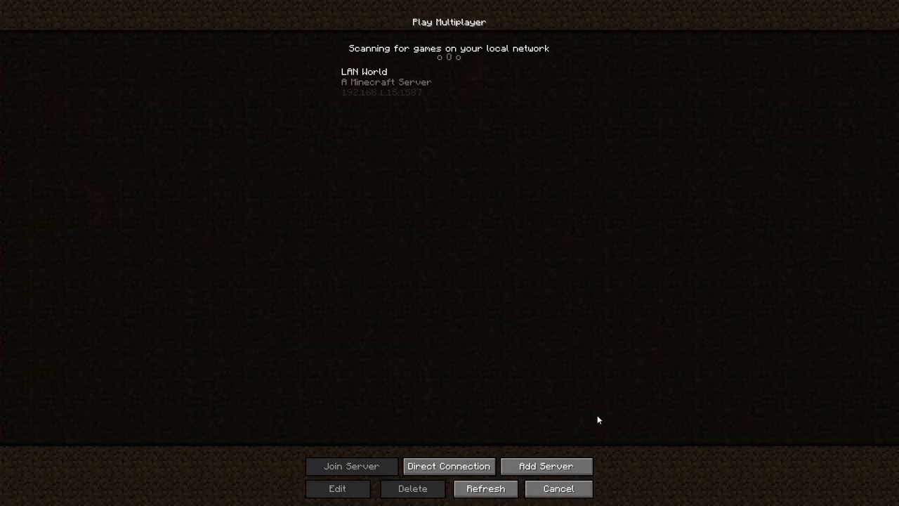
# Join the LAN World server and run /warp_config and /warp dcman58.
pyautogui.click(351, 465)
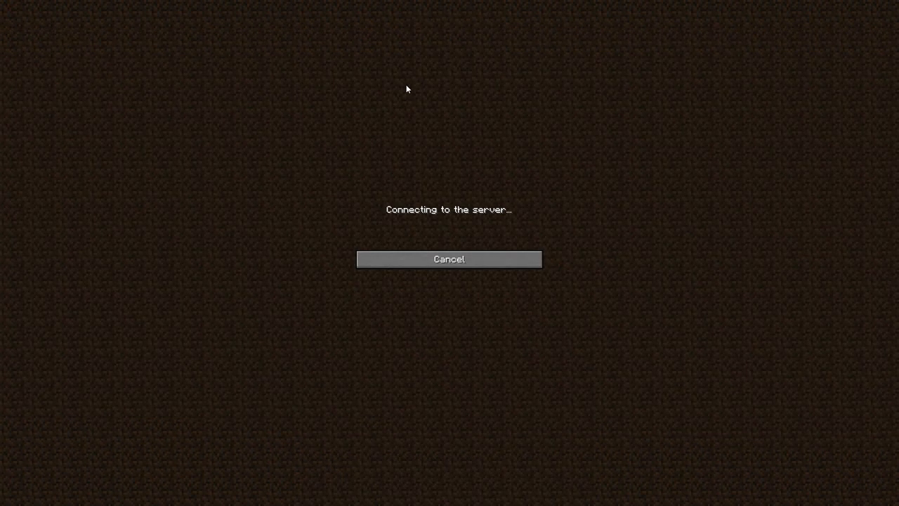
pyautogui.moveTo(398, 108)
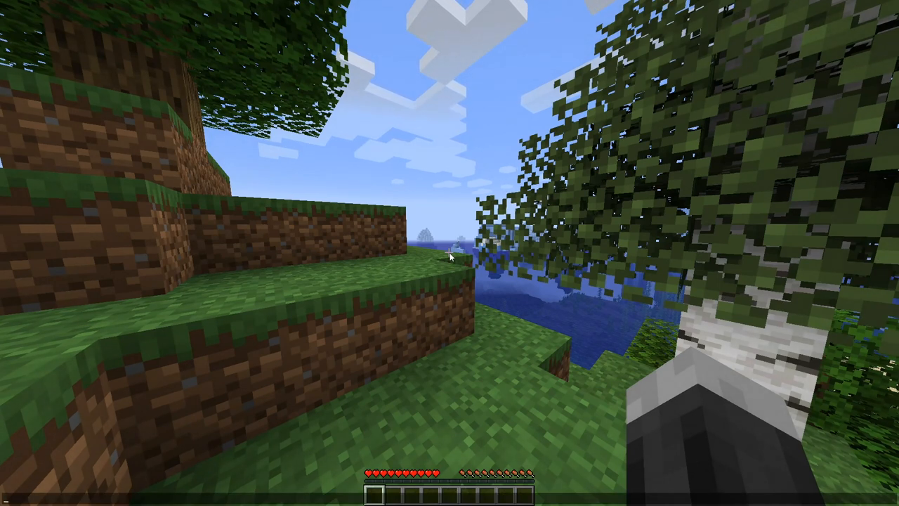
pyautogui.write('/warp_config')
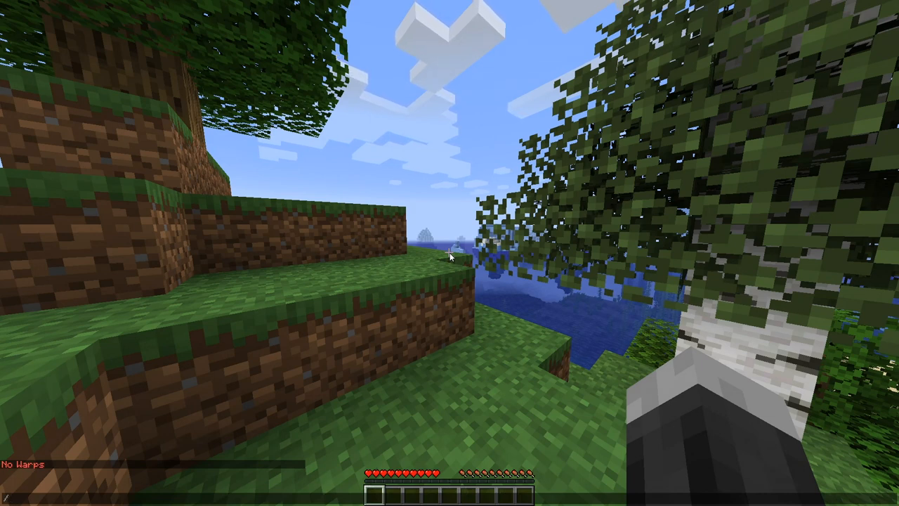
pyautogui.write('/warp dcman58')
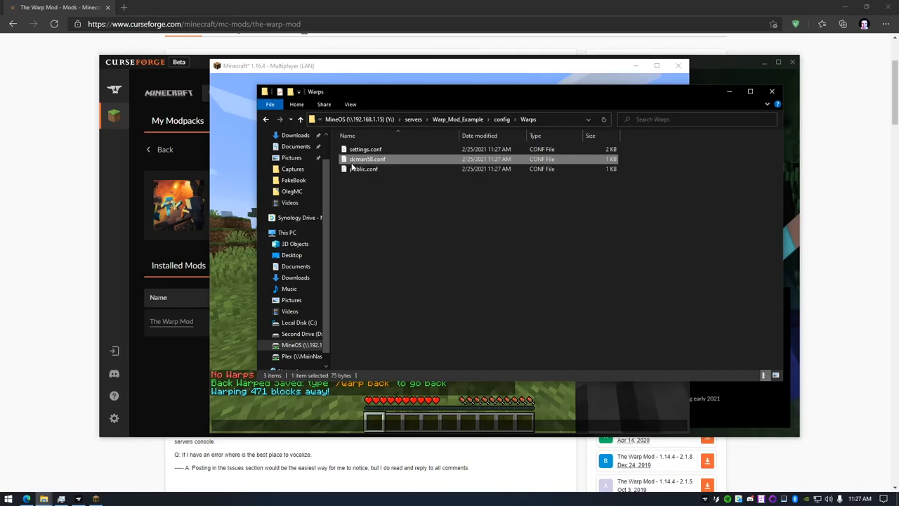
pyautogui.moveTo(368, 159)
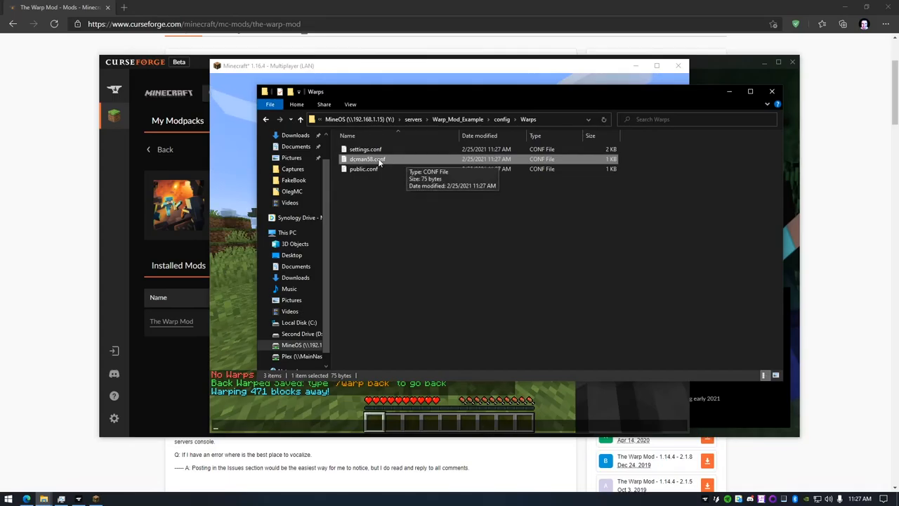
pyautogui.moveTo(364, 168)
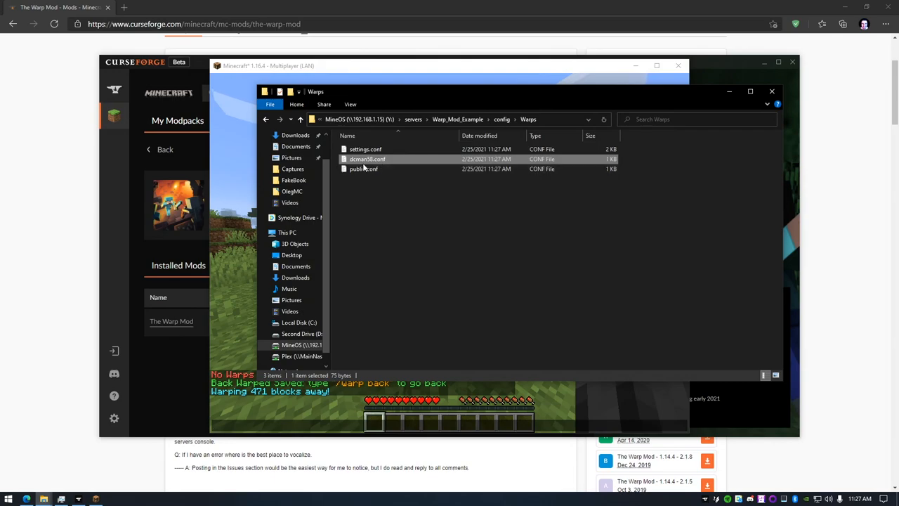
# Open public.conf from the server's Warps folder.
pyautogui.doubleClick(367, 159)
pyautogui.write('/warp set')
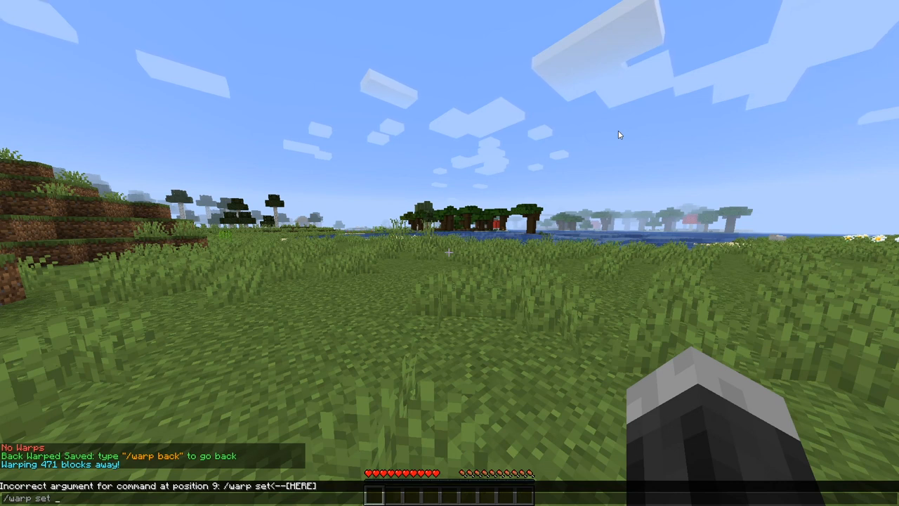
# Enter /warp set flat -p to try creating a public warp named flat.
pyautogui.write('flat')
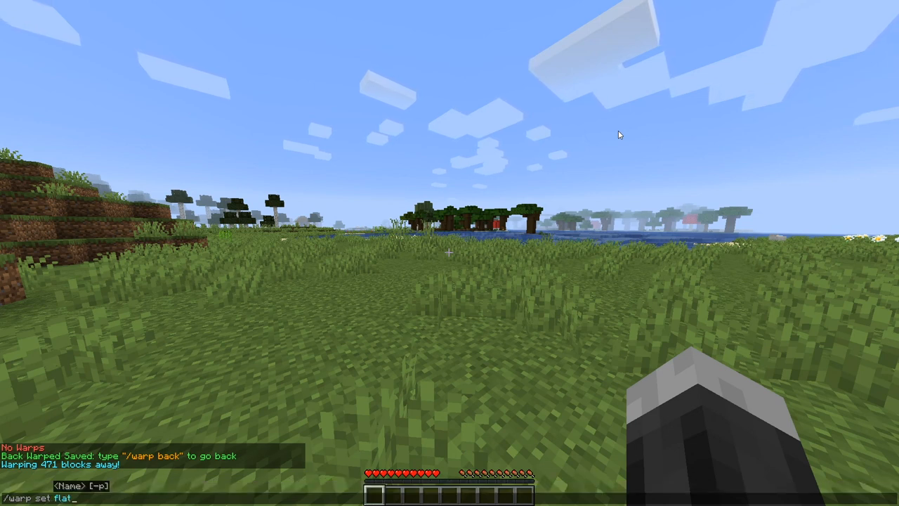
pyautogui.write('-p')
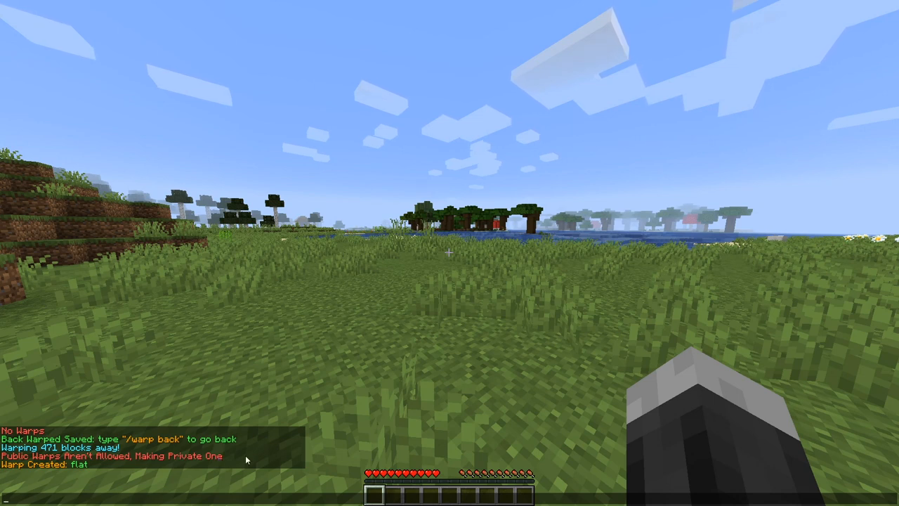
# Remove the flat warp, rename back to home, then warp back.
pyautogui.write('/config')
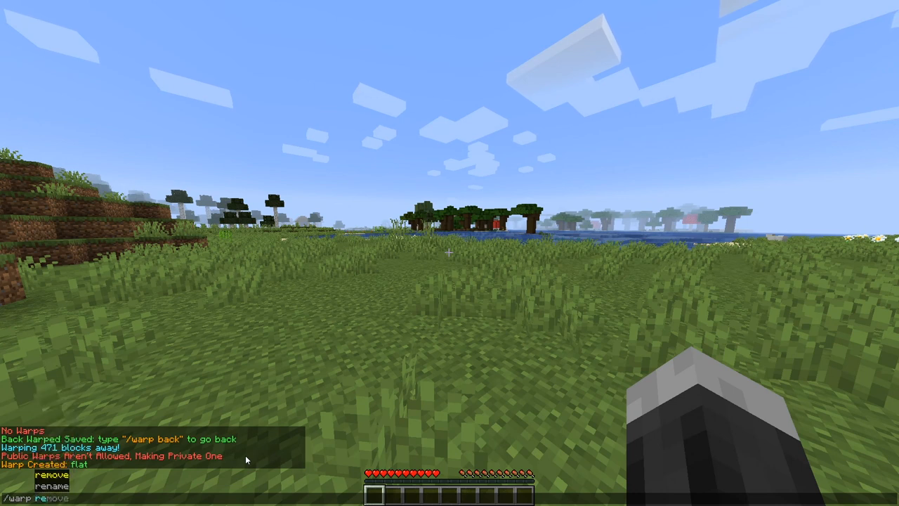
pyautogui.write('flat')
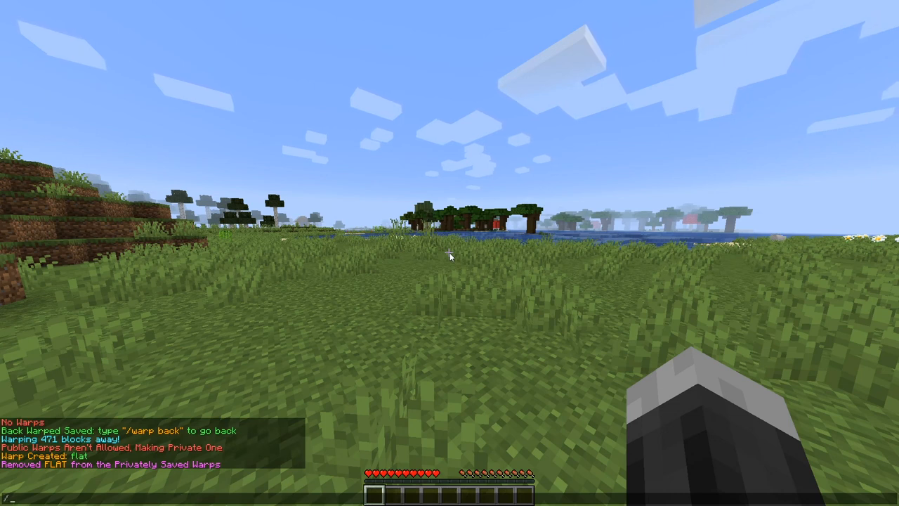
pyautogui.write('/warp rename back')
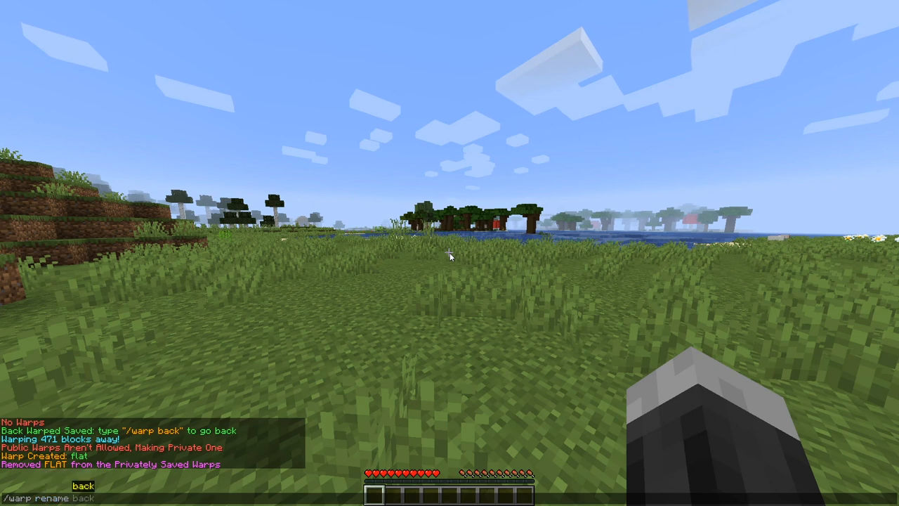
pyautogui.write('ho')
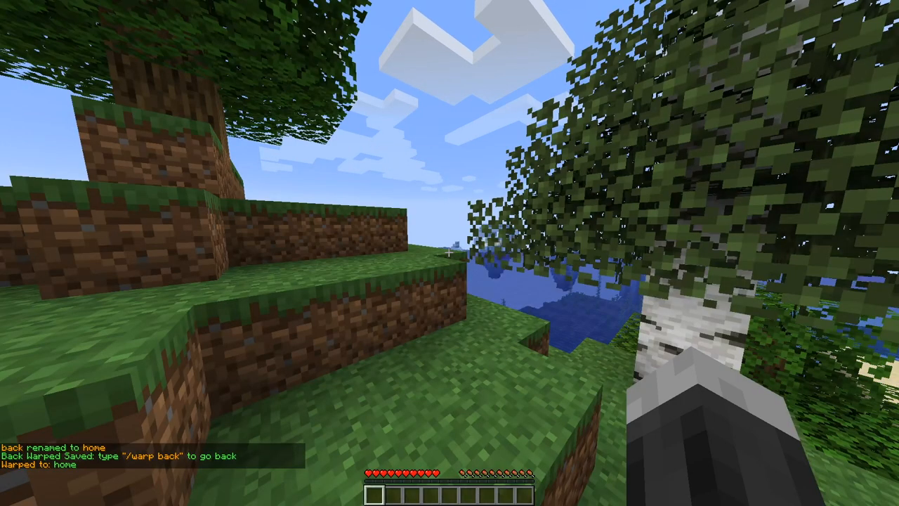
pyautogui.write('/warp ba')
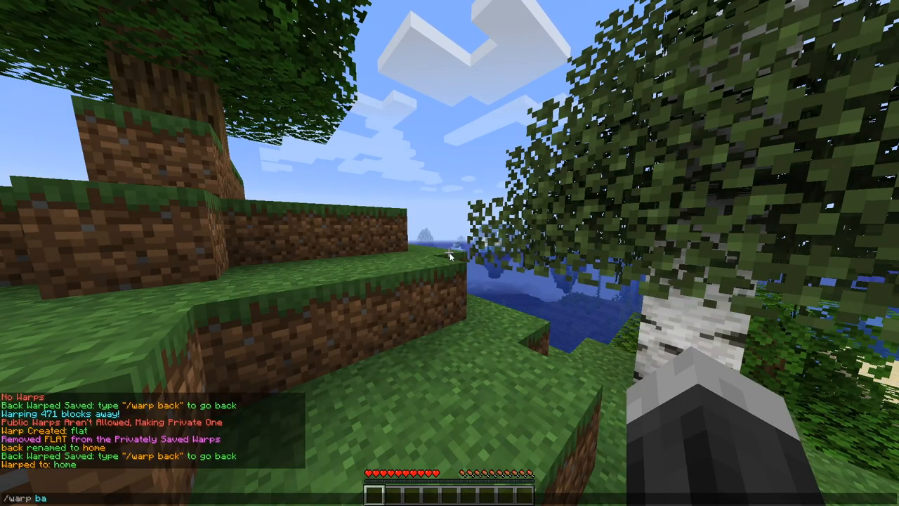
pyautogui.press('enter')
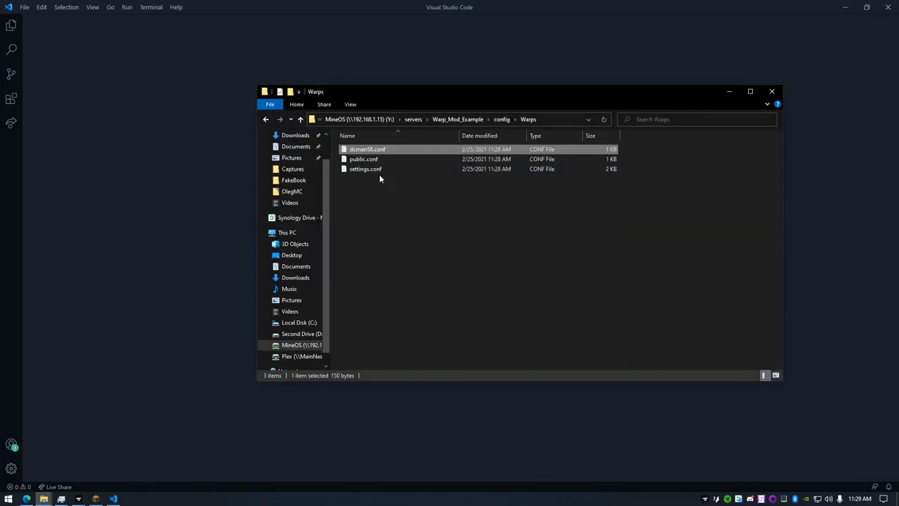
pyautogui.doubleClick(365, 169)
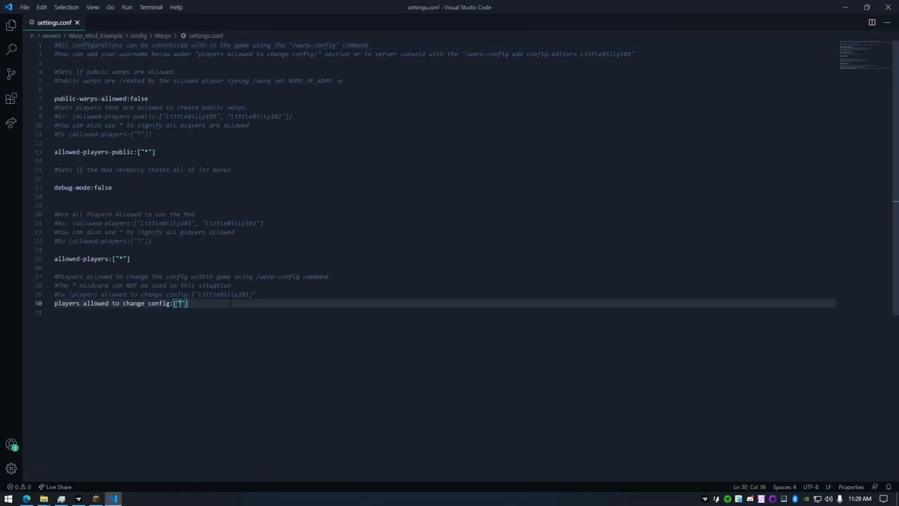
pyautogui.write('dcman58')
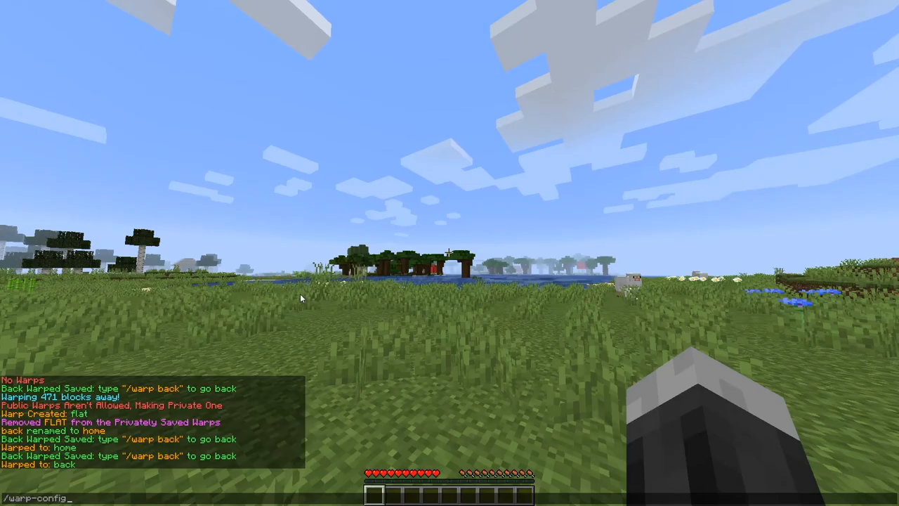
# Run /warp-config set public-allowed true.
pyautogui.write('set')
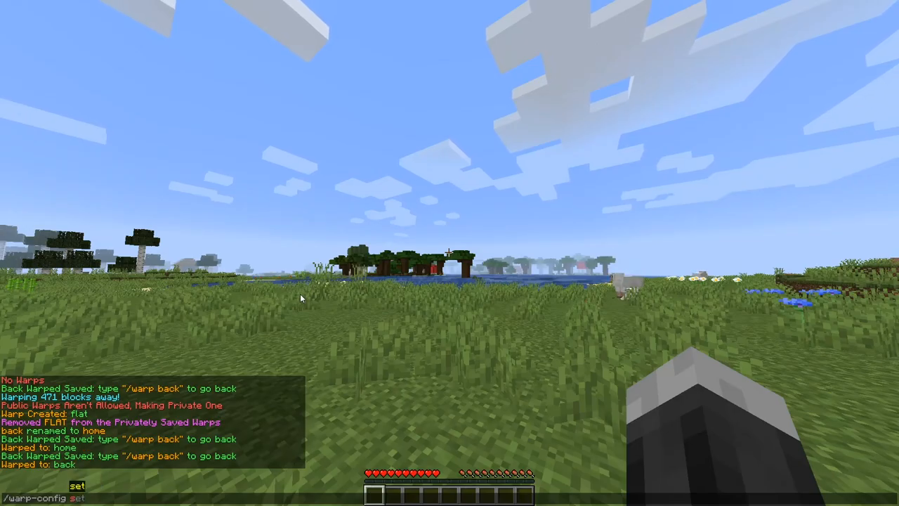
pyautogui.write('public-allowed')
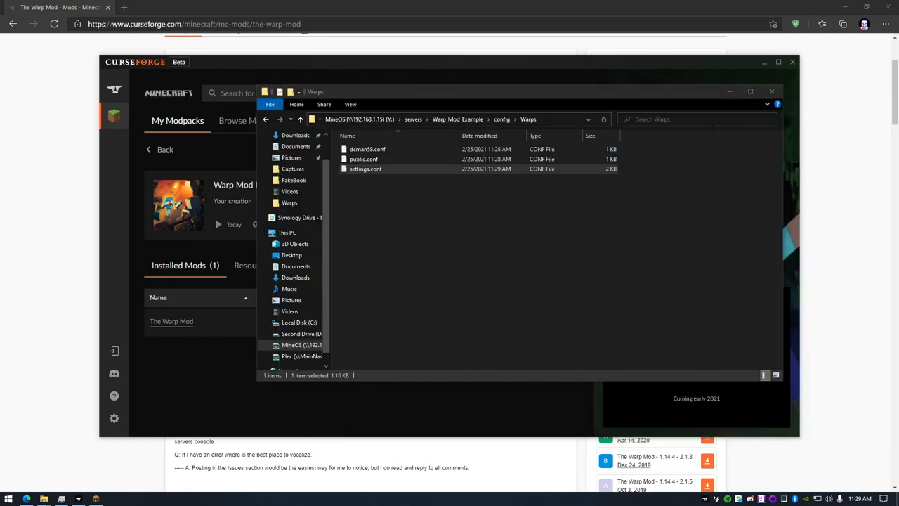
# Reopen settings.conf to verify public-warps-allowed is true, then return to Minecraft.
pyautogui.doubleClick(365, 169)
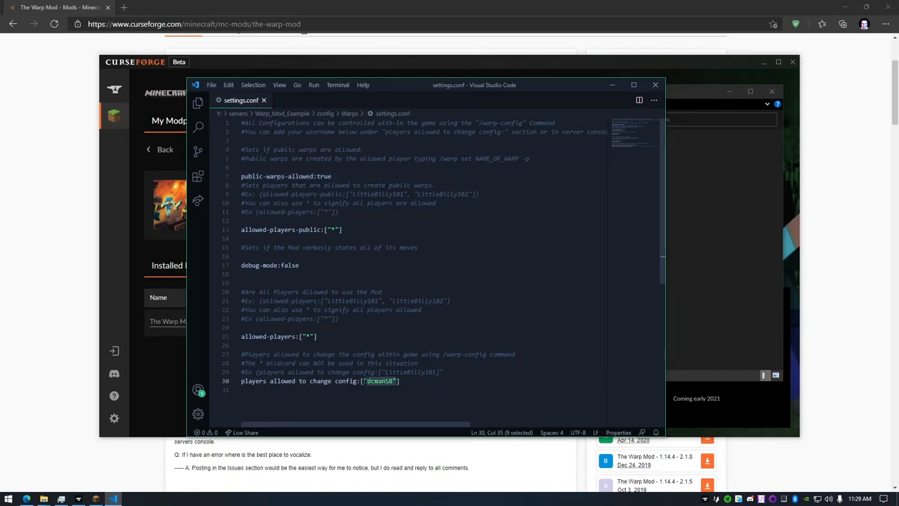
pyautogui.press('Delete')
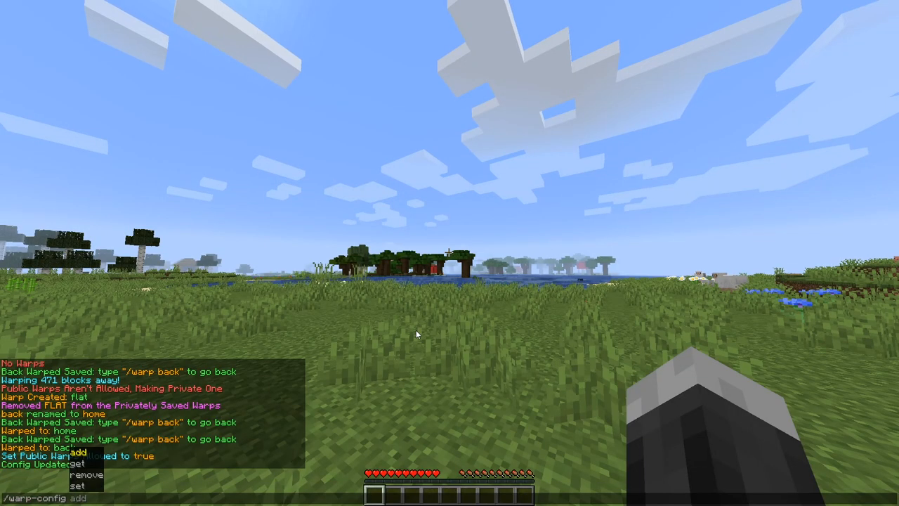
# Query allowed-players with /warp-config get, then switch back to Minecraft.
pyautogui.write('get')
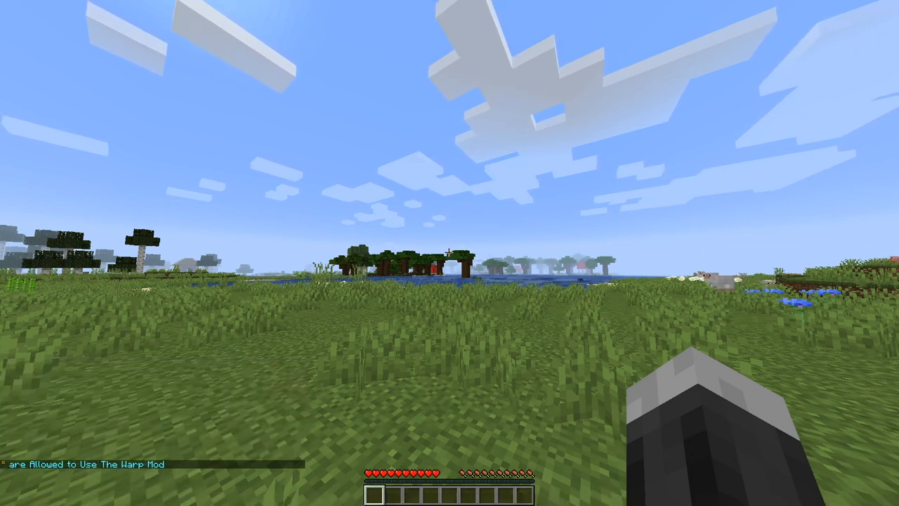
pyautogui.write('/warp-config get allowed-players')
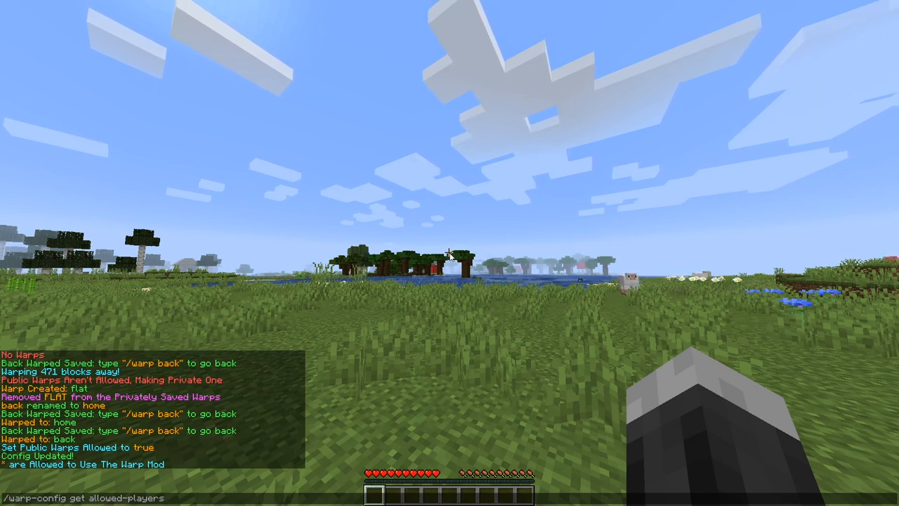
pyautogui.write('allowed-players')
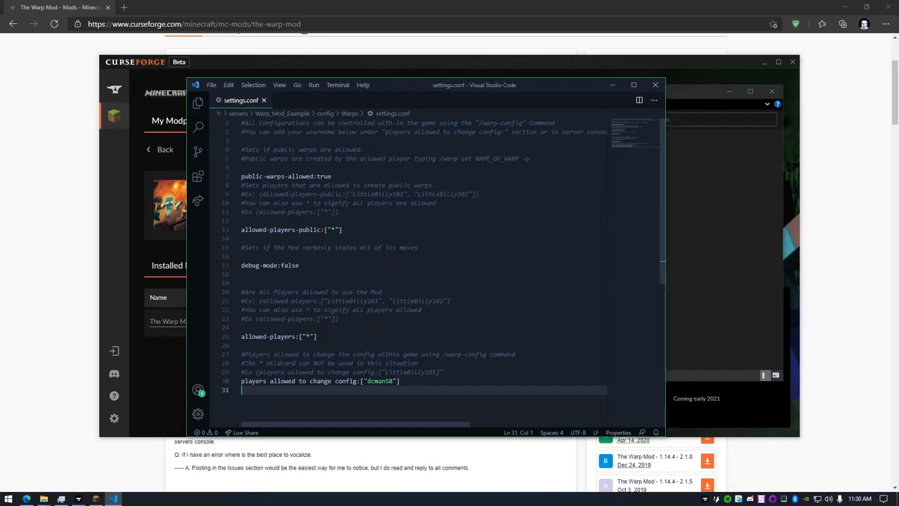
pyautogui.press('alt+tab')
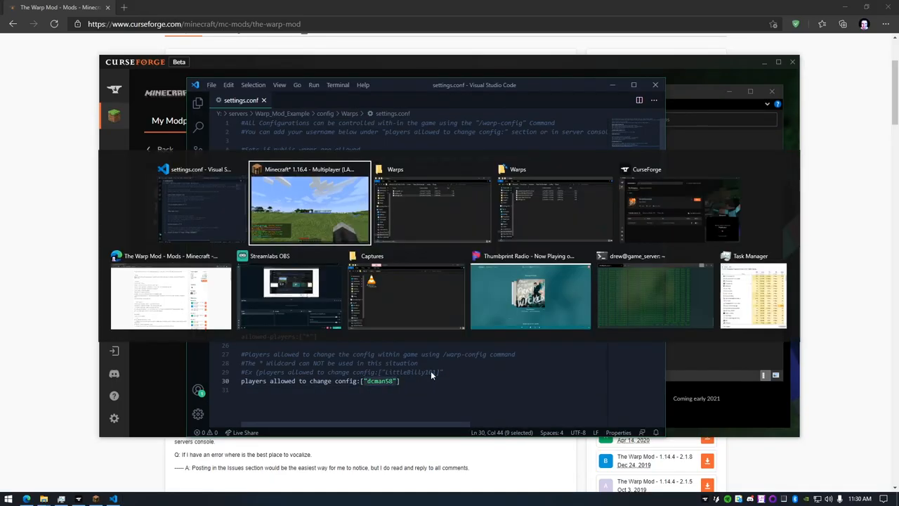
pyautogui.click(310, 203)
pyautogui.write('/warp-config')
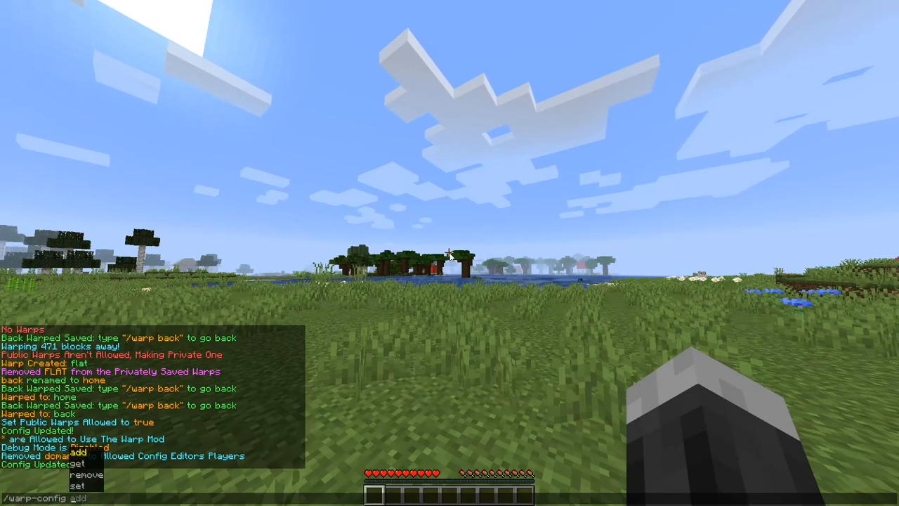
# Accept a warp-config subcommand suggestion toward checking debug mode.
pyautogui.press('enter')
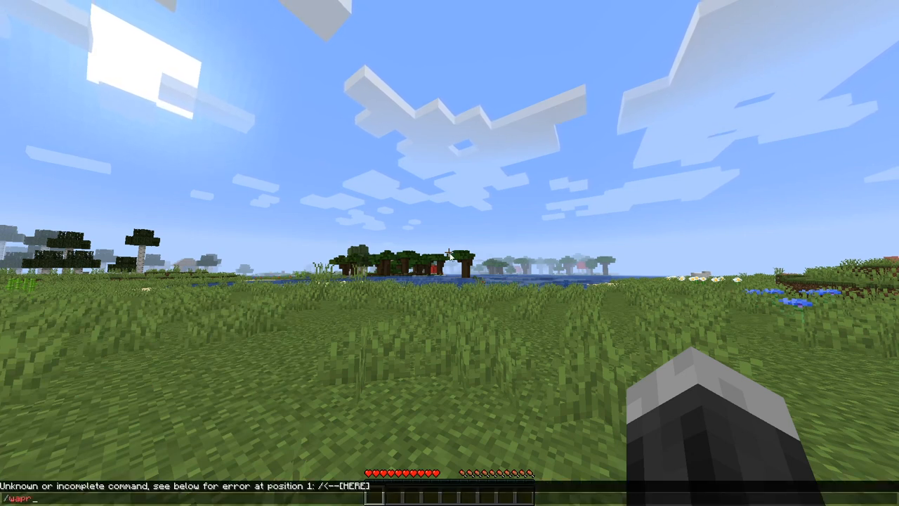
# Type /warp-config add and cycle through allowed-players, allowed-public-players and config-editors.
pyautogui.write('/warp-config add')
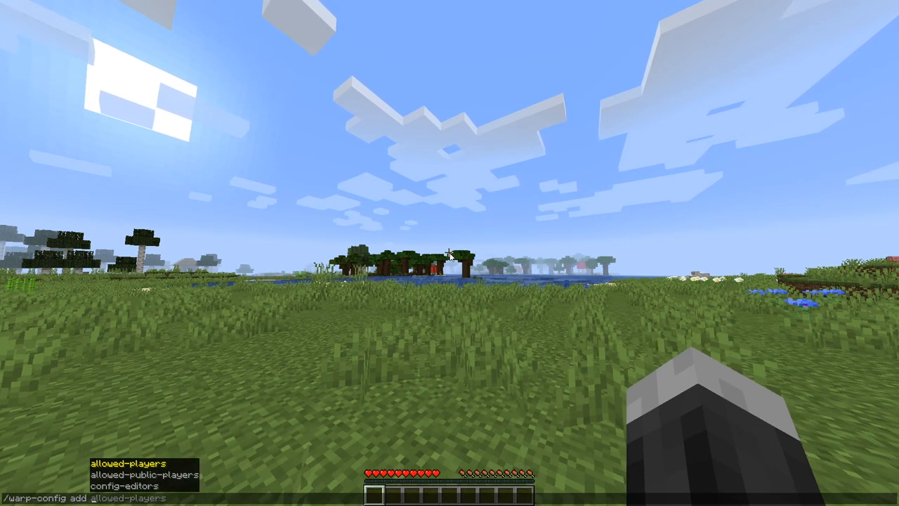
pyautogui.press('Tab')
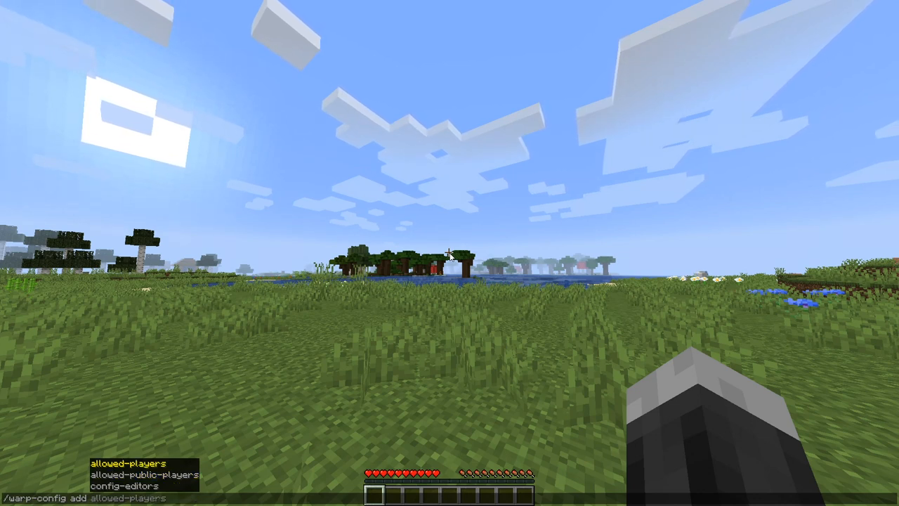
pyautogui.press('Tab')
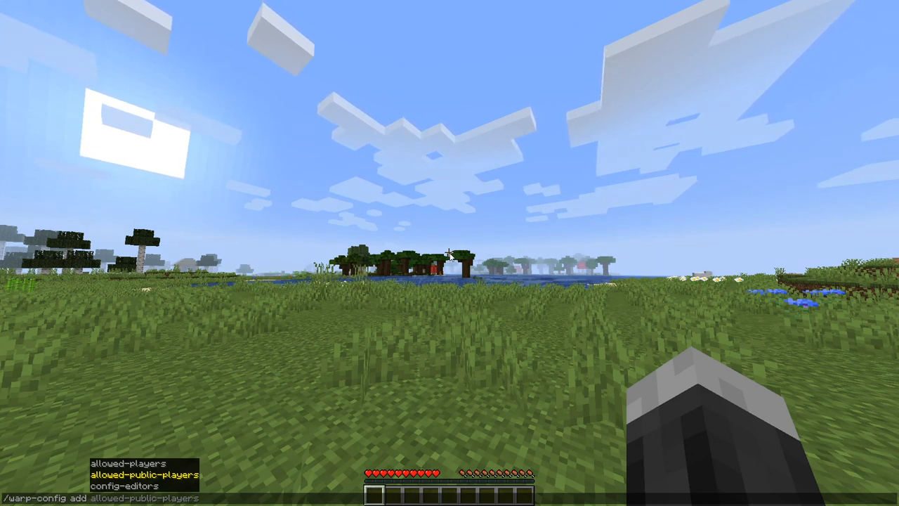
pyautogui.press('Tab')
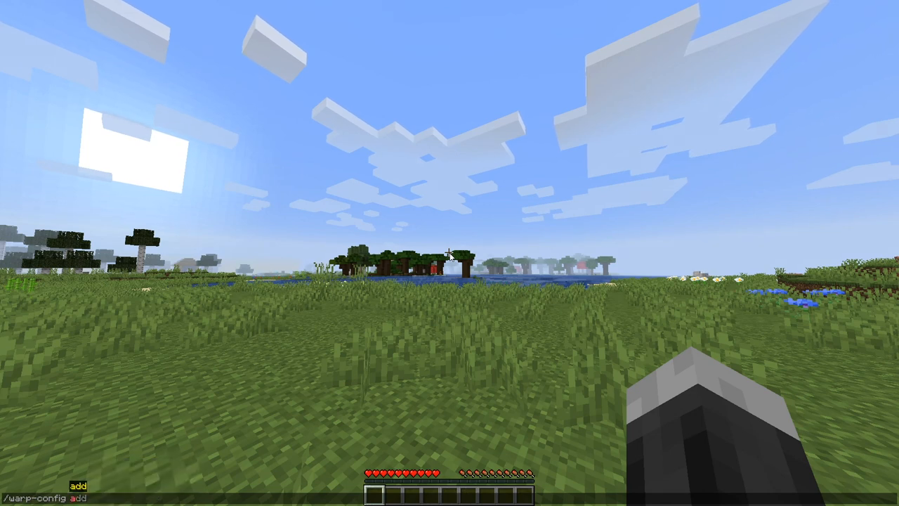
# Query allowed-players, allowed-public-players and config-editors with /warp-config get.
pyautogui.write('get allowed-players')
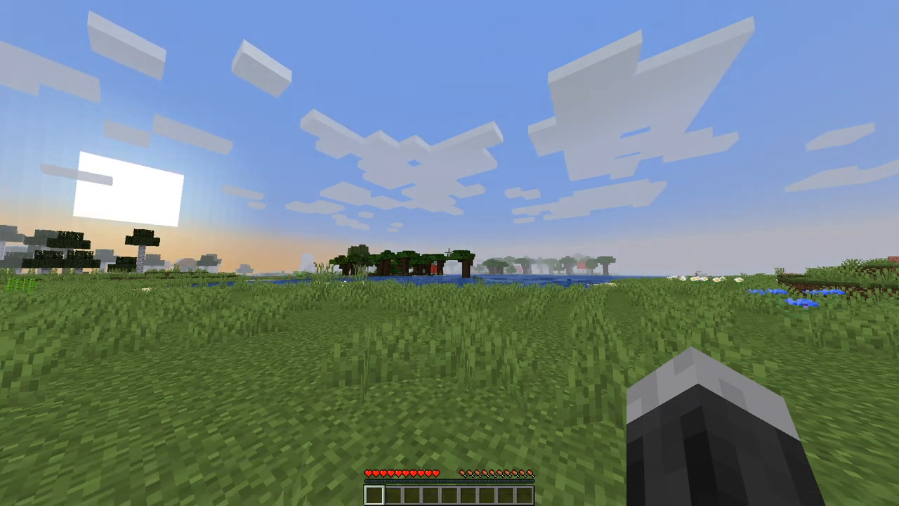
pyautogui.write('/warp-config get allowed-players')
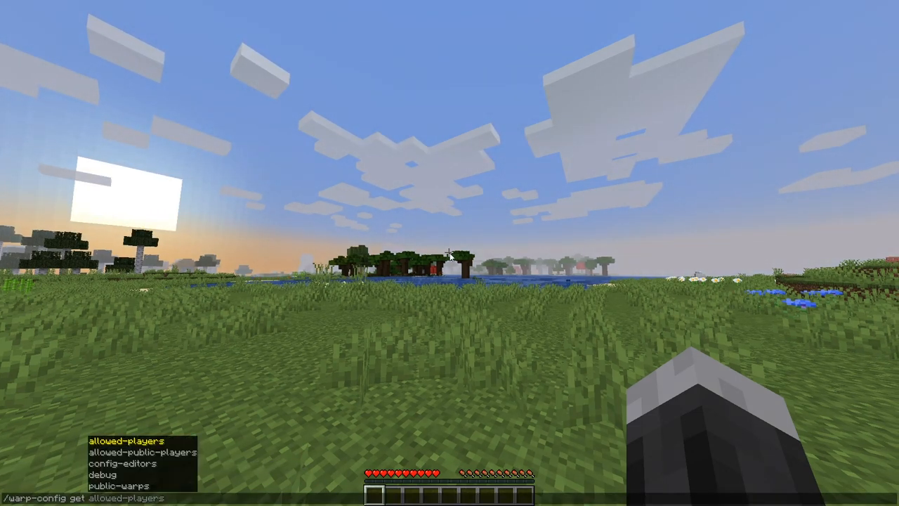
pyautogui.press('Tab')
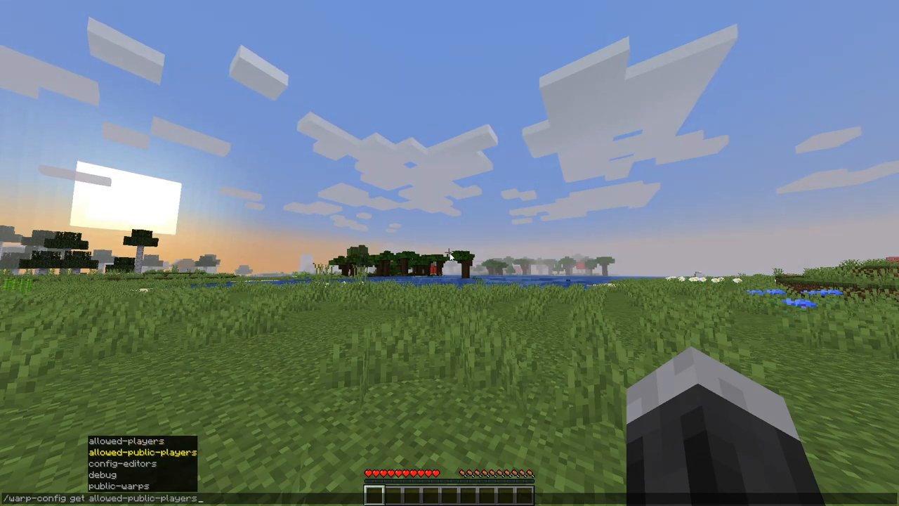
pyautogui.press('enter')
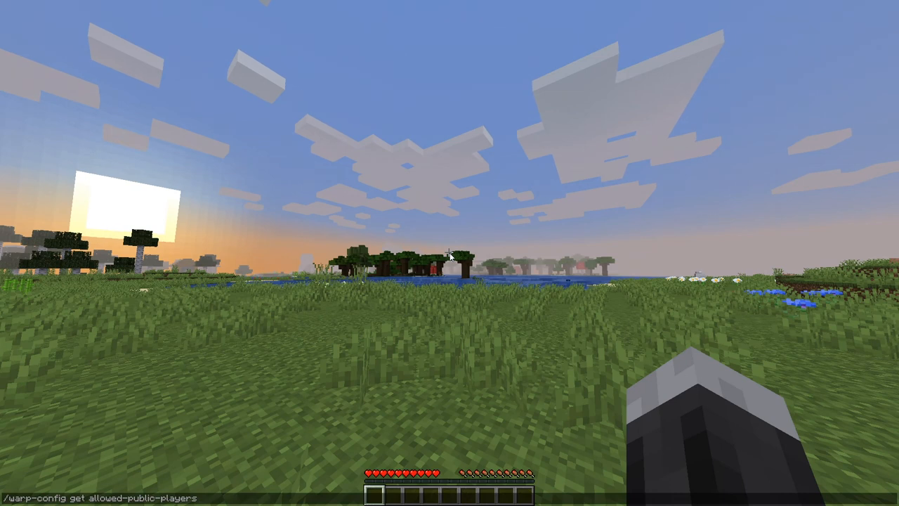
pyautogui.write('config-editors')
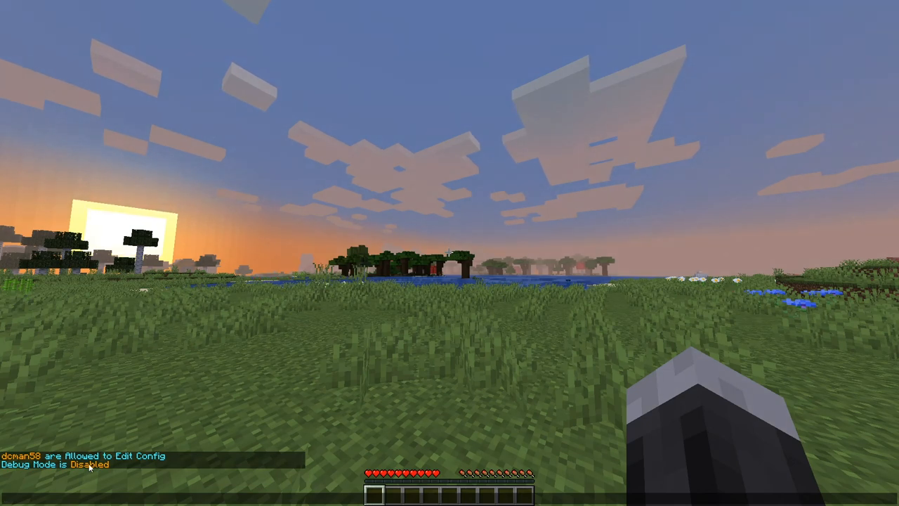
# Check debug mode with /warp-config get debug and begin a /time command.
pyautogui.write('/warp-config get debug')
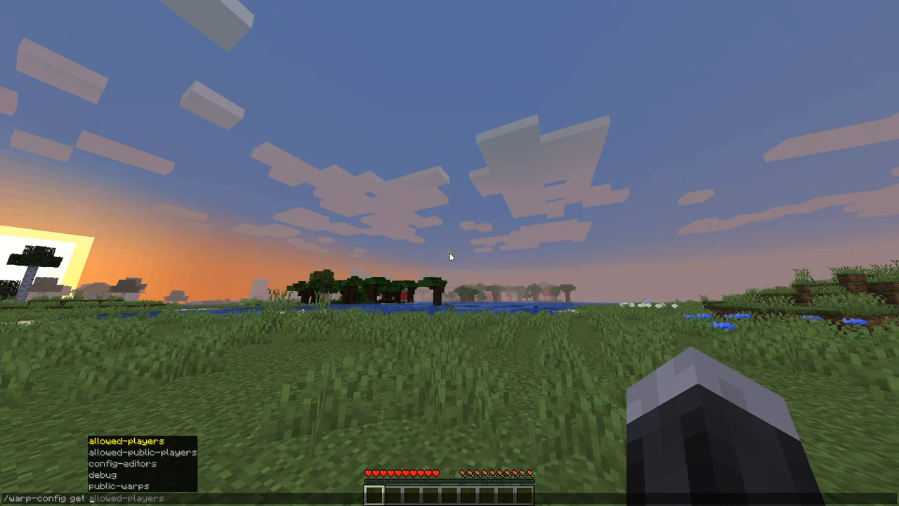
pyautogui.press('enter')
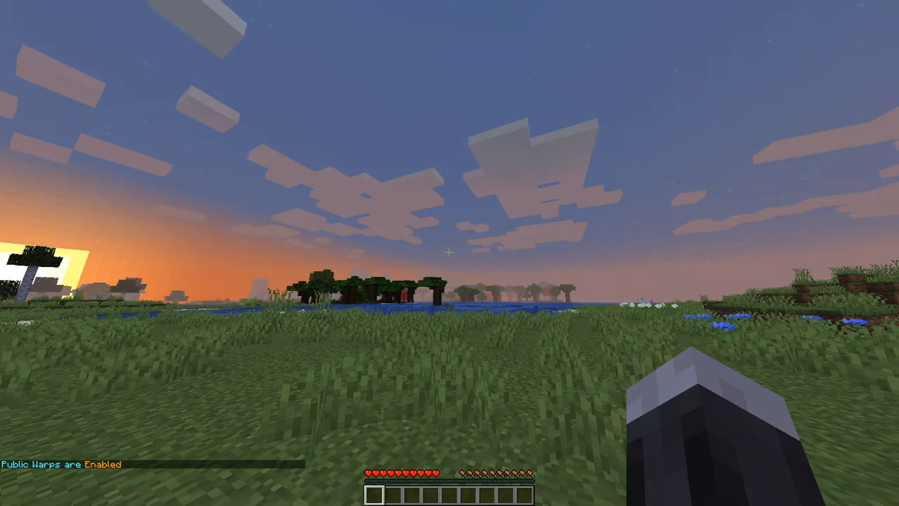
pyautogui.write('/time')
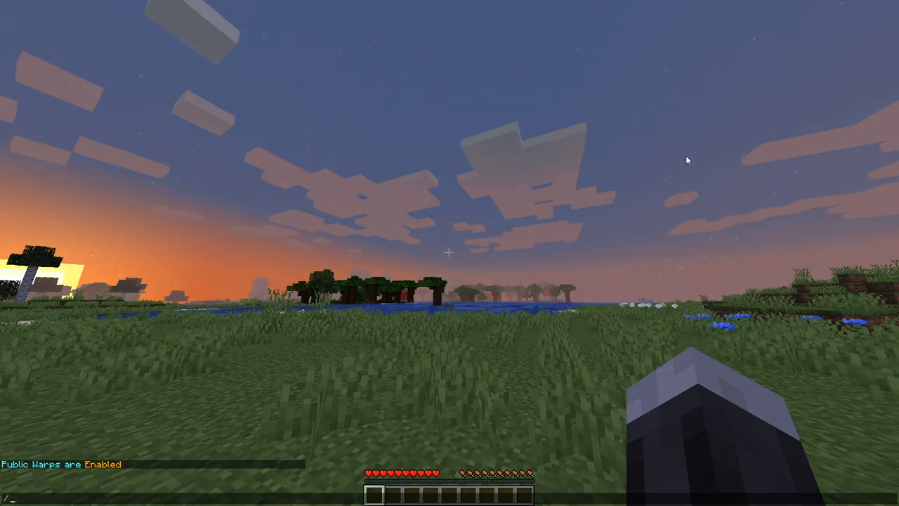
pyautogui.moveTo(216, 269)
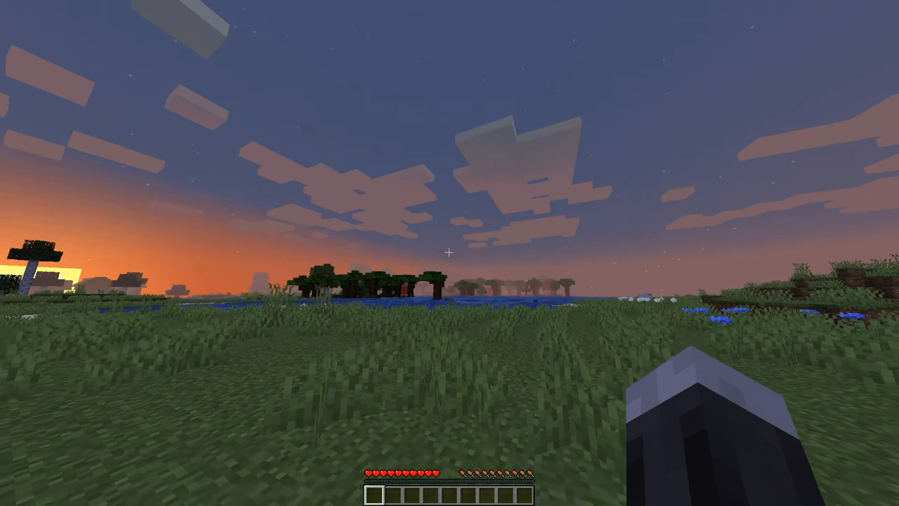
pyautogui.moveTo(449, 252)
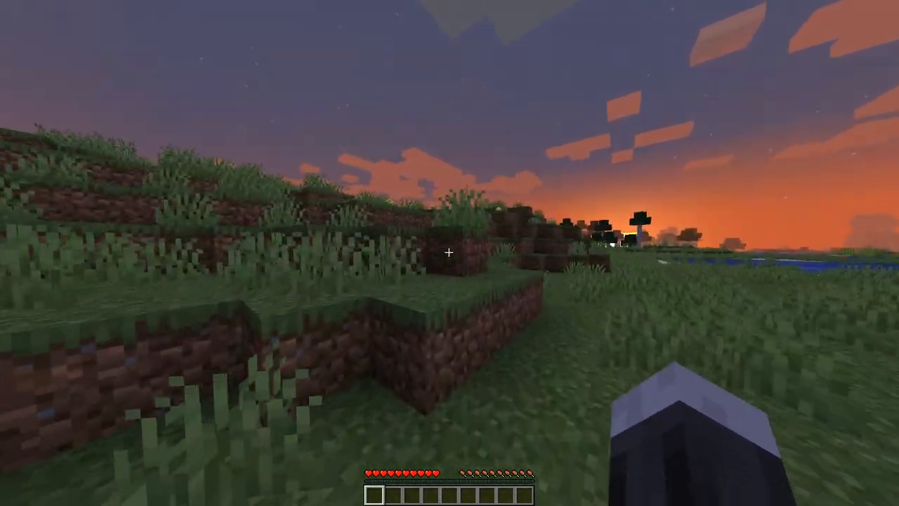
pyautogui.moveTo(450, 253)
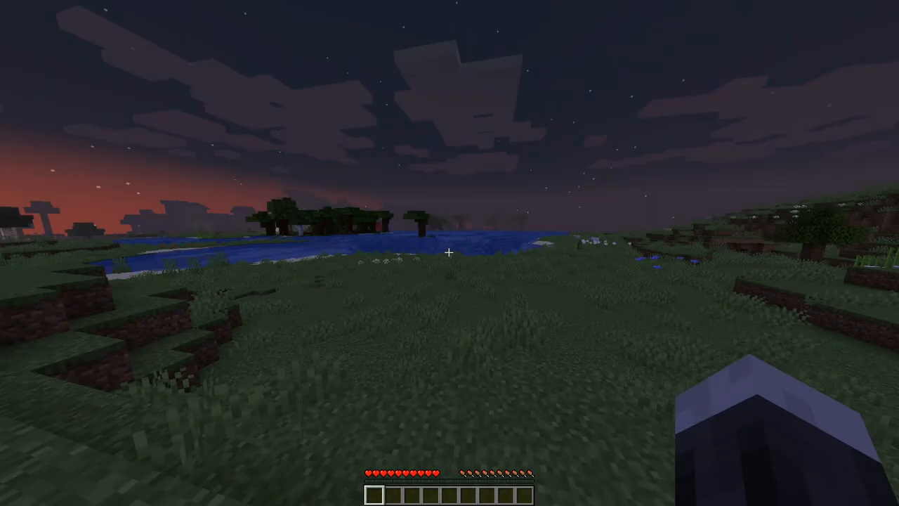
pyautogui.moveTo(449, 253)
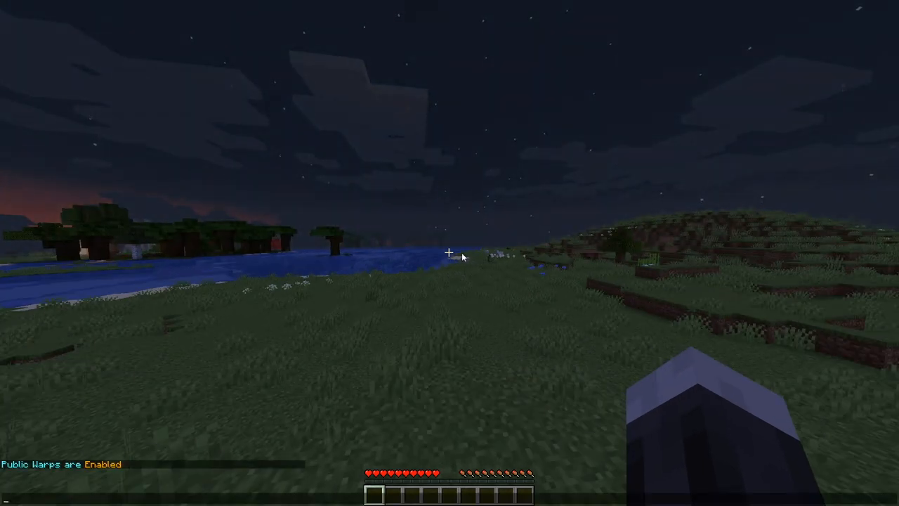
# Run /warp-config set public-allowed true to allow public warps.
pyautogui.write('/warp-config')
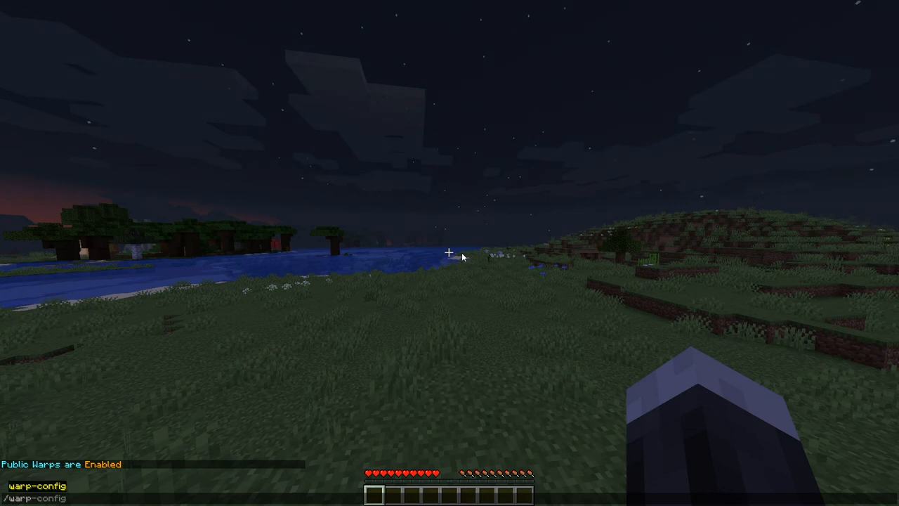
pyautogui.write('add')
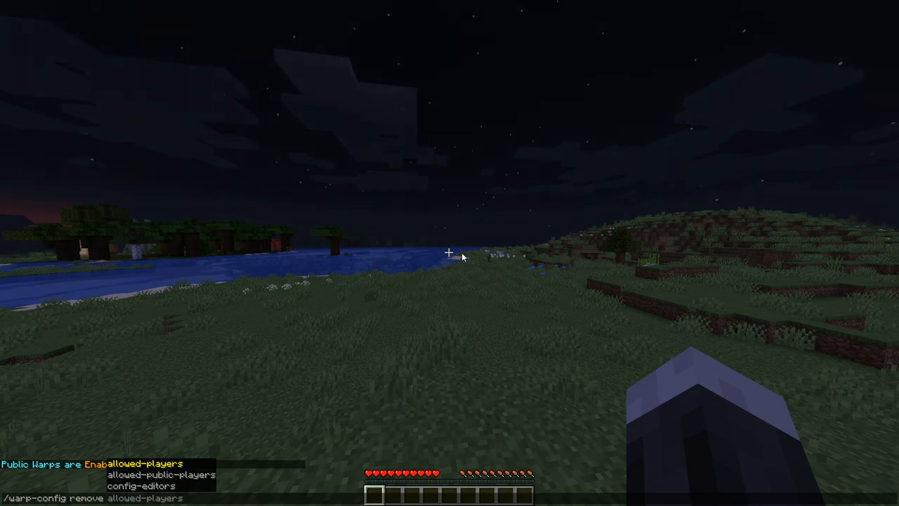
pyautogui.press('Tab')
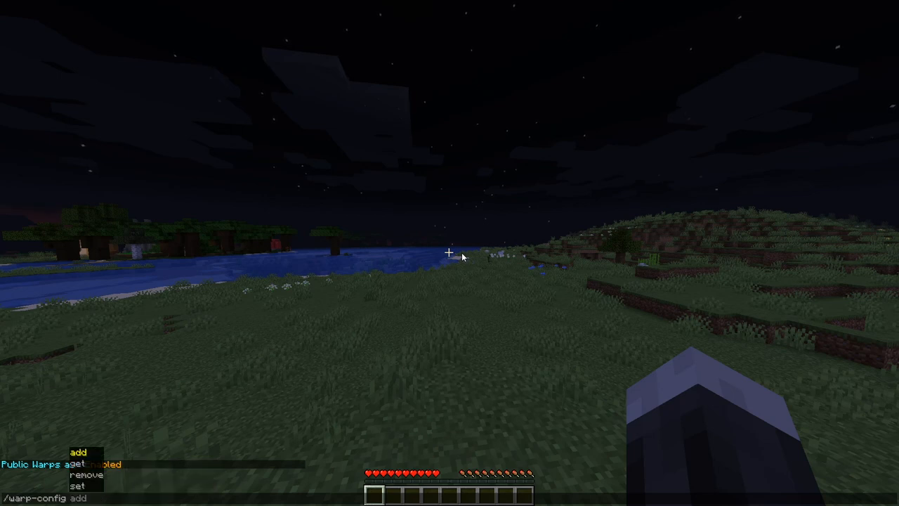
pyautogui.write('set')
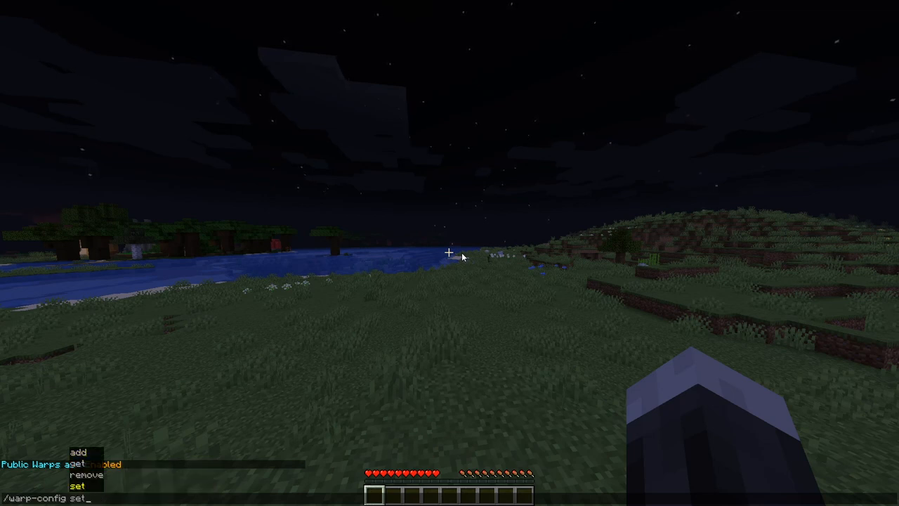
pyautogui.write('debug')
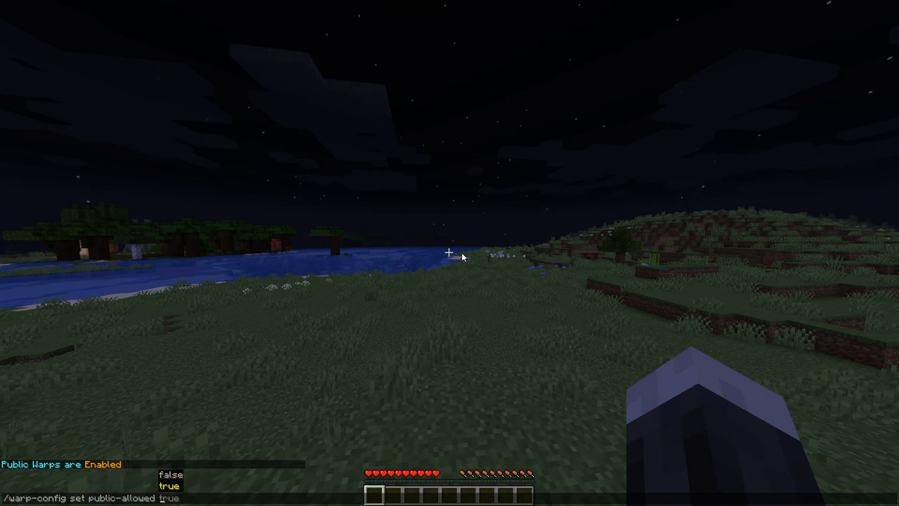
pyautogui.press('enter')
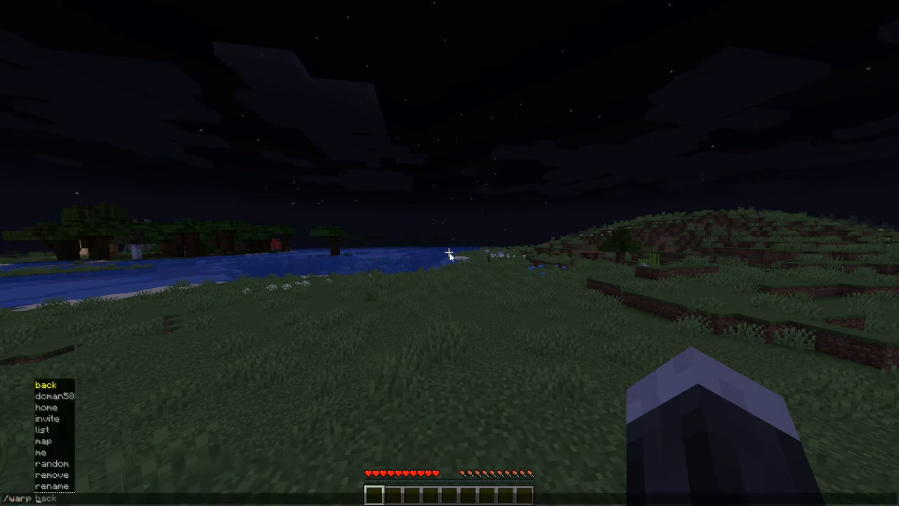
# Enter /warp set flat -p to create the public warp 'flat' here.
pyautogui.write('/warp set')
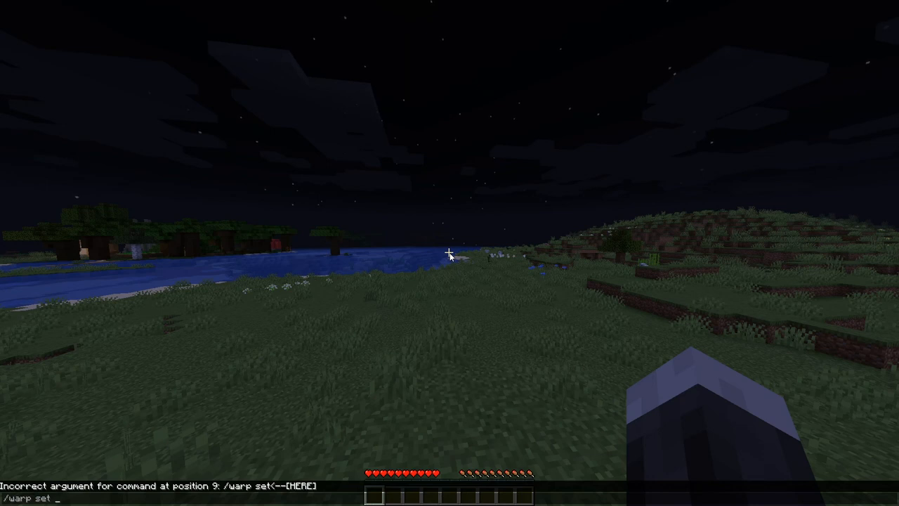
pyautogui.write('flat -p')
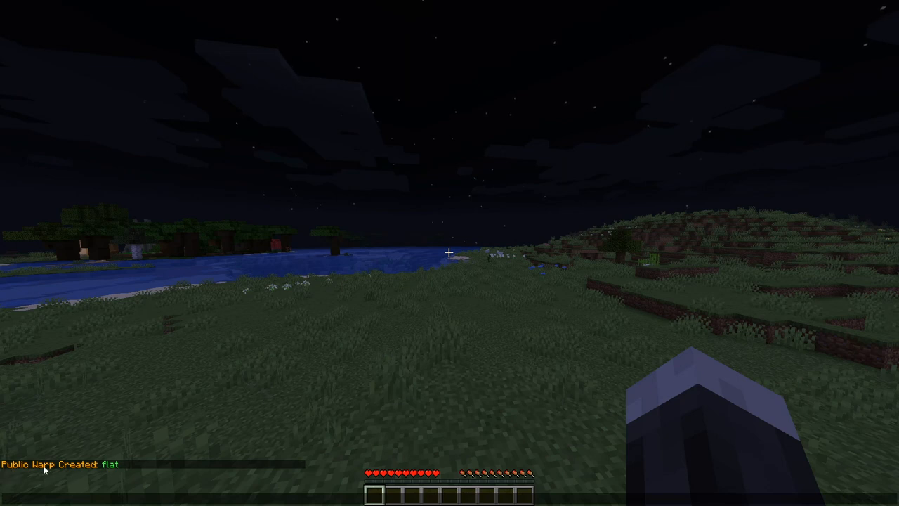
pyautogui.moveTo(129, 417)
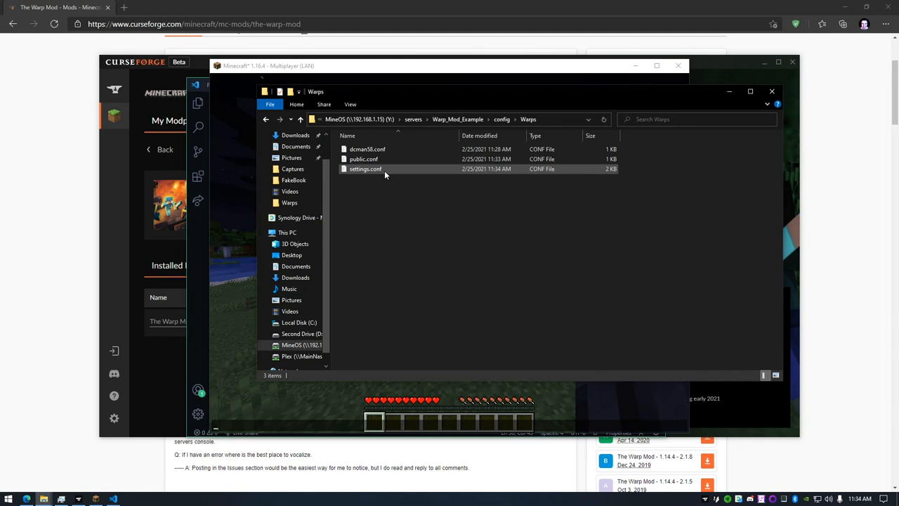
# Open public.conf in VS Code to see the flat warp at X 647, Y 67, Z 668.
pyautogui.click(364, 159)
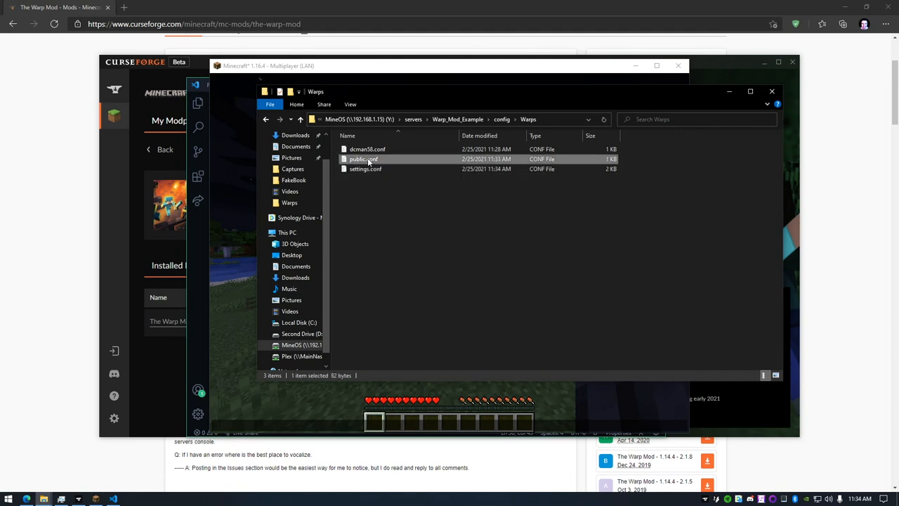
pyautogui.doubleClick(364, 159)
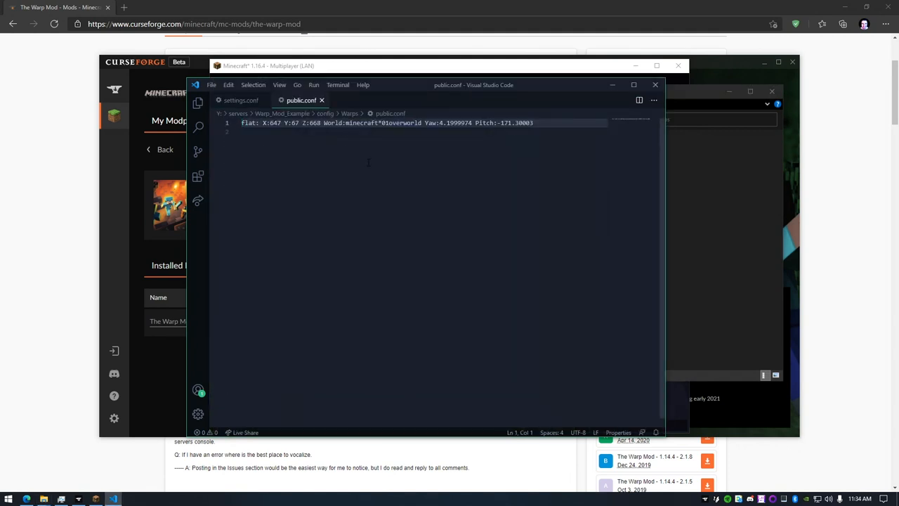
pyautogui.moveTo(241, 123); pyautogui.dragTo(300, 123)
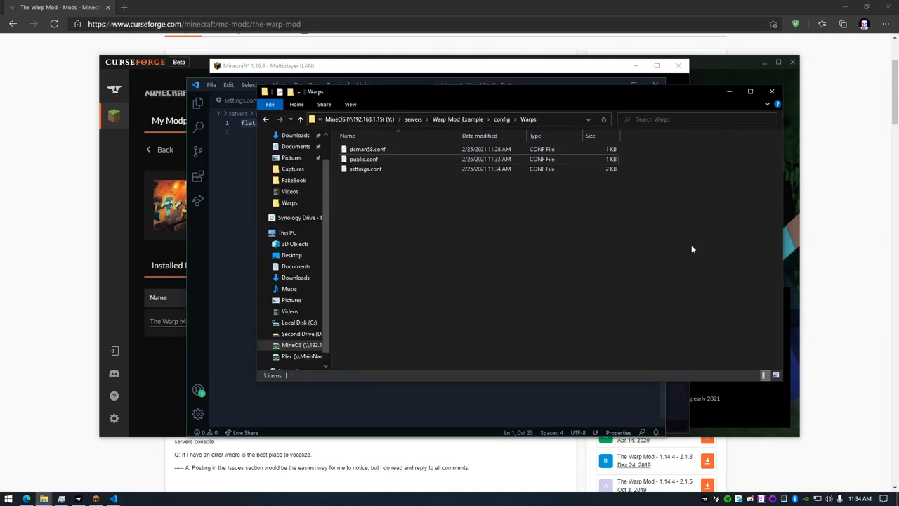
# Open the player's own warp .conf file holding the home and back warps.
pyautogui.doubleClick(367, 148)
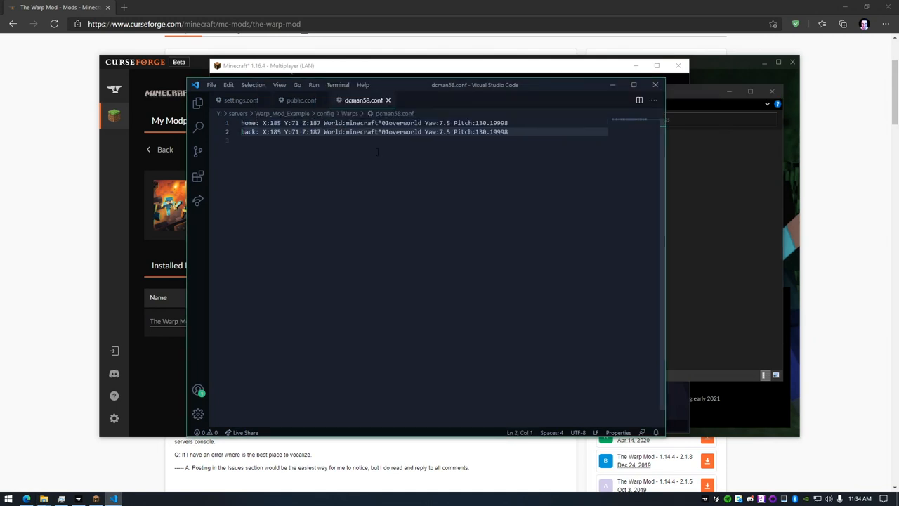
pyautogui.press('enter')
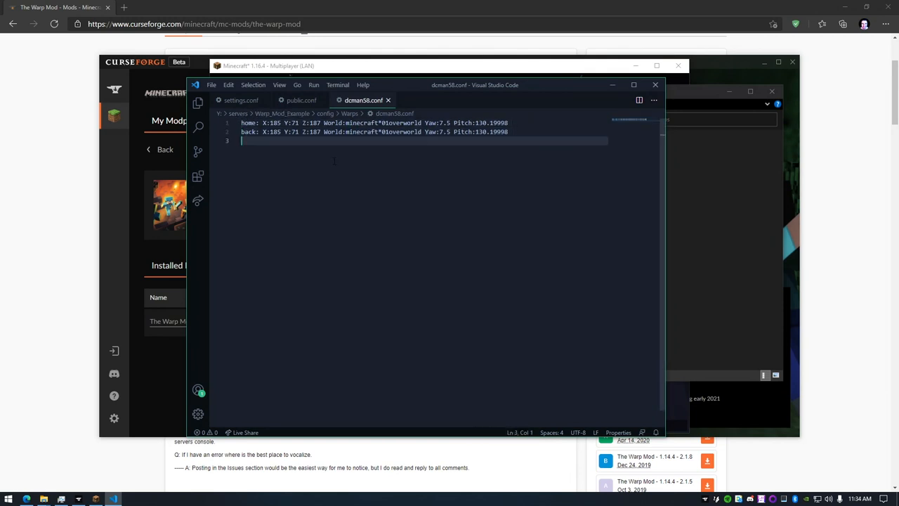
pyautogui.click(241, 100)
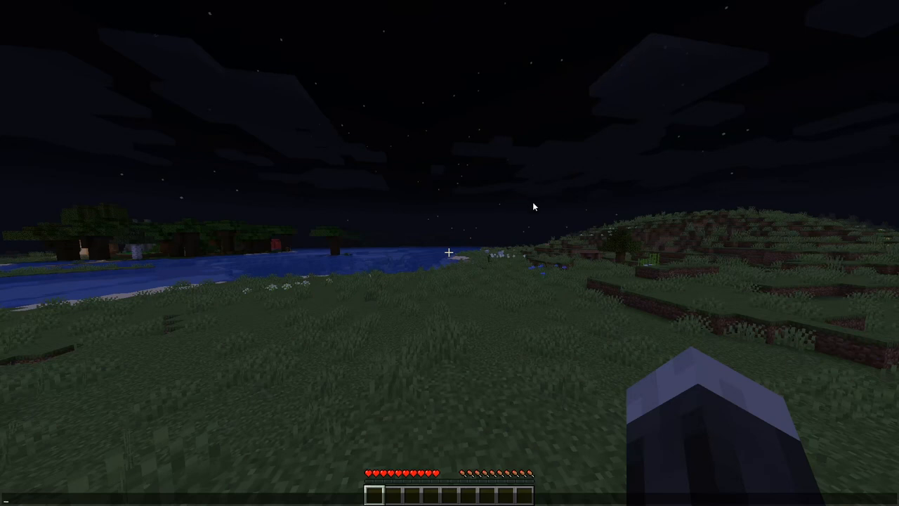
pyautogui.moveTo(561, 196)
pyautogui.write('/warp')
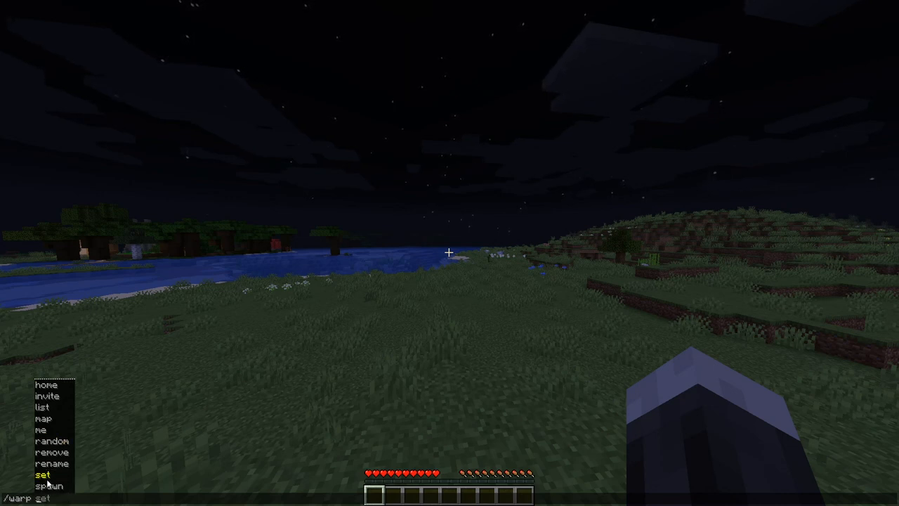
# Try a /warp teleport command in chat, then close the chat.
pyautogui.press('Tab')
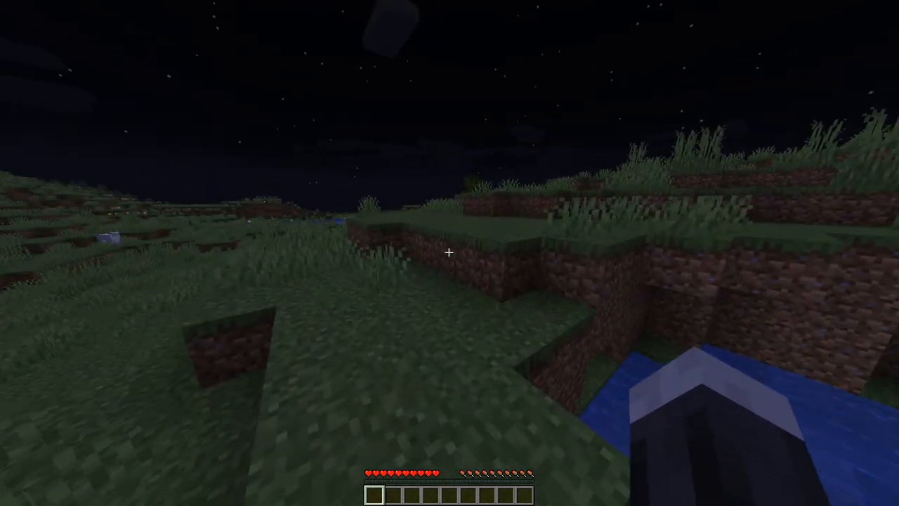
pyautogui.press('Escape')
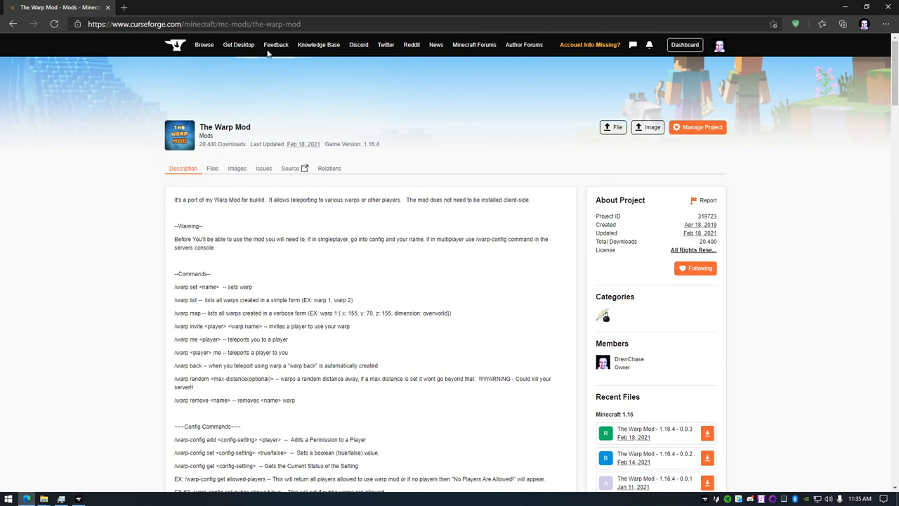
pyautogui.moveTo(264, 168)
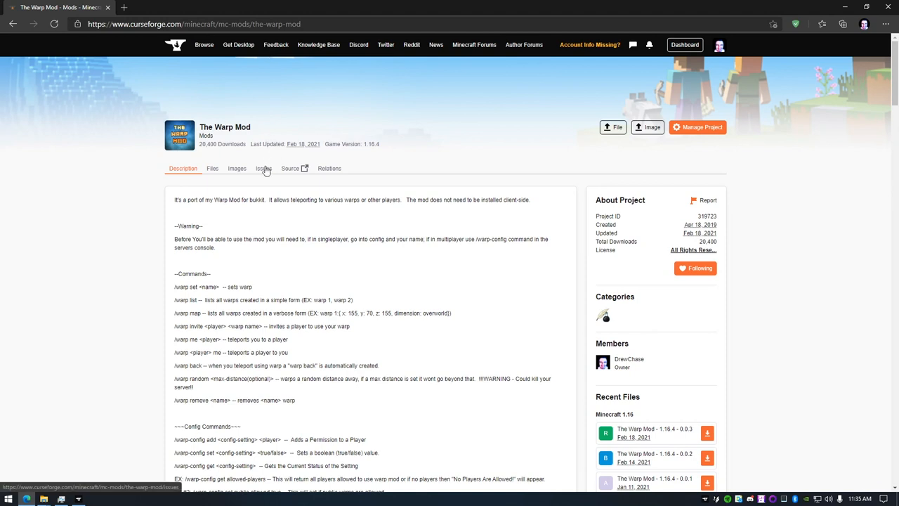
pyautogui.click(263, 168)
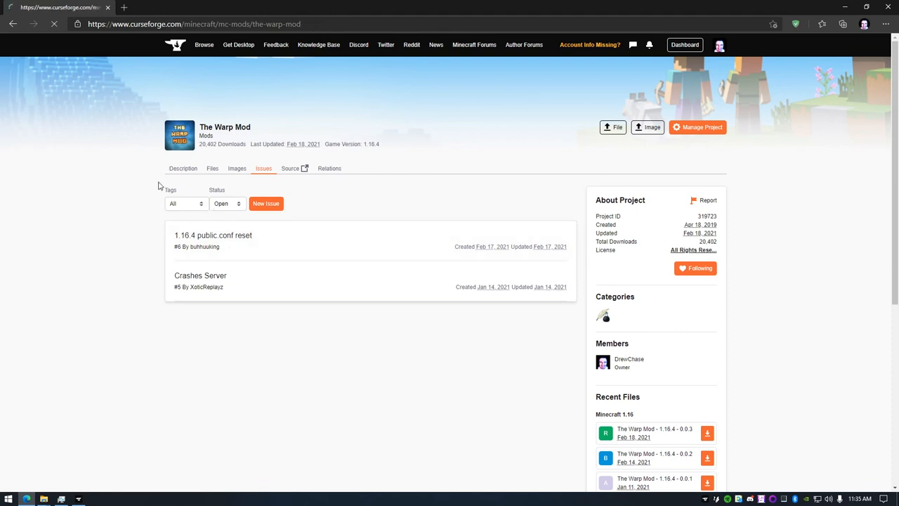
pyautogui.click(182, 168)
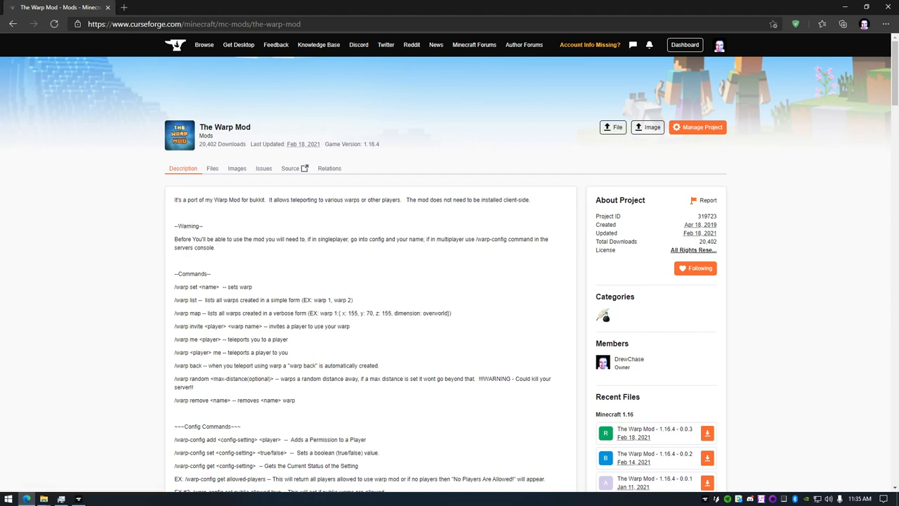